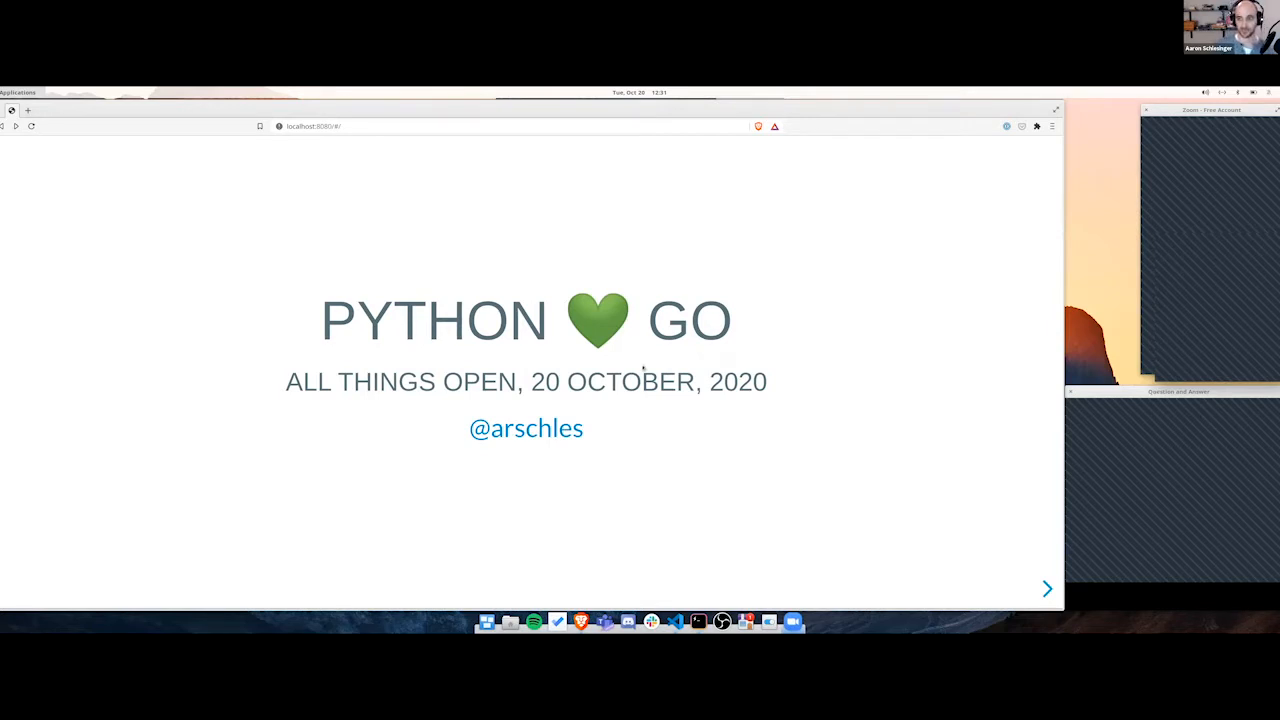
{"action": "mouse_move", "coordinate": [580, 146]}
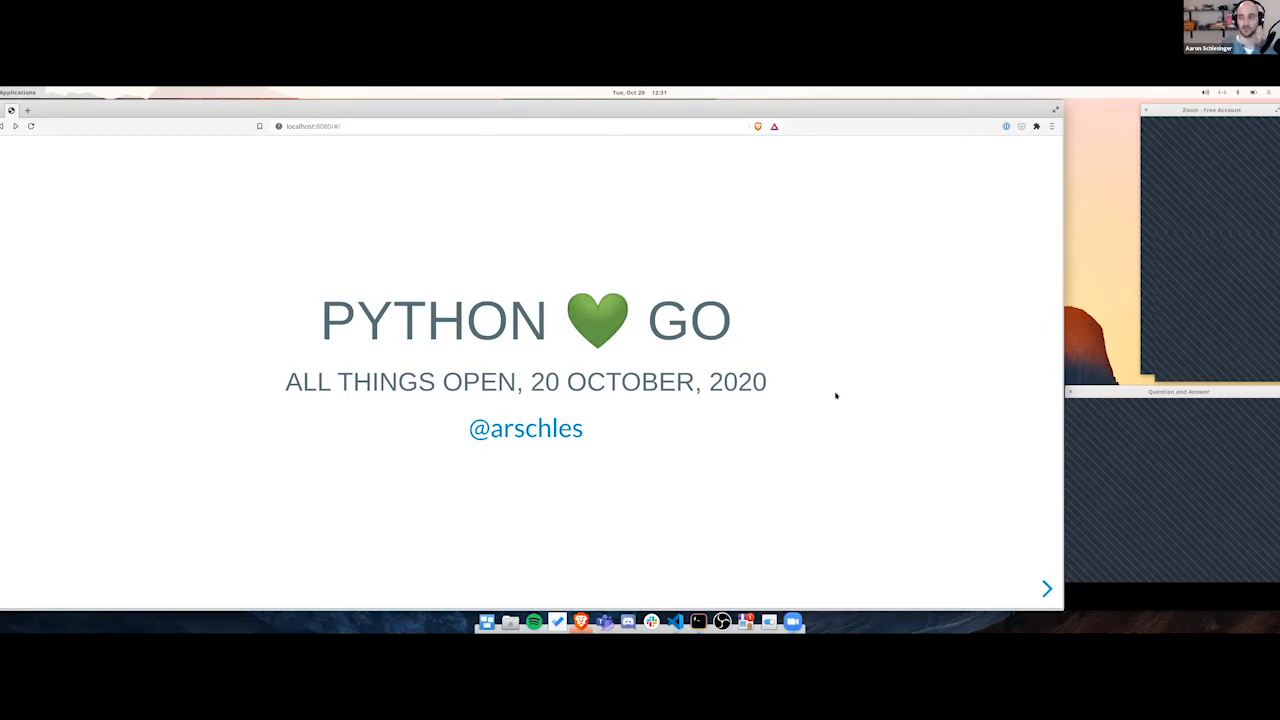
{"action": "mouse_move", "coordinate": [796, 384]}
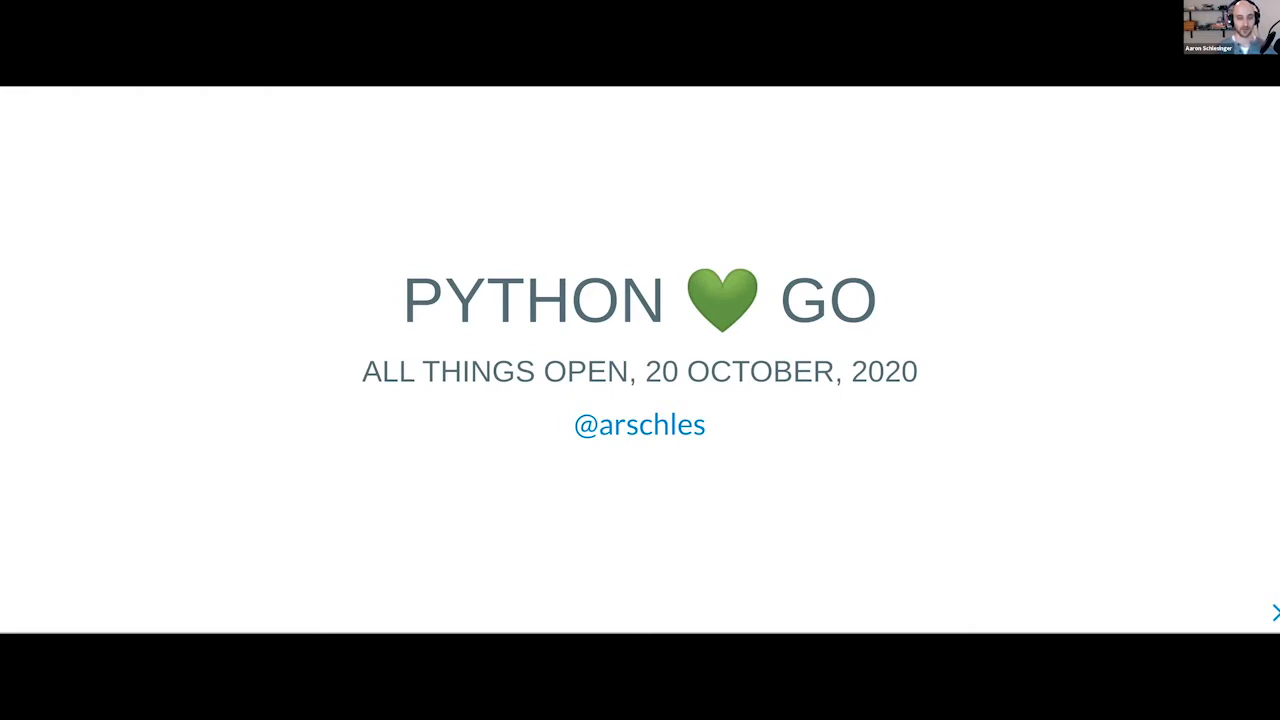
{"action": "left_click", "coordinate": [1274, 612]}
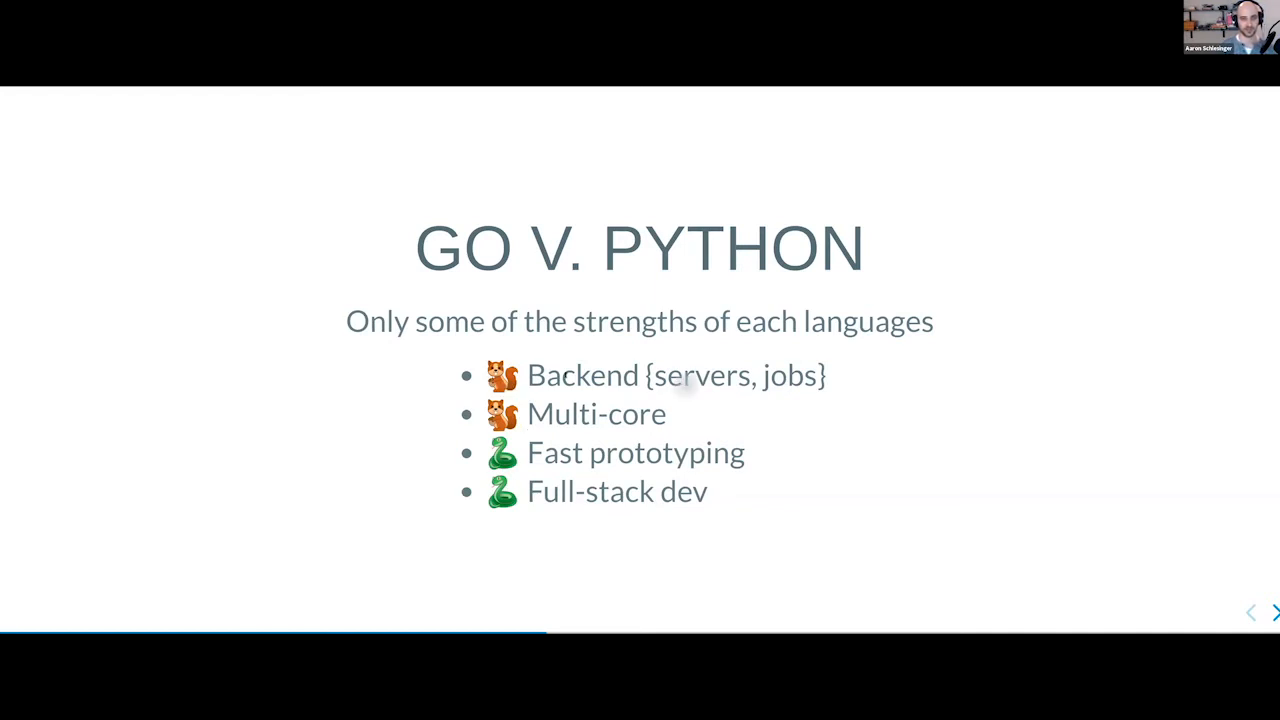
{"action": "mouse_move", "coordinate": [1016, 408]}
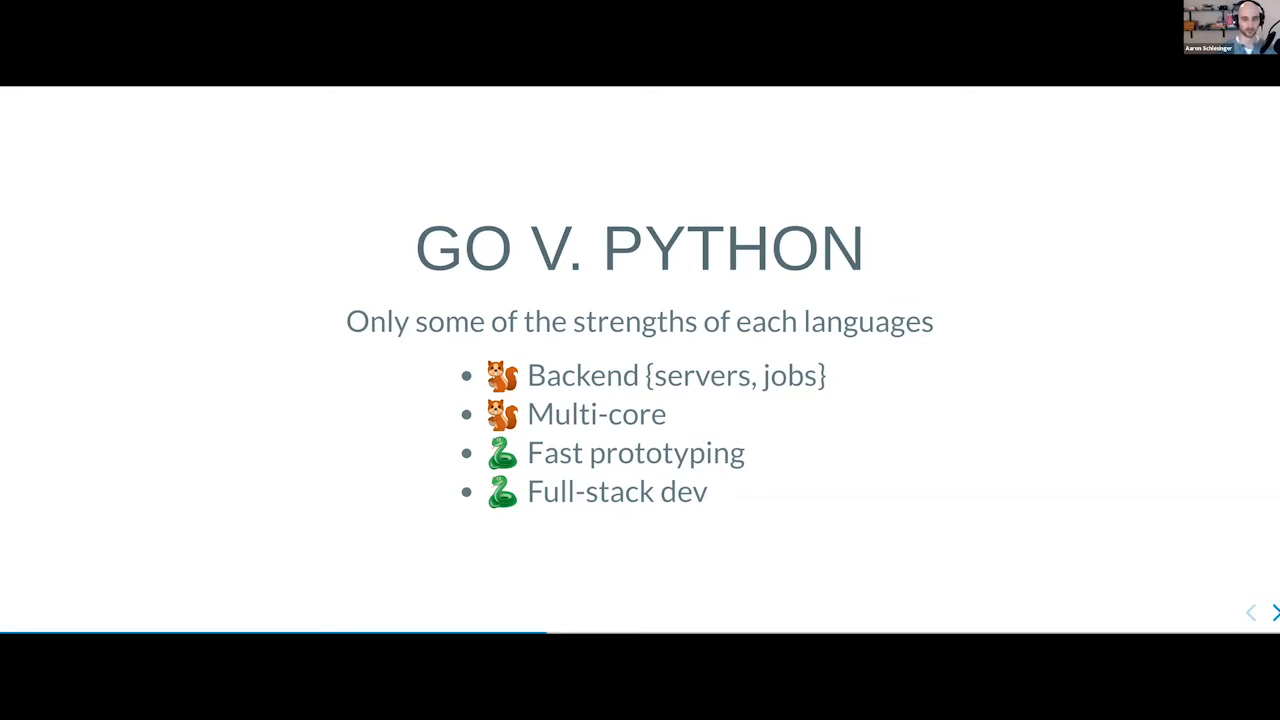
- Advance the deck to the Patterns from Go slide on less magic, static types, composition, statelessness
{"action": "left_click", "coordinate": [1274, 612]}
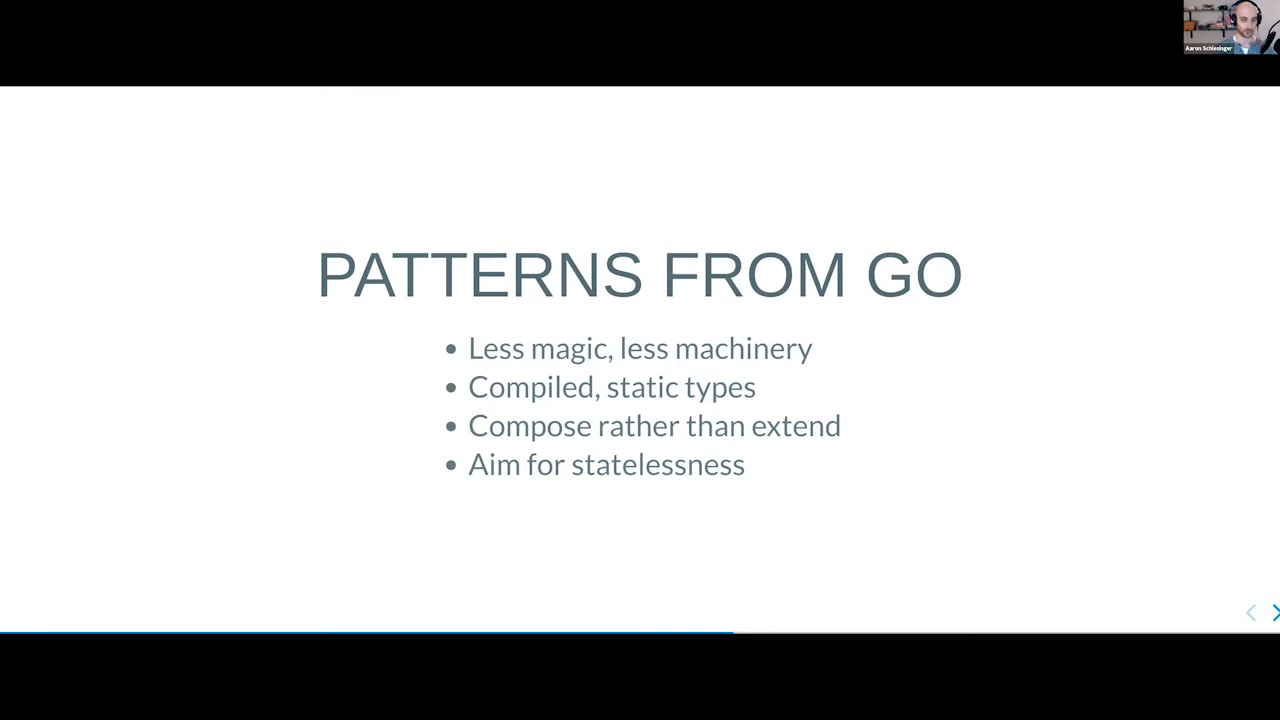
- Advance to the Let's Code slide with the bit.ly/ato2020 link
{"action": "left_click", "coordinate": [1274, 612]}
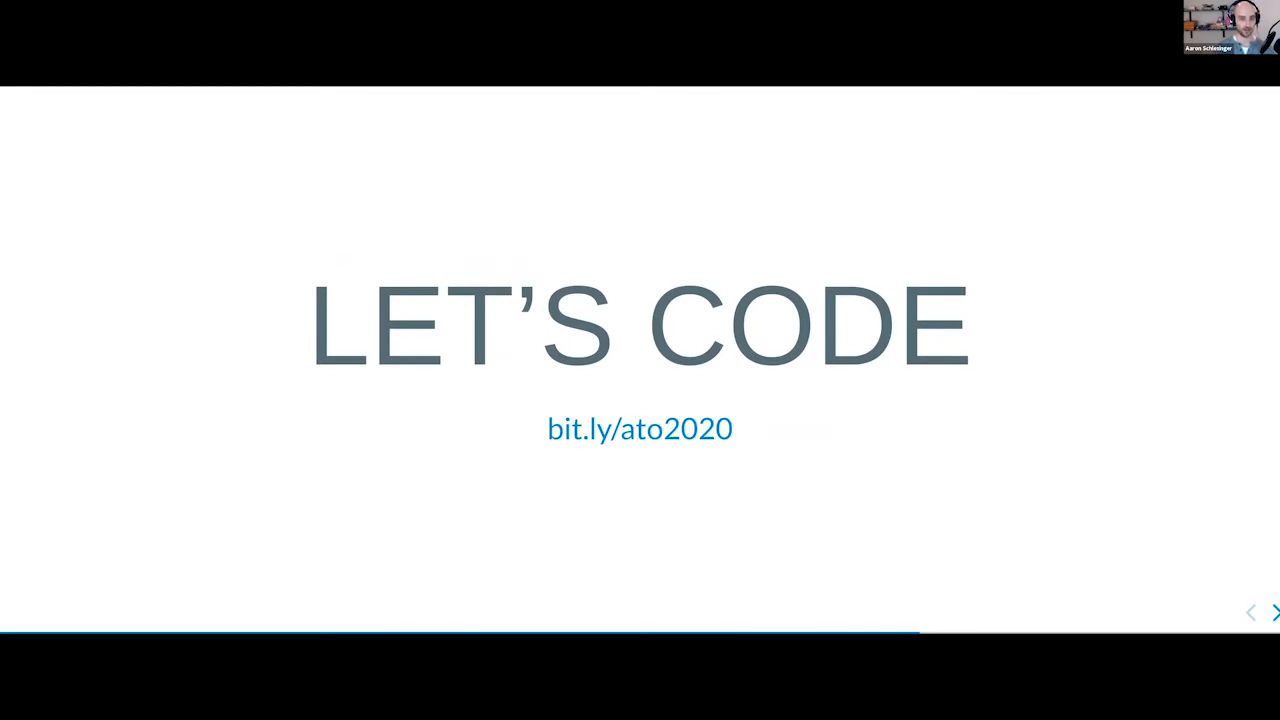
{"action": "mouse_move", "coordinate": [726, 520]}
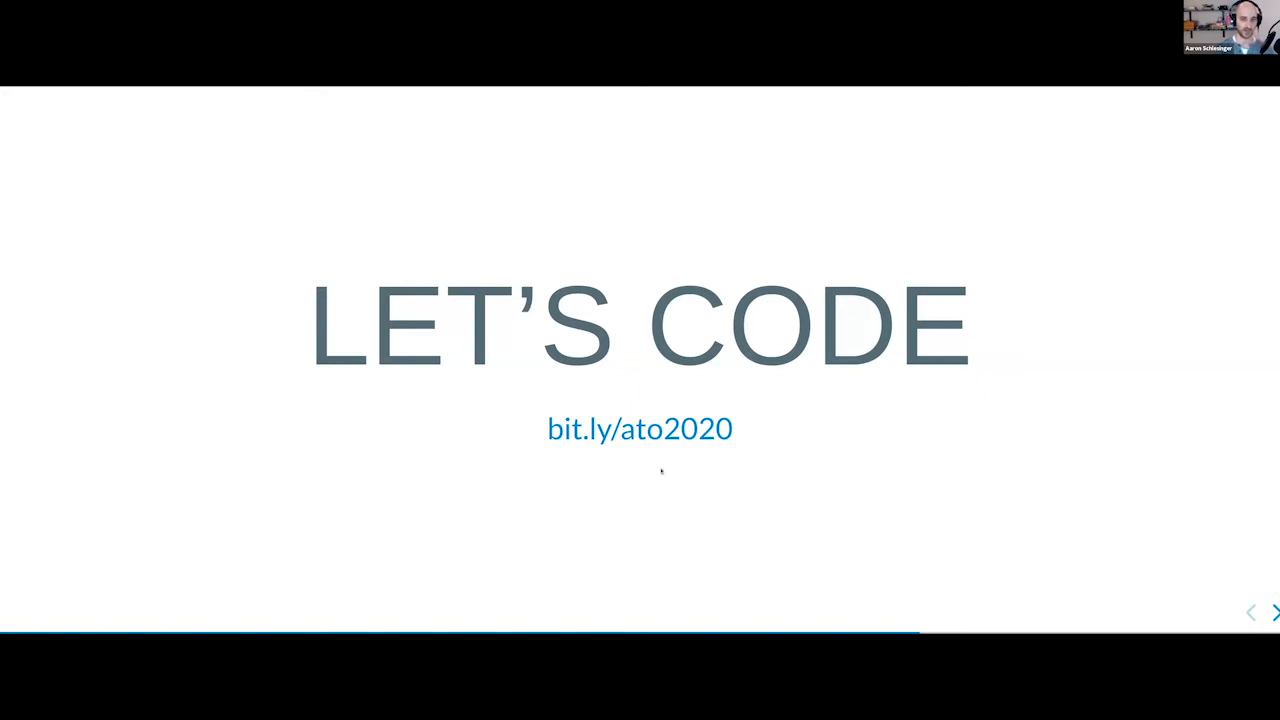
{"action": "mouse_move", "coordinate": [770, 476]}
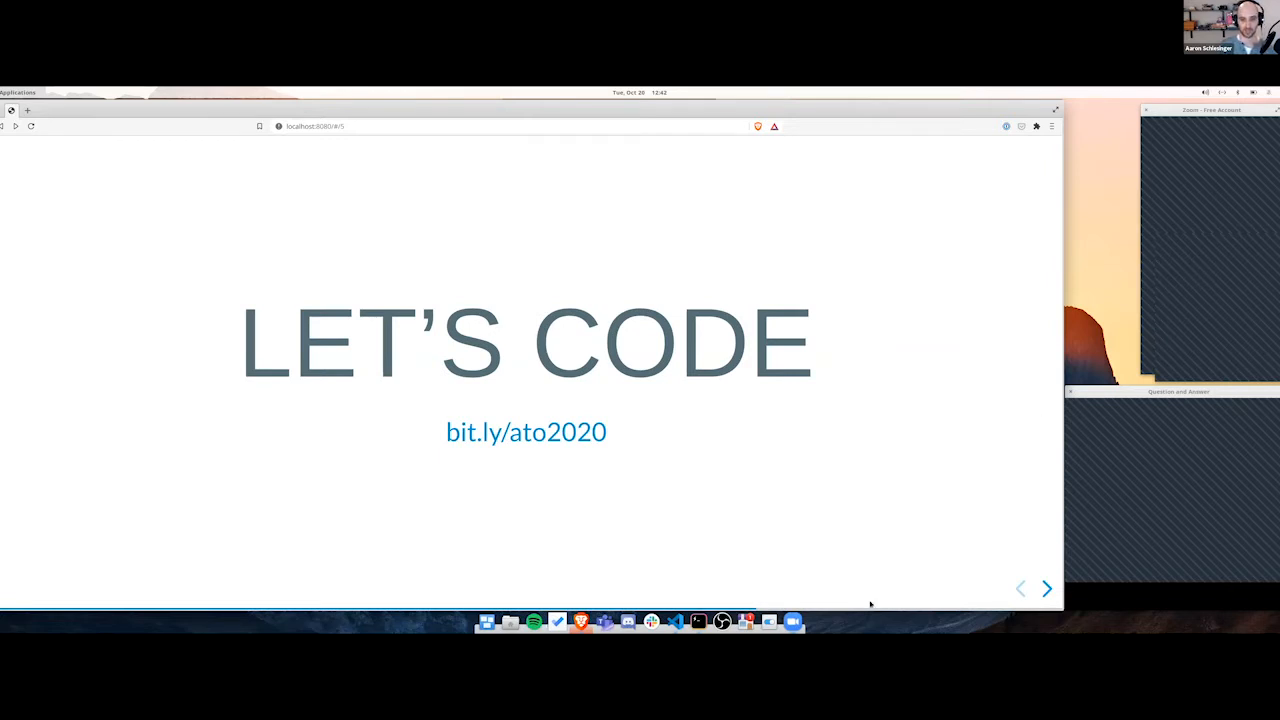
{"action": "mouse_move", "coordinate": [828, 376]}
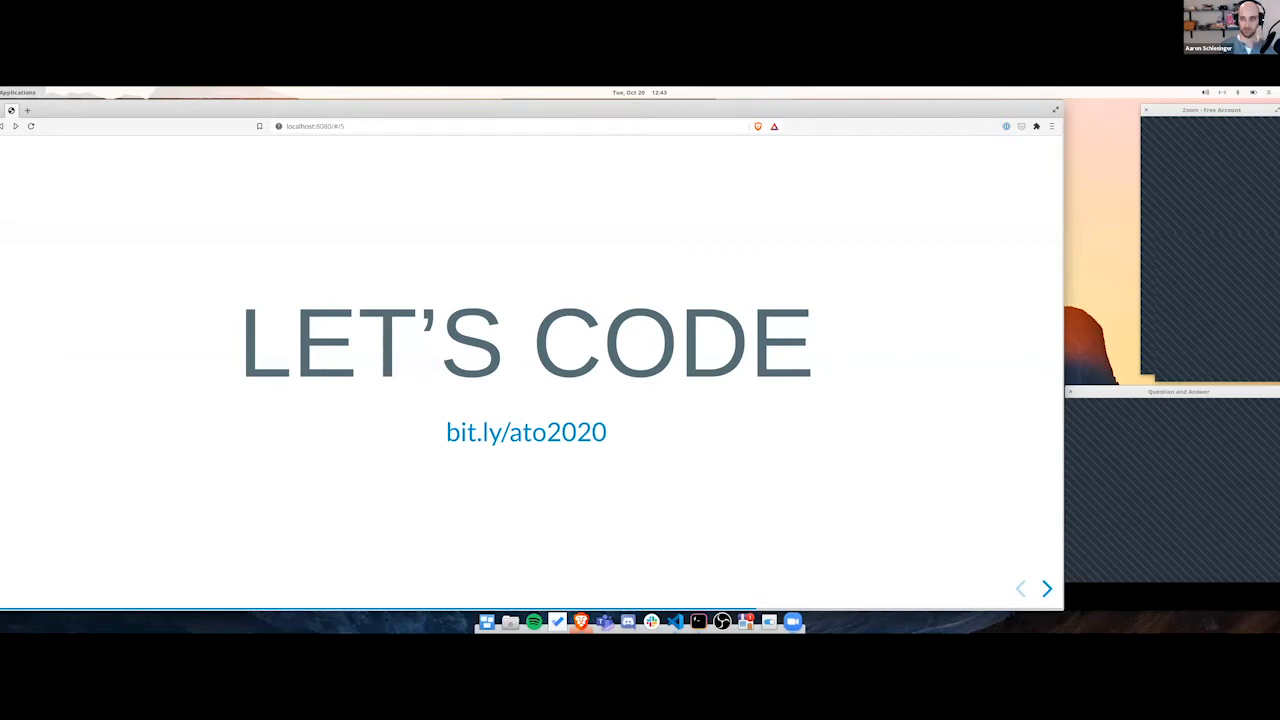
{"action": "mouse_move", "coordinate": [826, 472]}
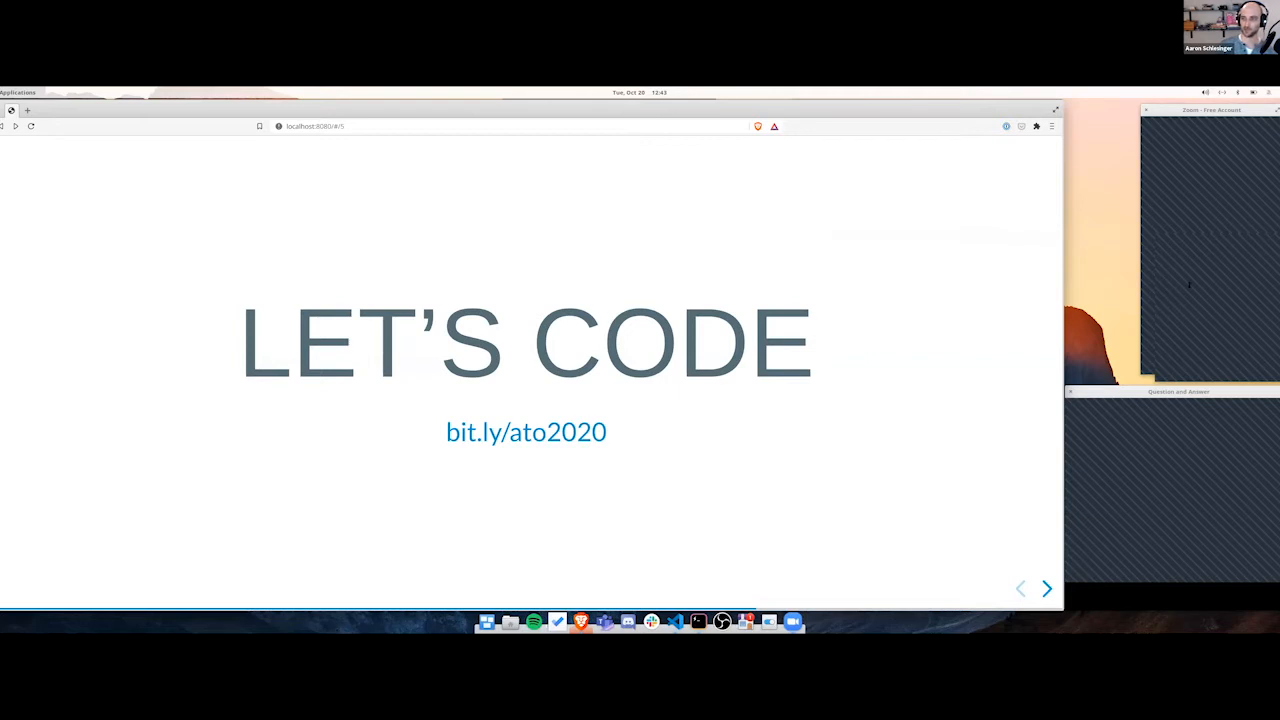
{"action": "mouse_move", "coordinate": [1196, 300]}
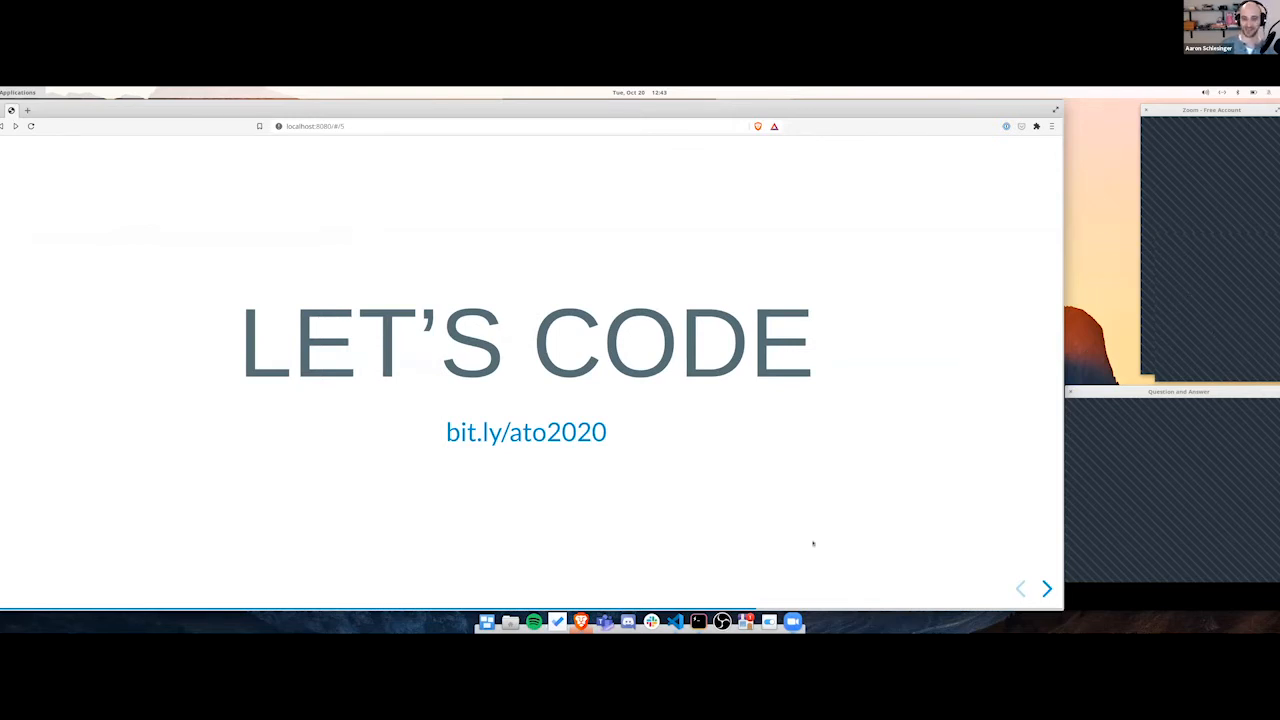
{"action": "mouse_move", "coordinate": [700, 572]}
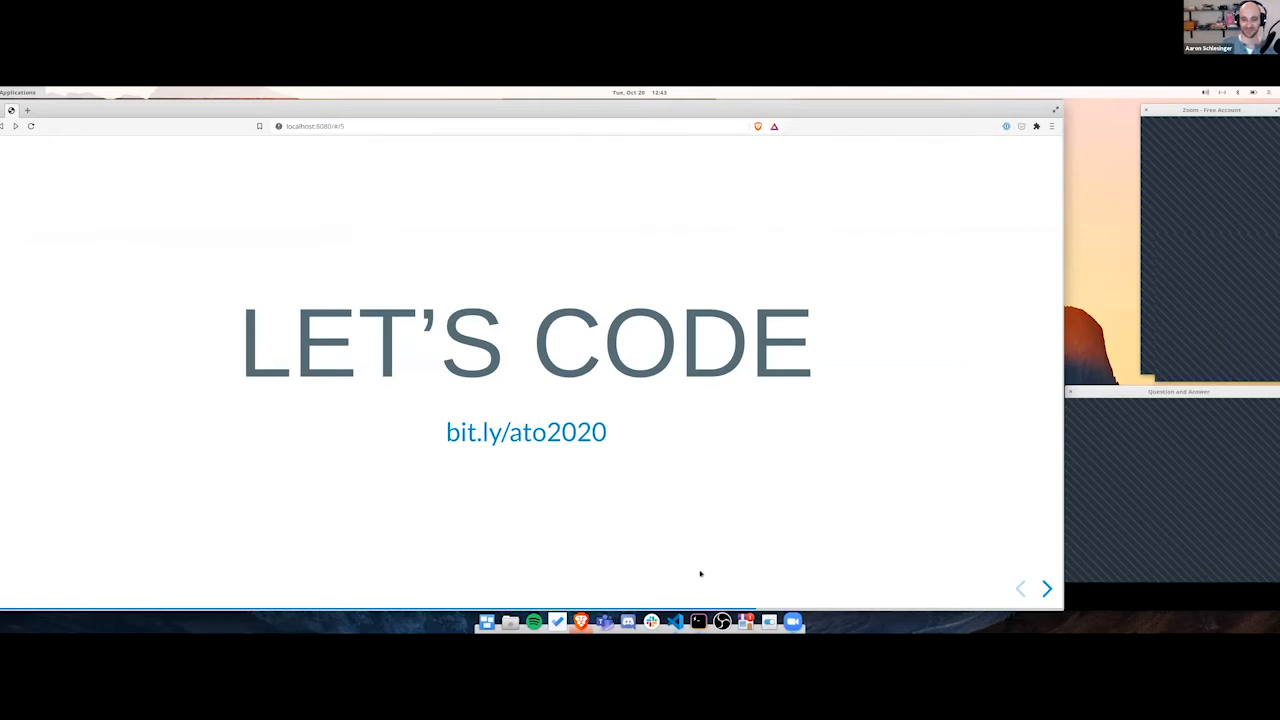
{"action": "mouse_move", "coordinate": [676, 622]}
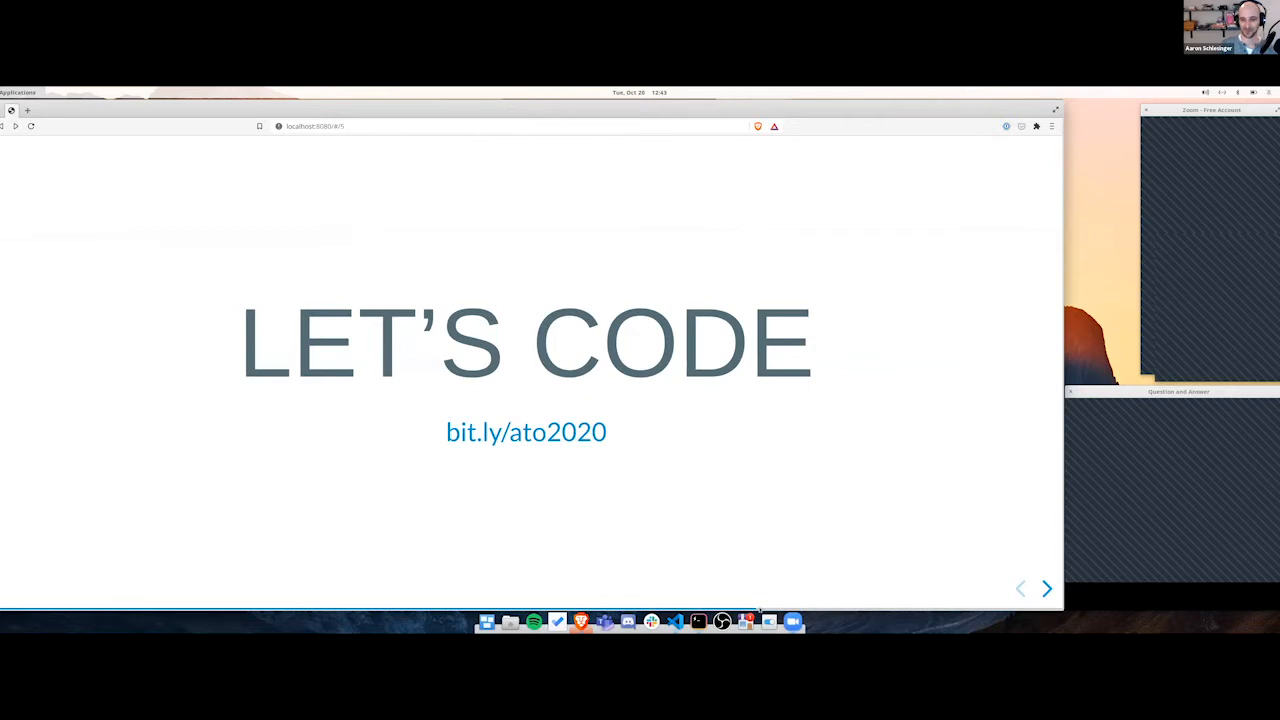
{"action": "mouse_move", "coordinate": [828, 552]}
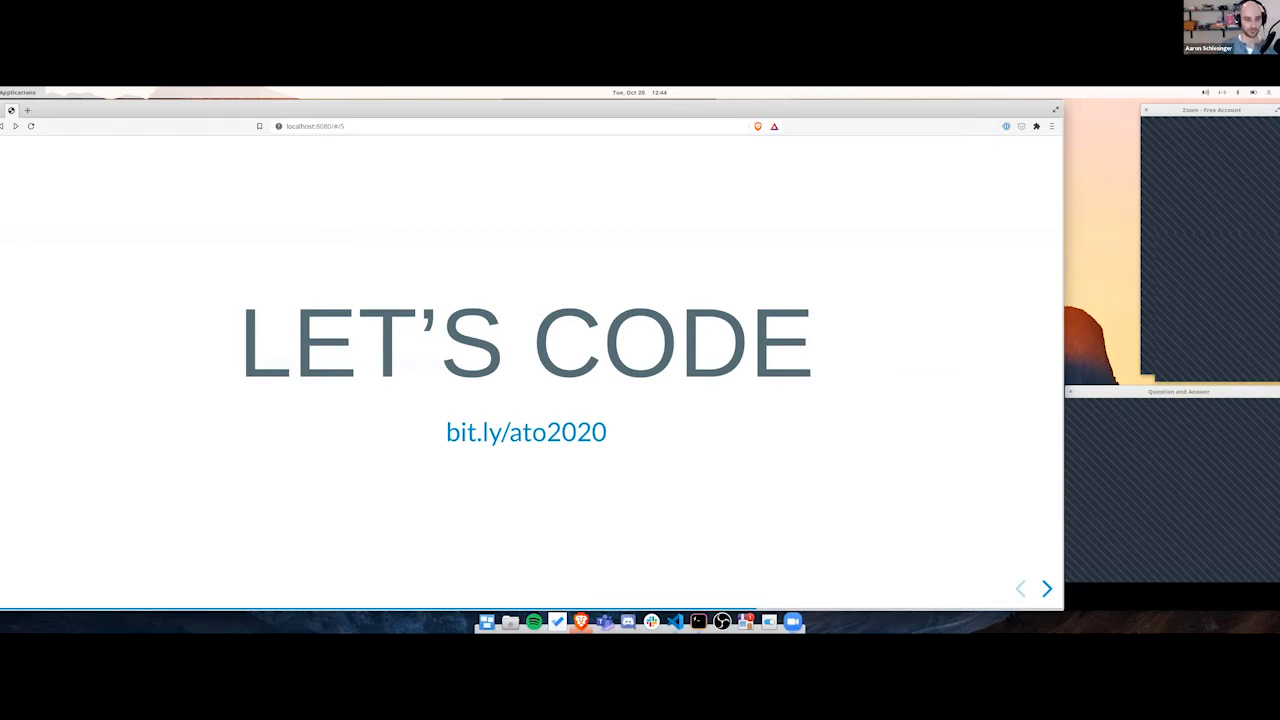
{"action": "mouse_move", "coordinate": [812, 550]}
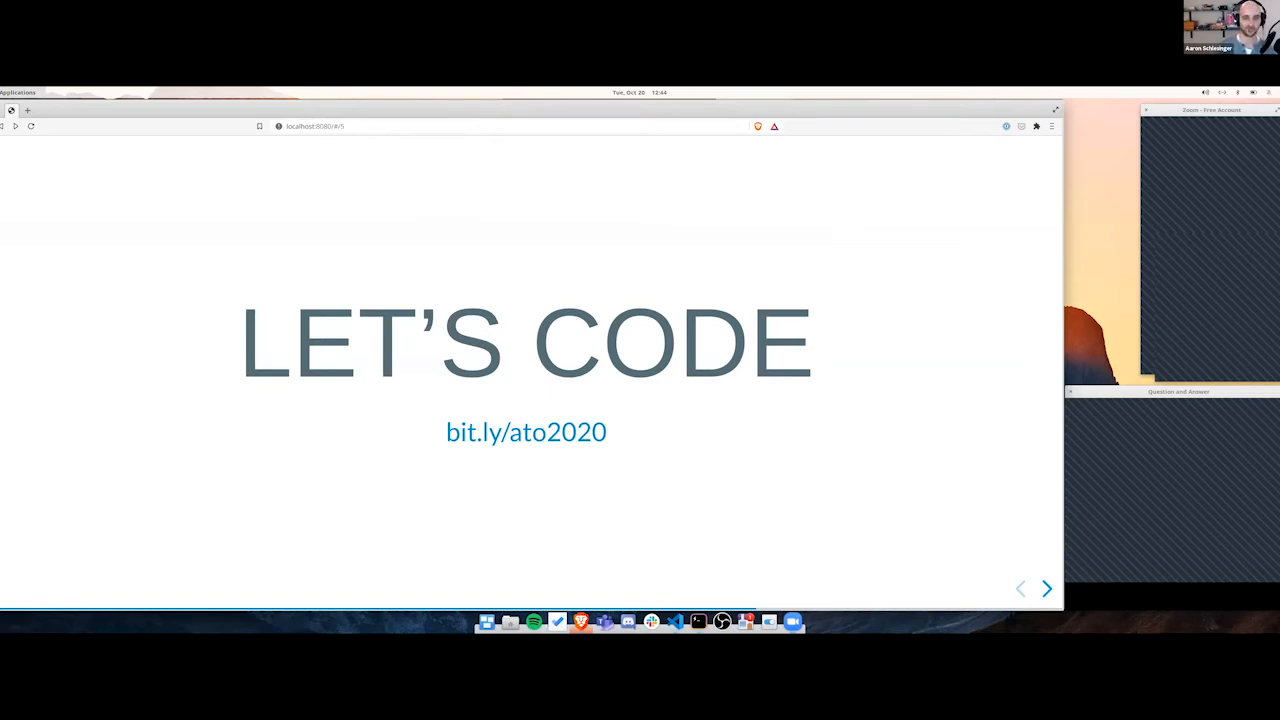
{"action": "mouse_move", "coordinate": [728, 408]}
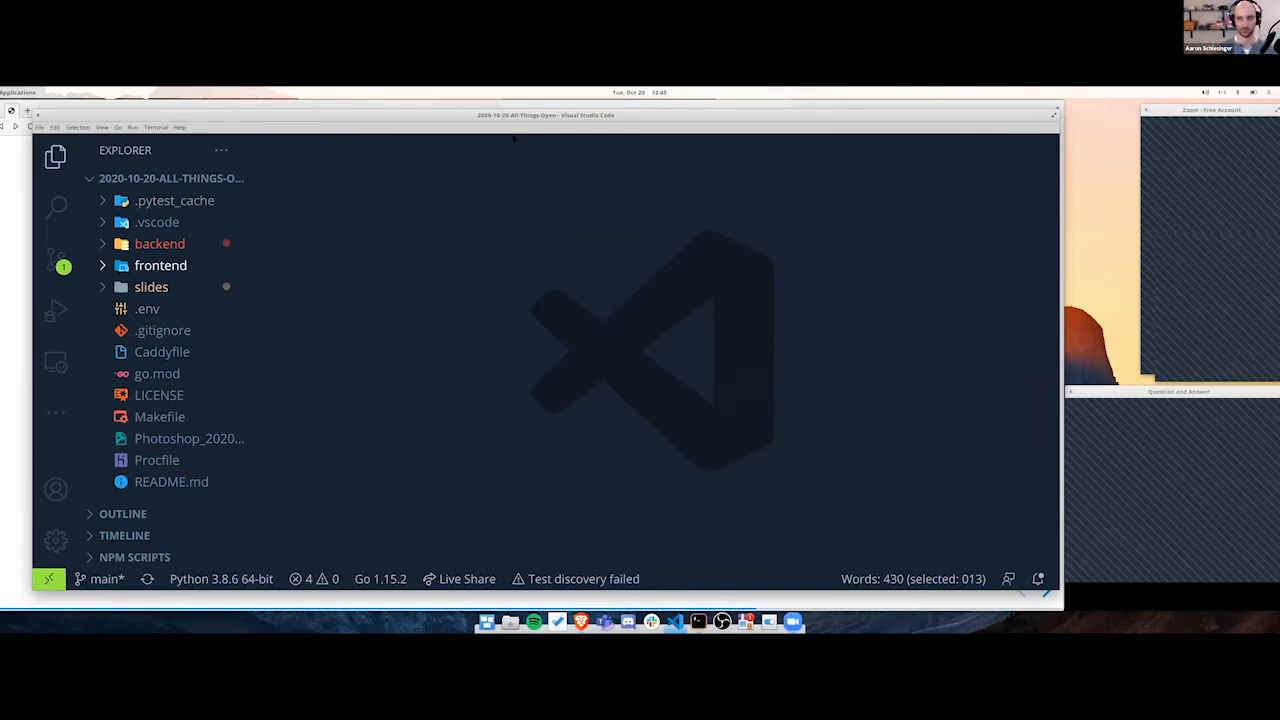
{"action": "mouse_move", "coordinate": [288, 320]}
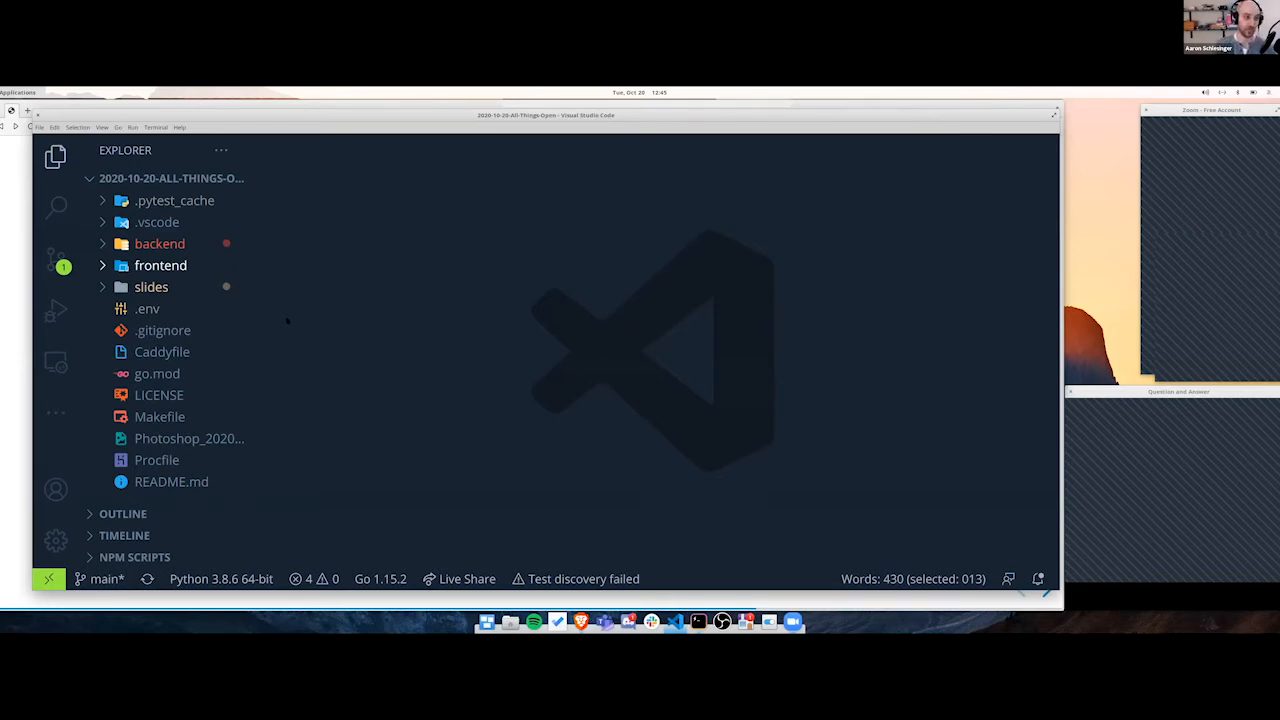
{"action": "mouse_move", "coordinate": [220, 336]}
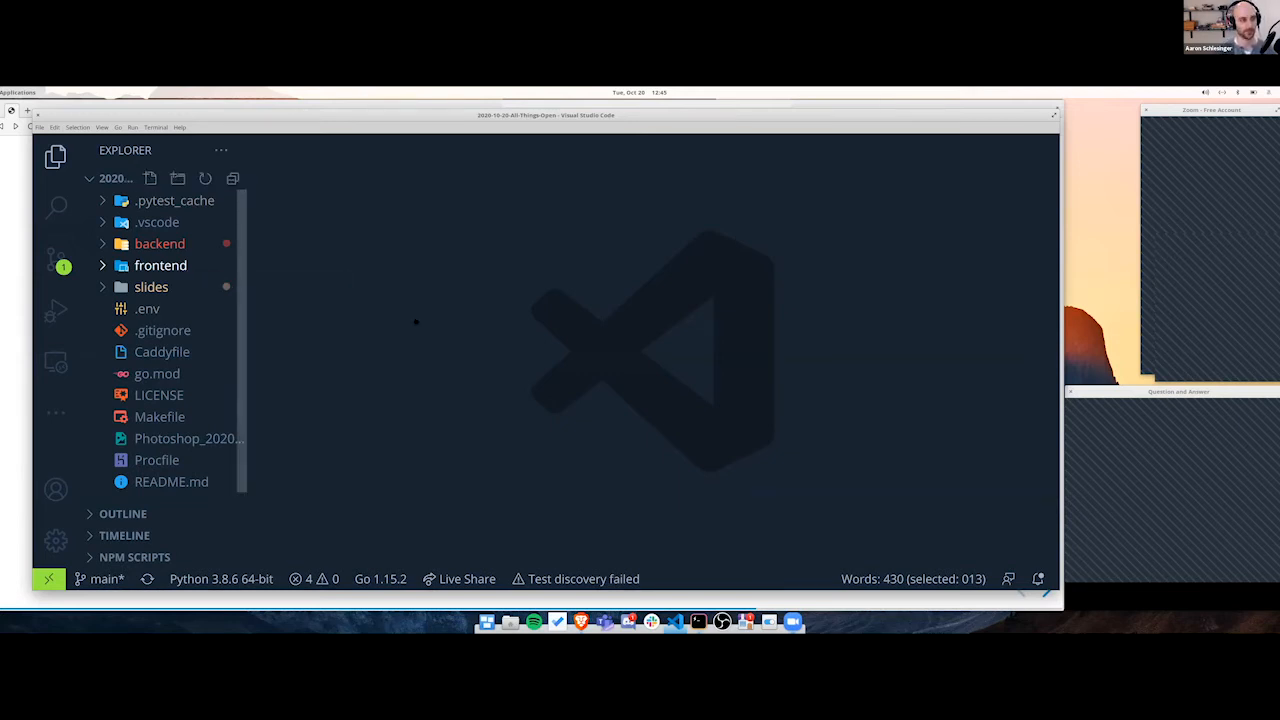
{"action": "mouse_move", "coordinate": [304, 378]}
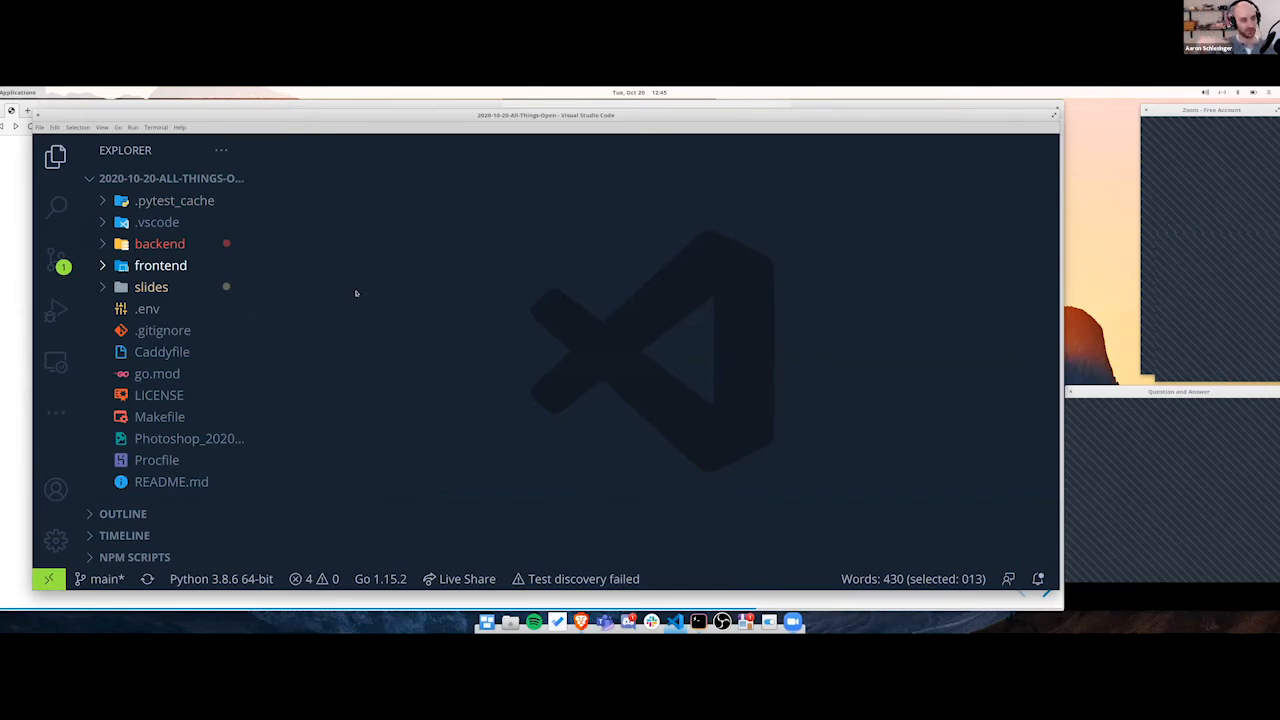
{"action": "mouse_move", "coordinate": [350, 312]}
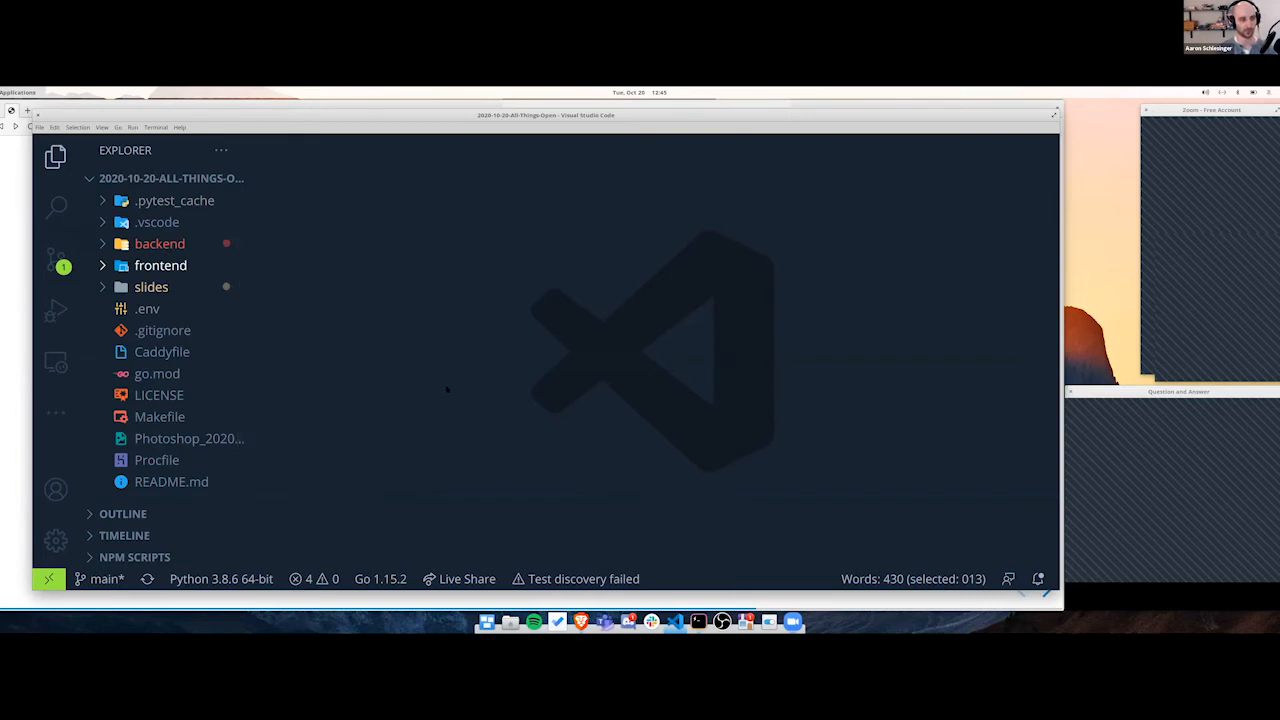
{"action": "mouse_move", "coordinate": [442, 390]}
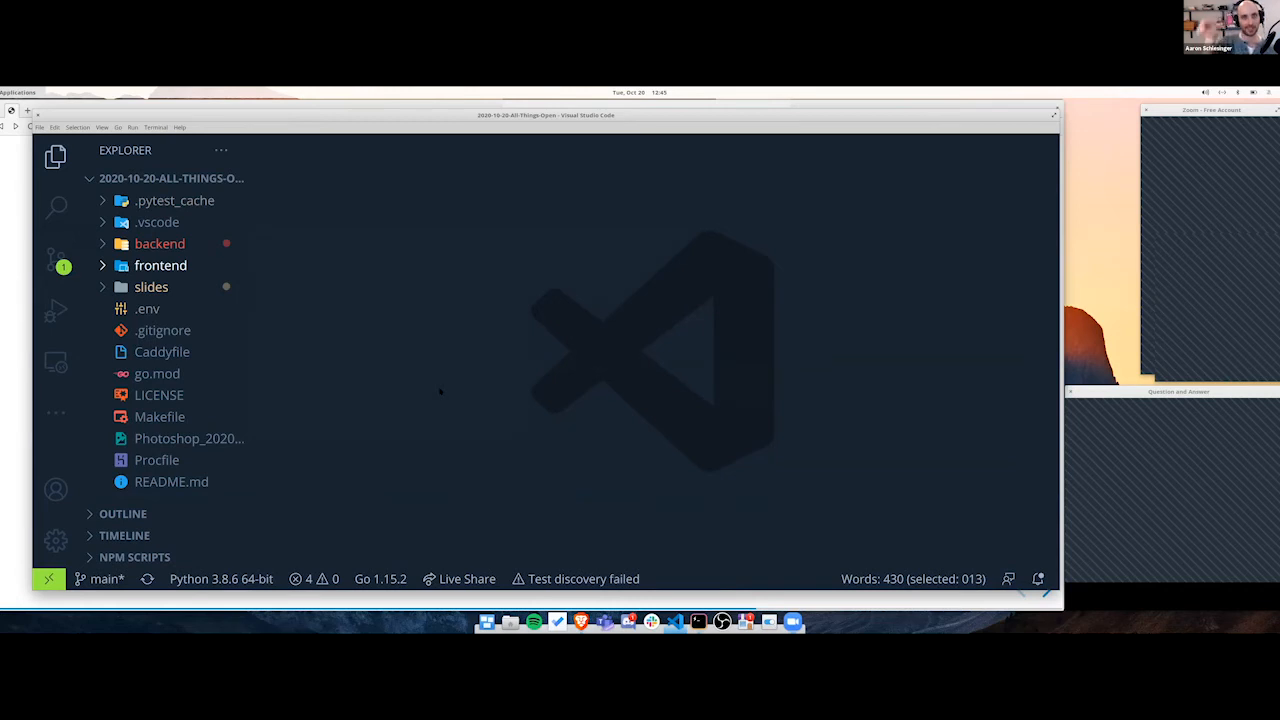
{"action": "mouse_move", "coordinate": [420, 380]}
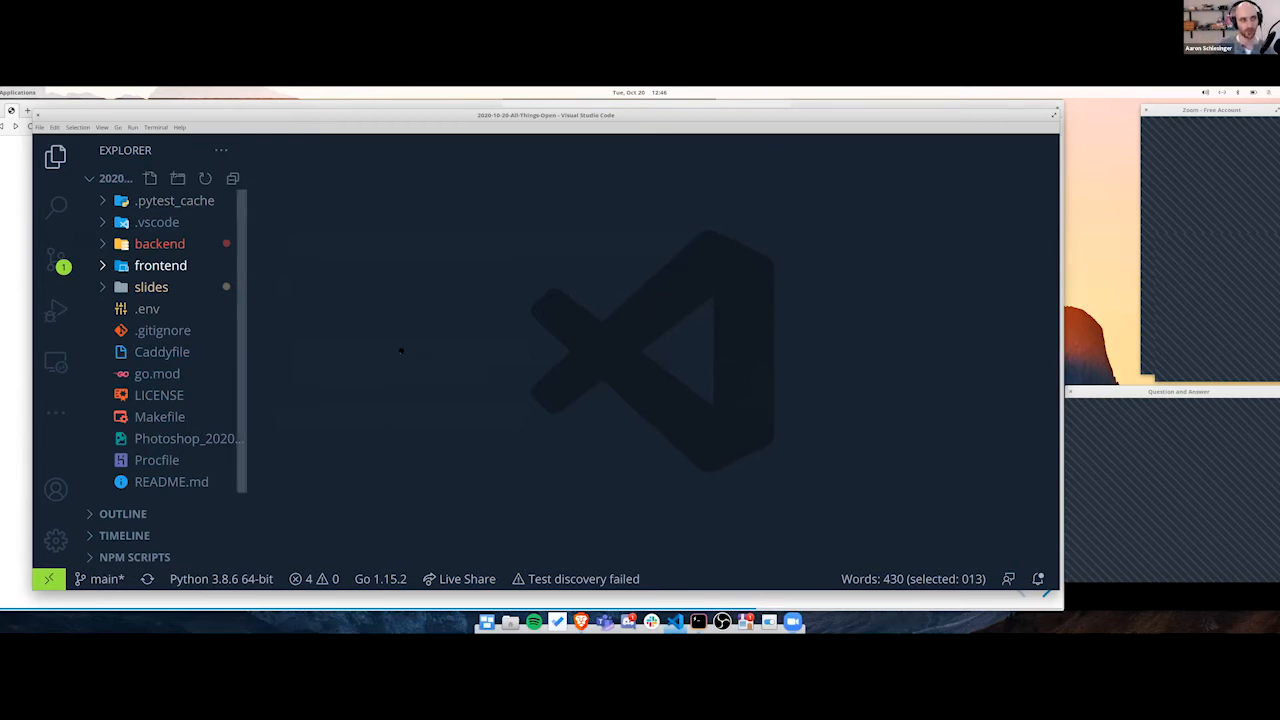
- Show frontend app.py's images, view_image and upload routes with the Go-backend TODO
{"action": "left_click", "coordinate": [160, 264]}
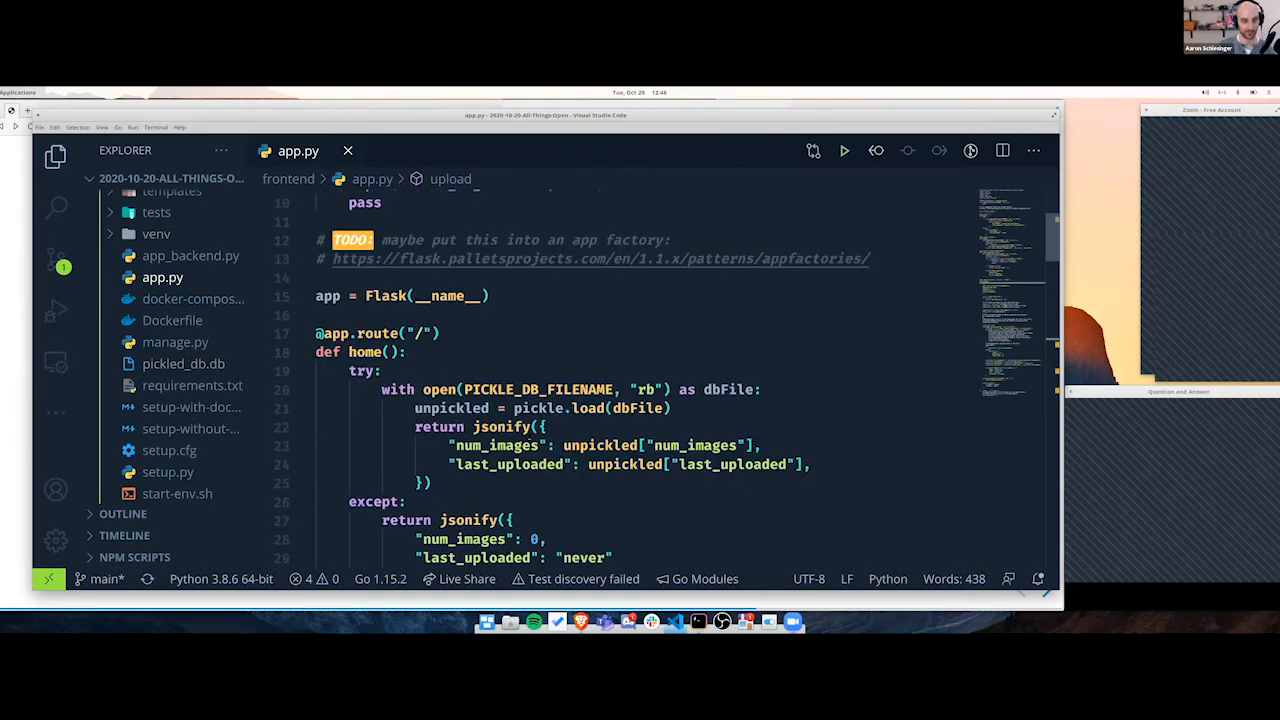
{"action": "scroll", "scroll_direction": "down", "scroll_amount": 3}
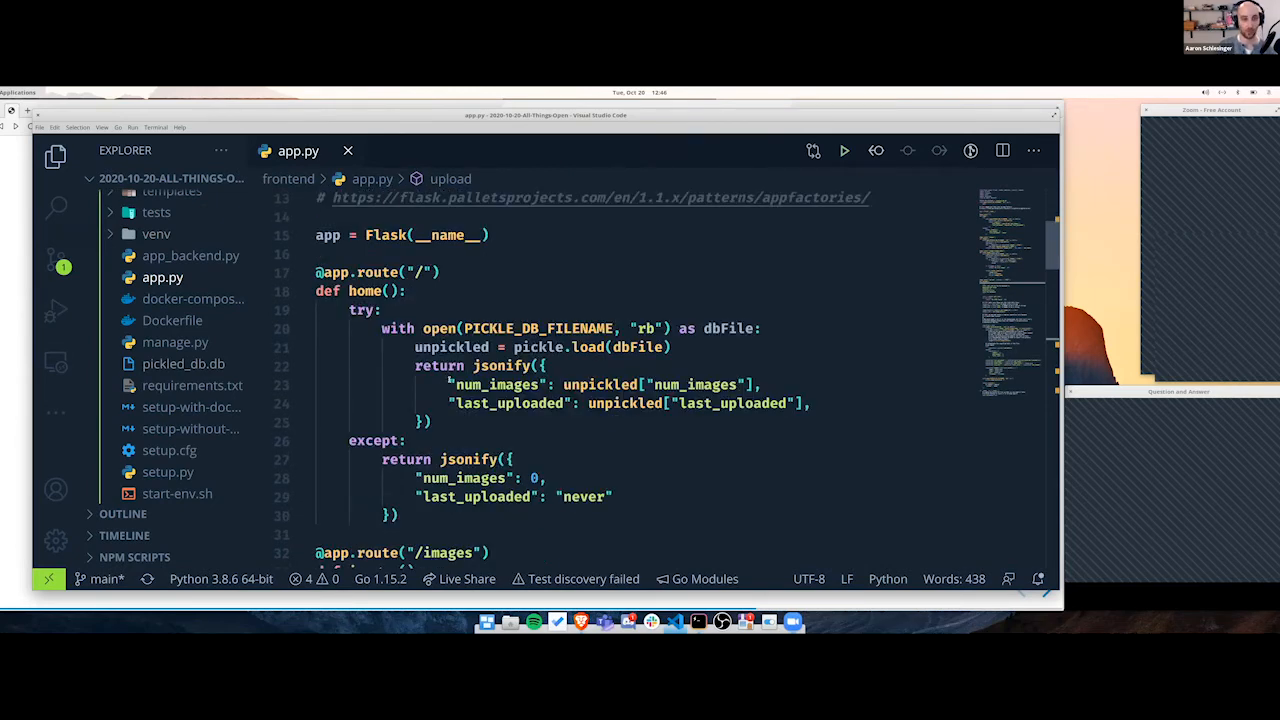
{"action": "scroll", "scroll_direction": "down", "scroll_amount": 3}
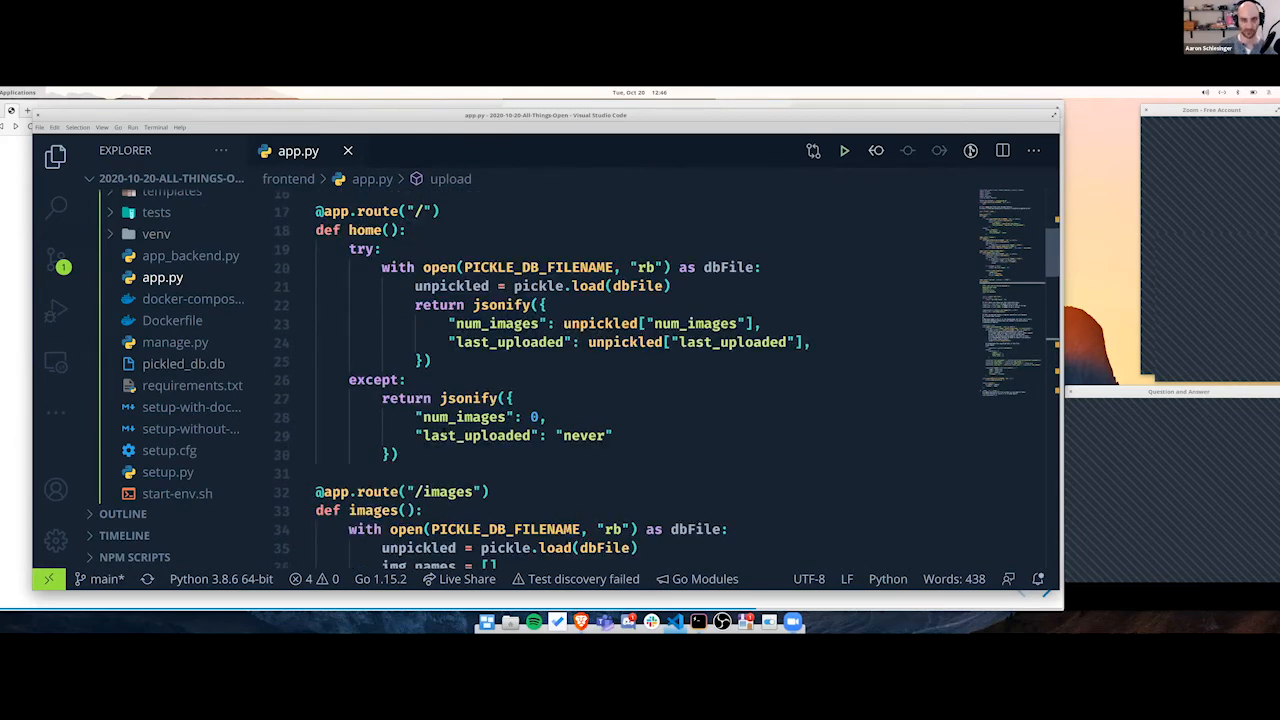
{"action": "scroll", "scroll_direction": "down", "scroll_amount": 3}
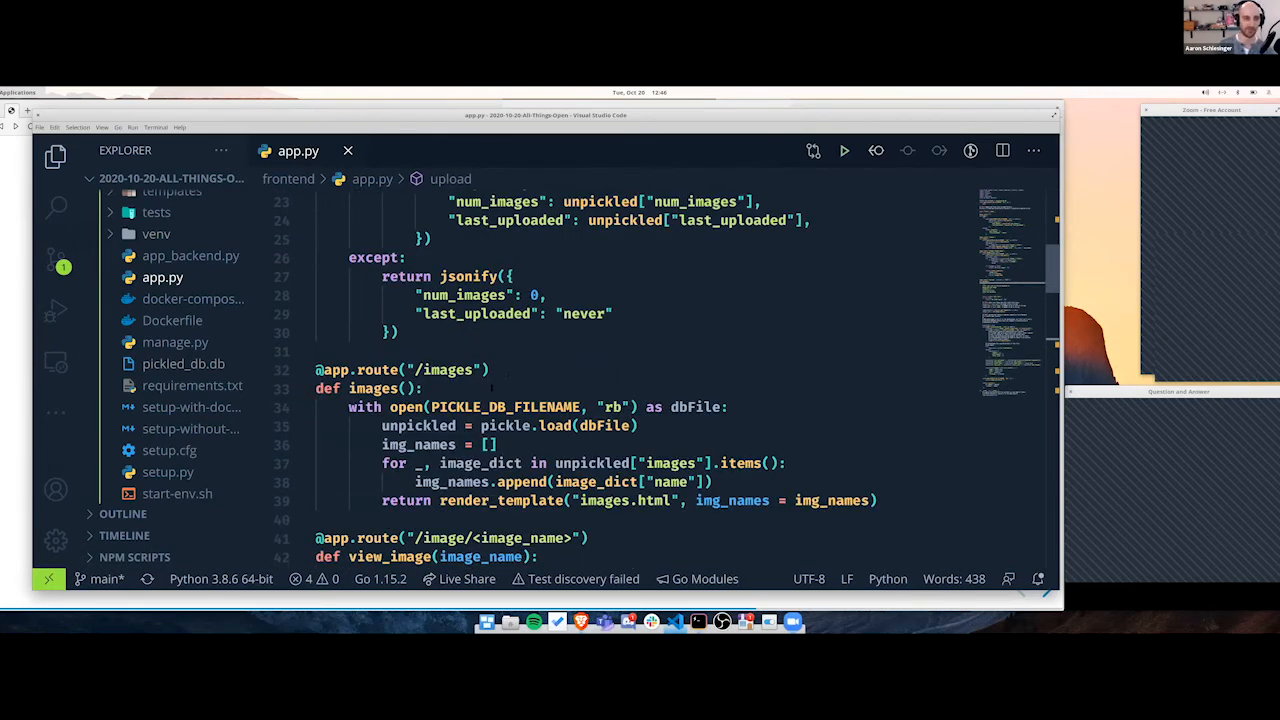
{"action": "scroll", "scroll_direction": "down", "scroll_amount": 3}
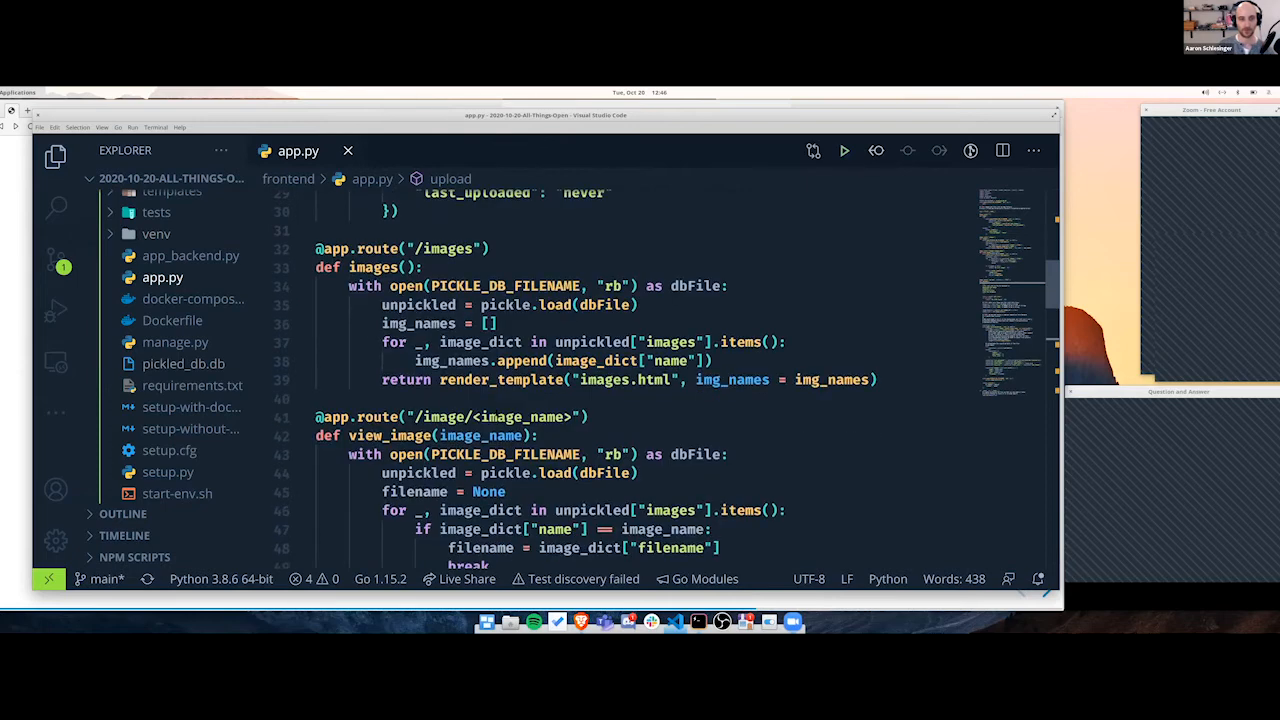
{"action": "scroll", "scroll_direction": "down", "scroll_amount": 3}
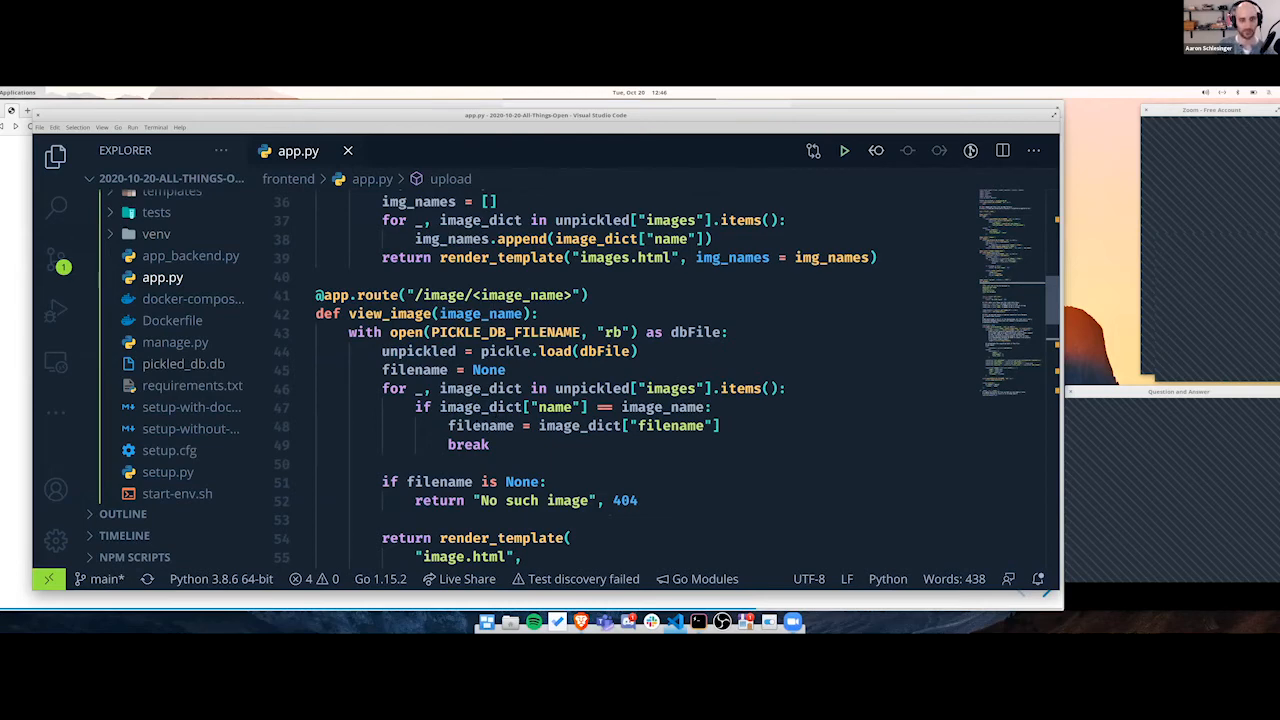
{"action": "scroll", "scroll_direction": "down", "scroll_amount": 3}
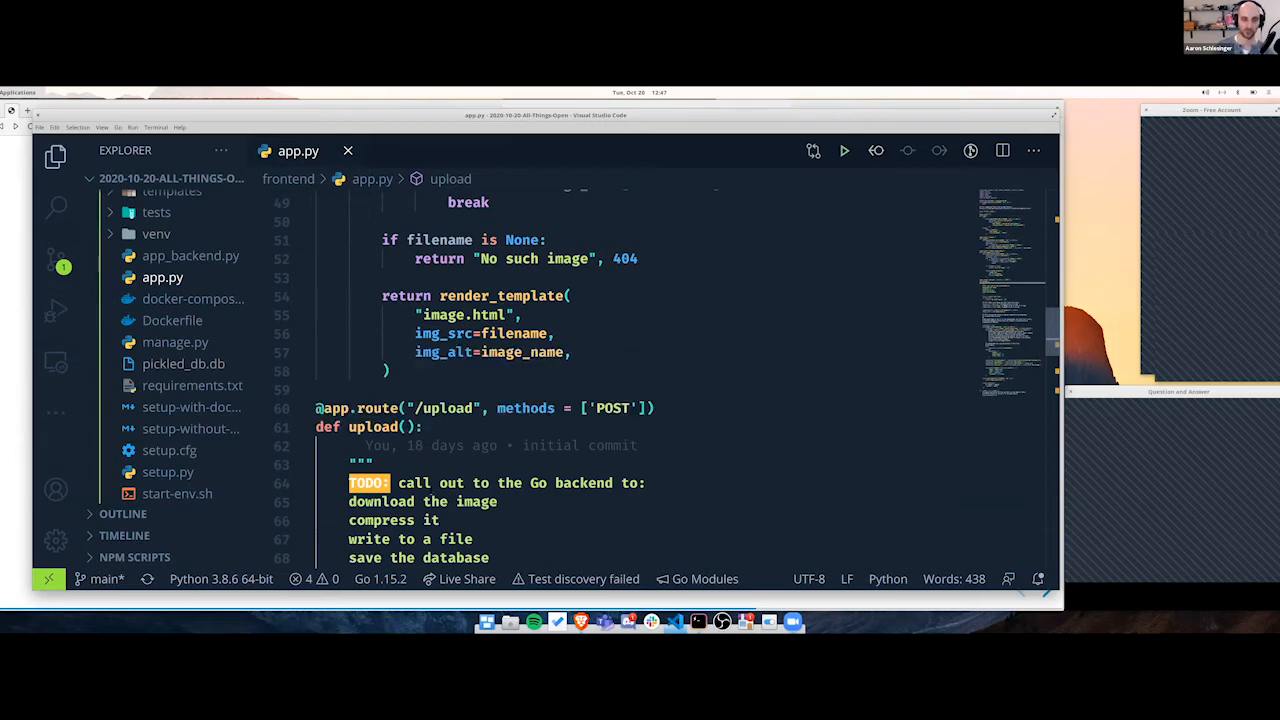
{"action": "scroll", "scroll_direction": "down", "scroll_amount": 3}
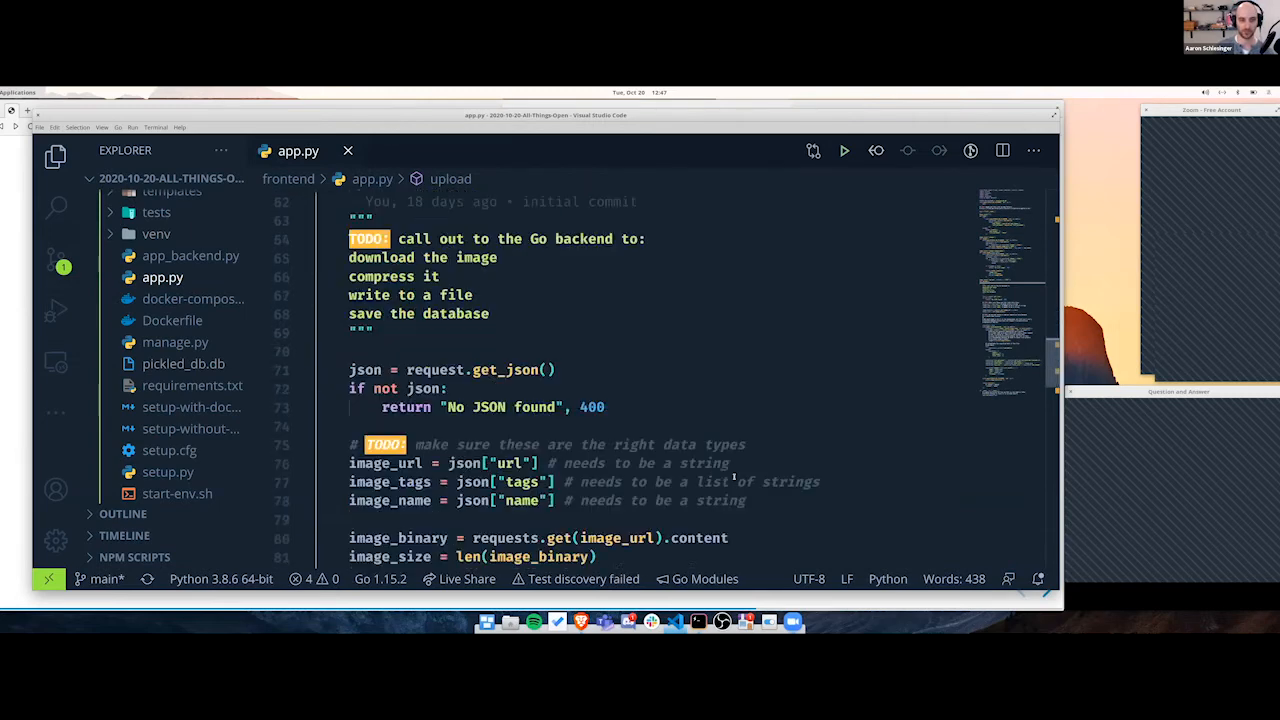
{"action": "scroll", "scroll_direction": "down", "scroll_amount": 3}
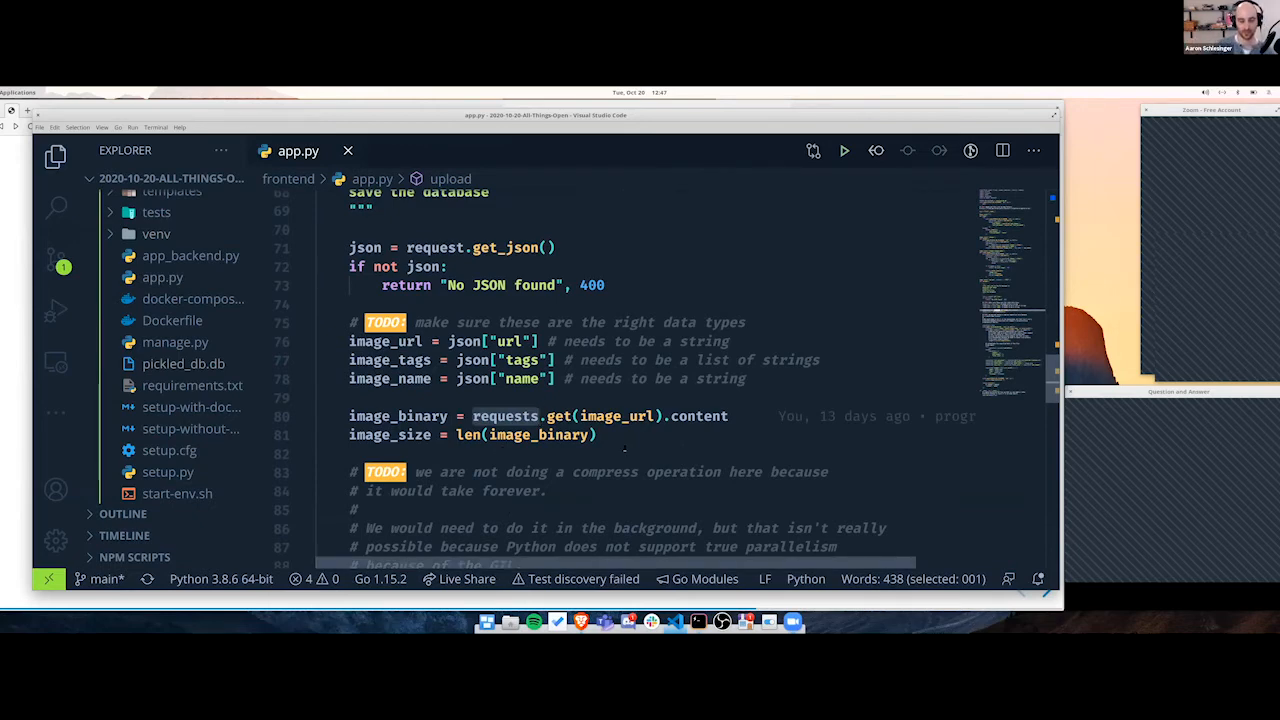
{"action": "scroll", "scroll_direction": "down", "scroll_amount": 3}
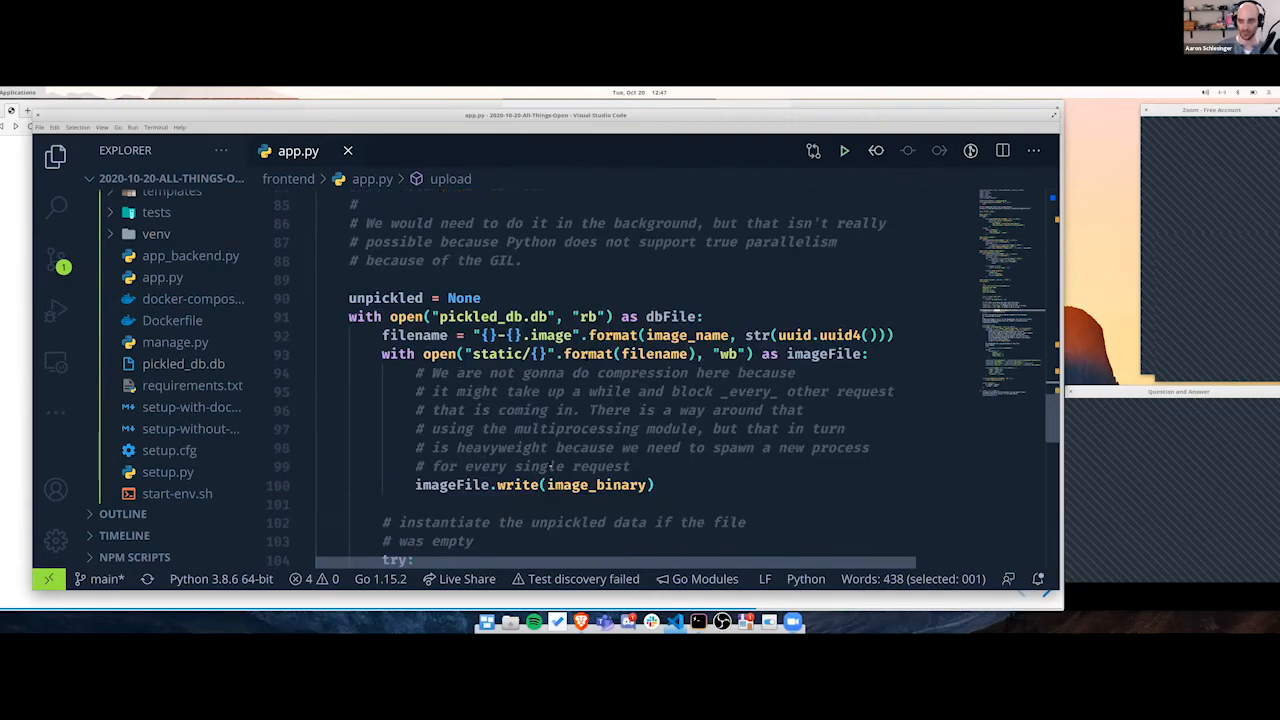
{"action": "scroll", "scroll_direction": "down", "scroll_amount": 3}
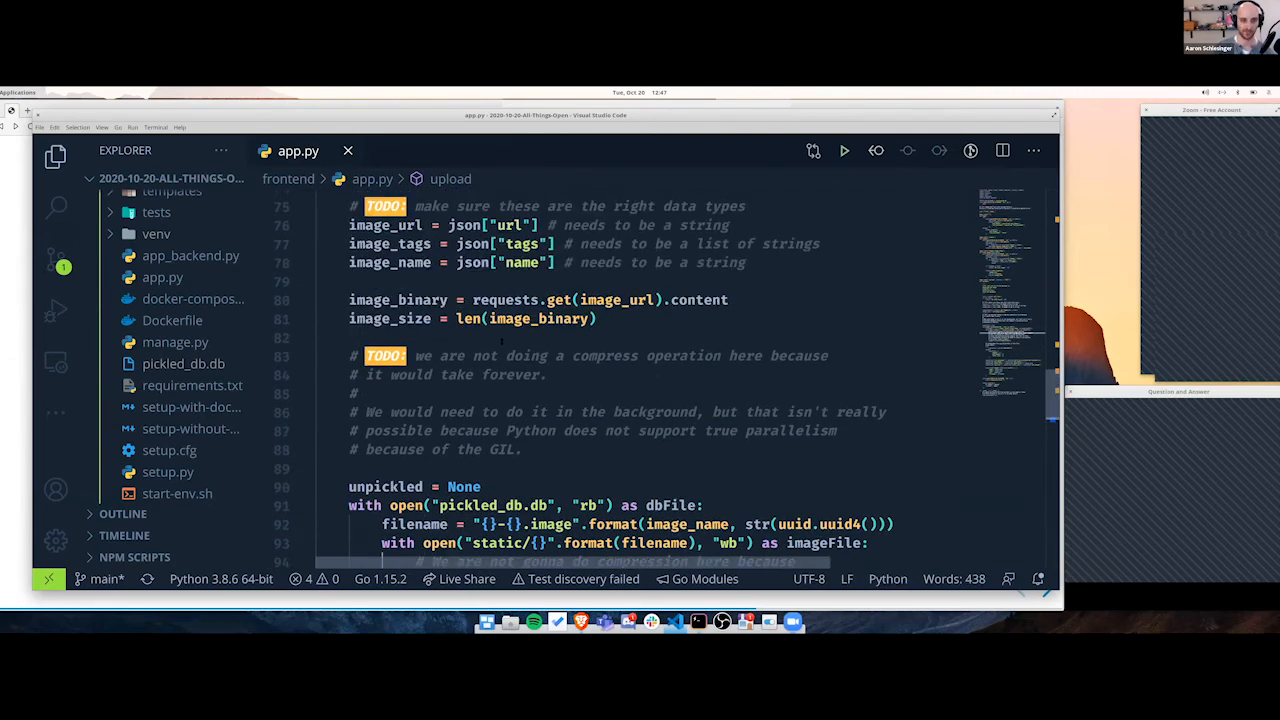
{"action": "double_click", "coordinate": [504, 300]}
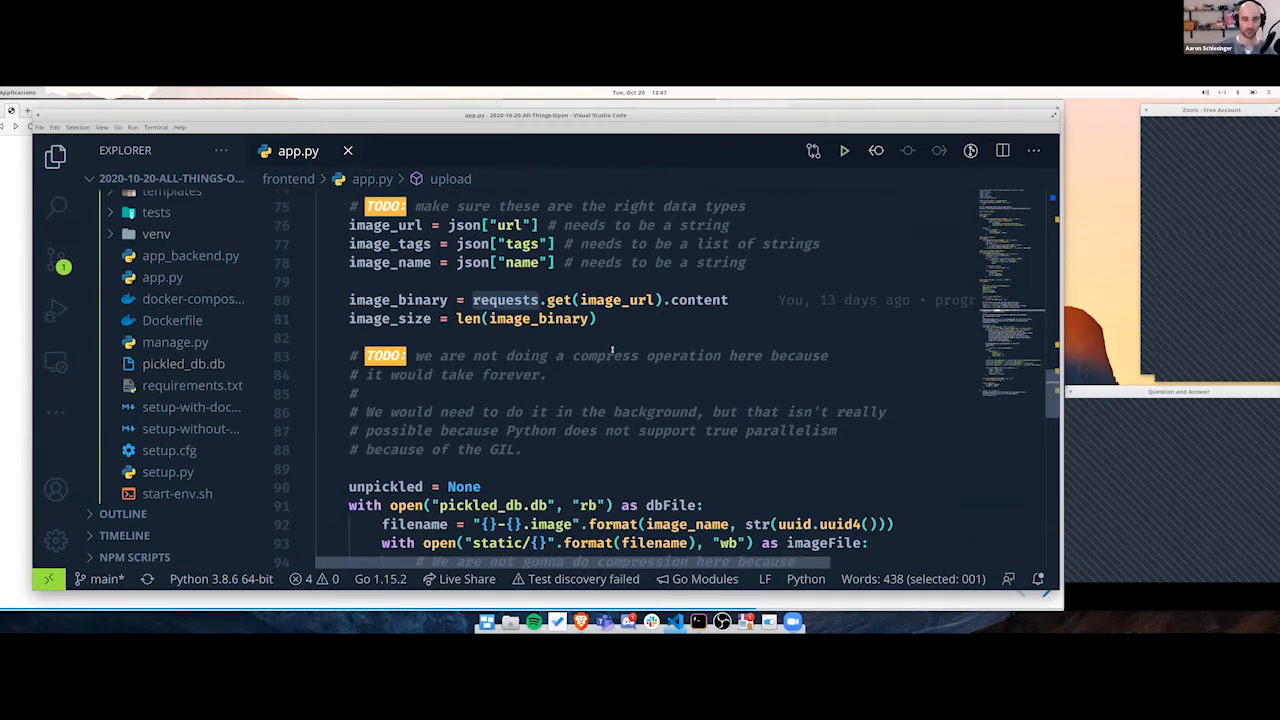
{"action": "scroll", "scroll_direction": "down", "scroll_amount": 3}
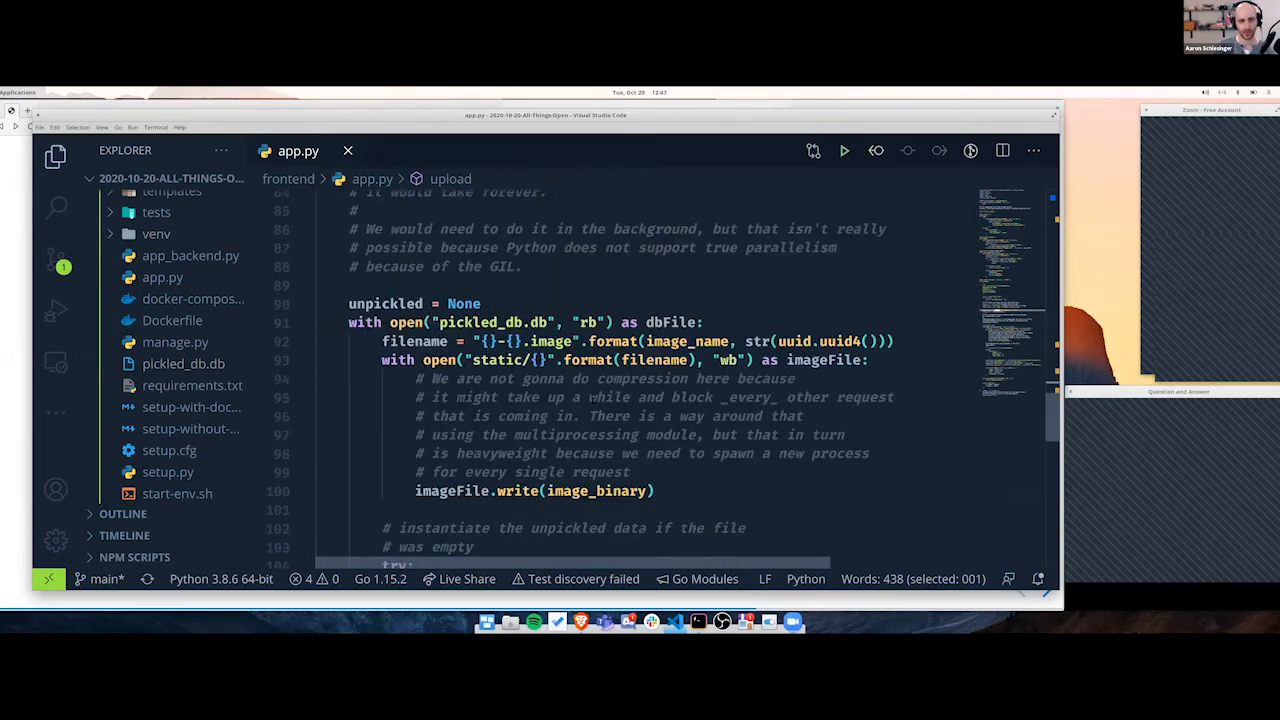
{"action": "scroll", "scroll_direction": "down", "scroll_amount": 3}
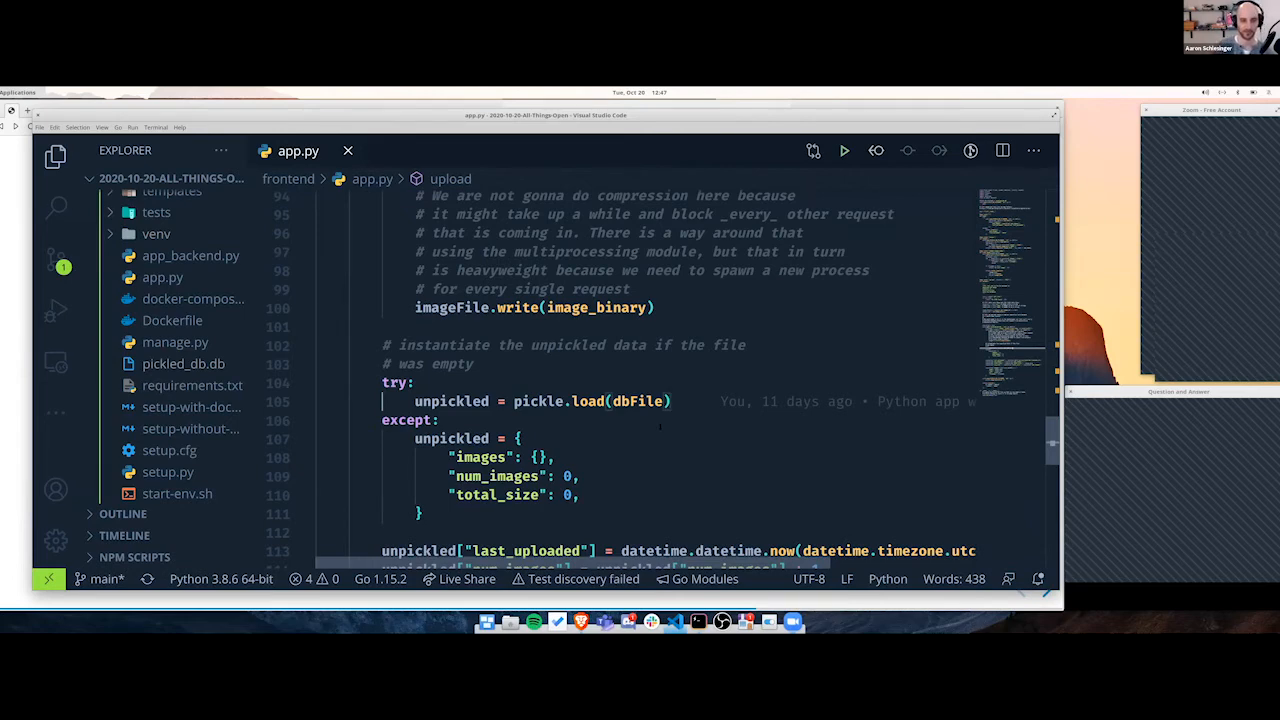
{"action": "scroll", "scroll_direction": "down", "scroll_amount": 3}
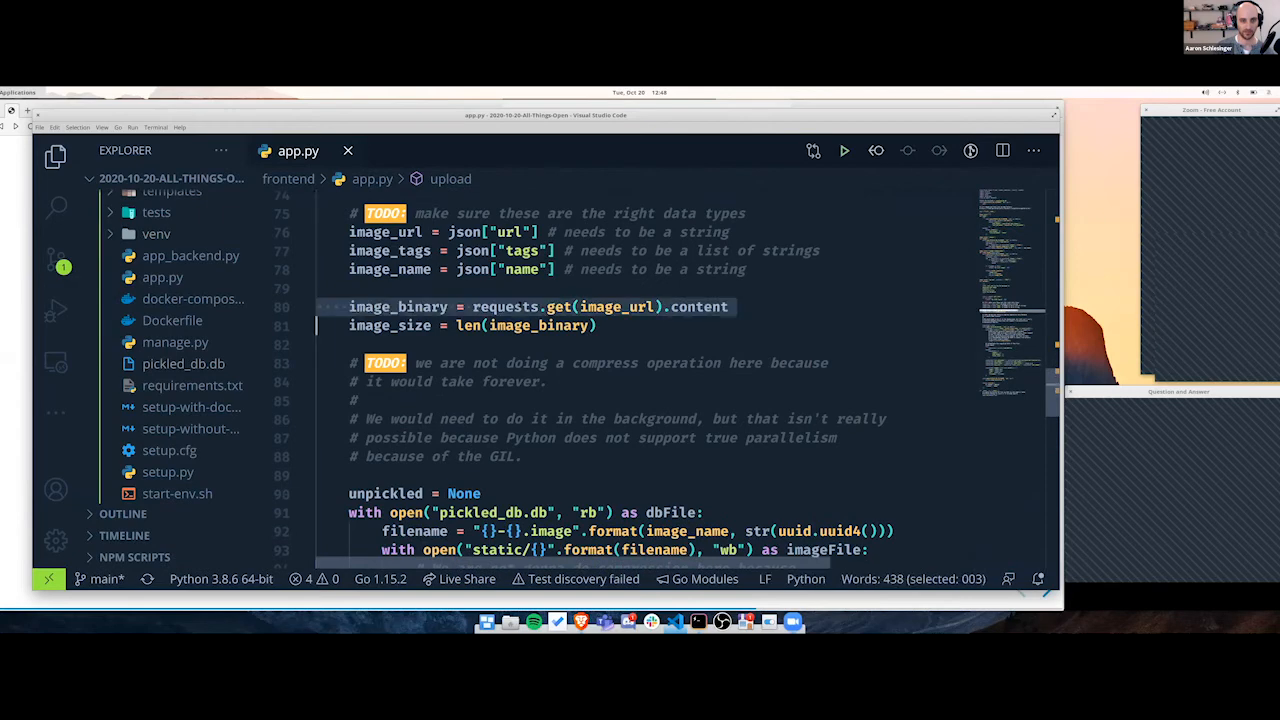
{"action": "scroll", "scroll_direction": "down", "scroll_amount": 3}
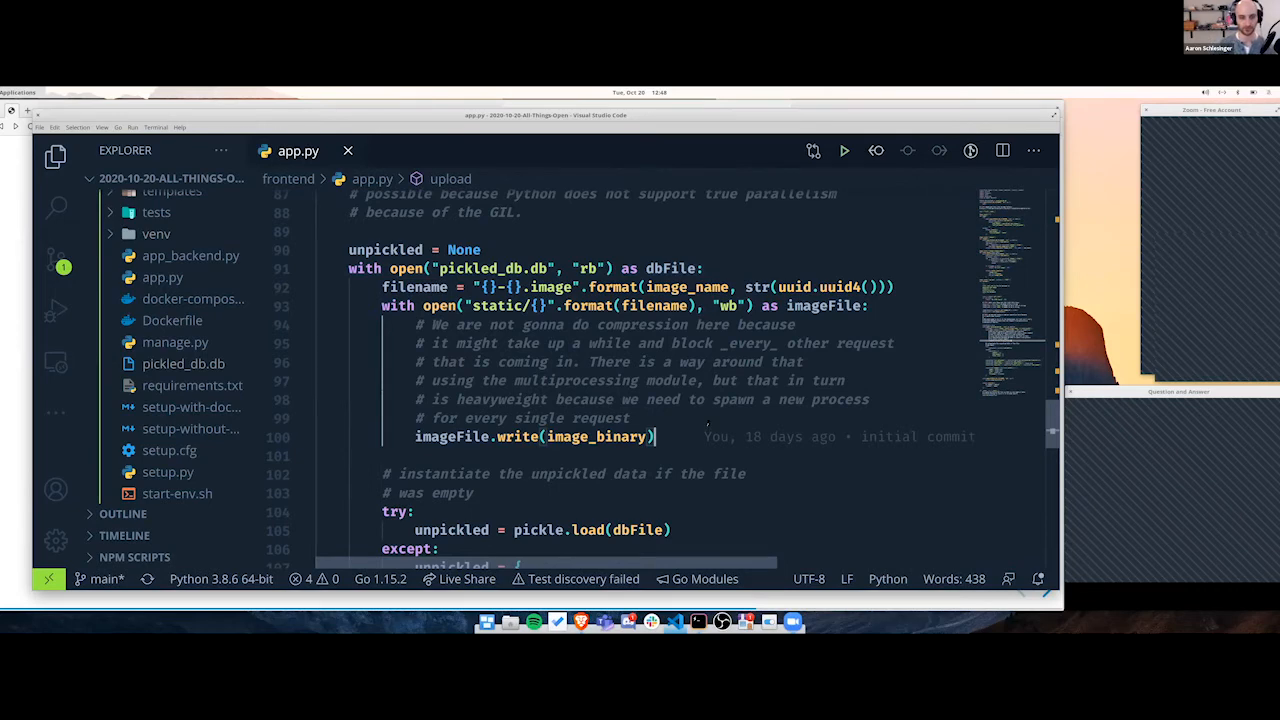
{"action": "scroll", "scroll_direction": "down", "scroll_amount": 3}
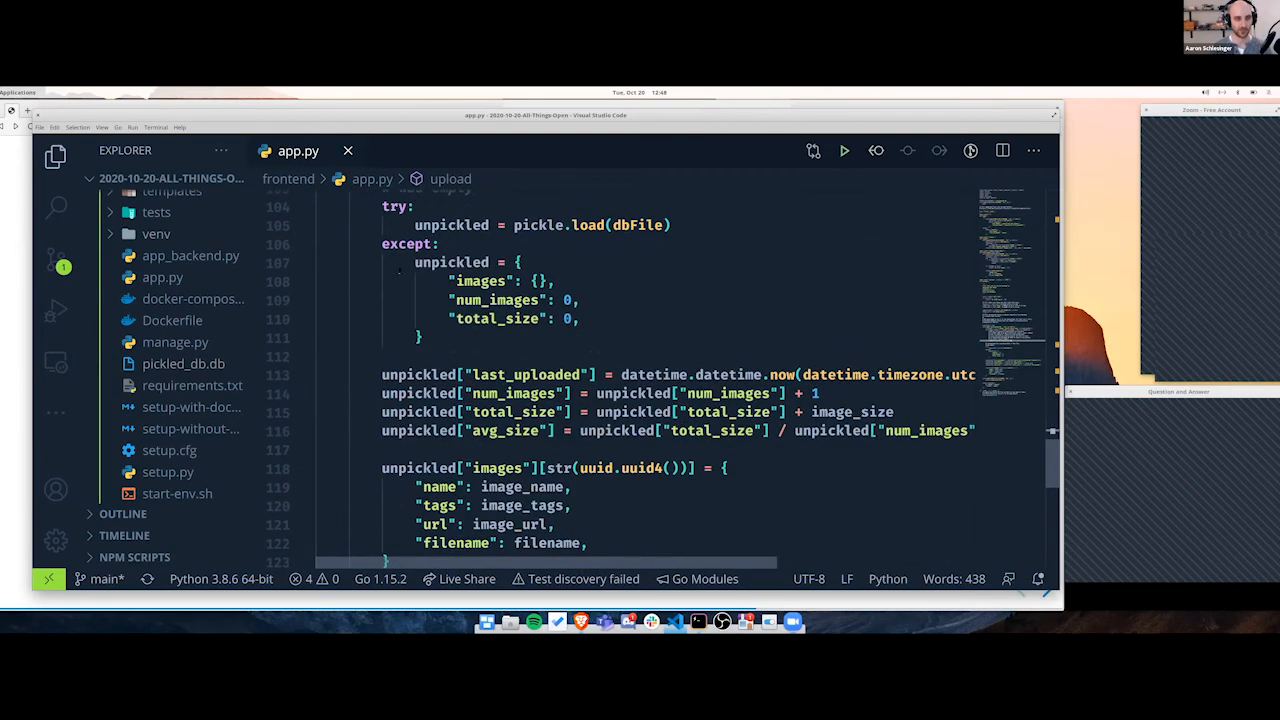
{"action": "left_click_drag", "start_coordinate": [414, 262], "coordinate": [424, 336]}
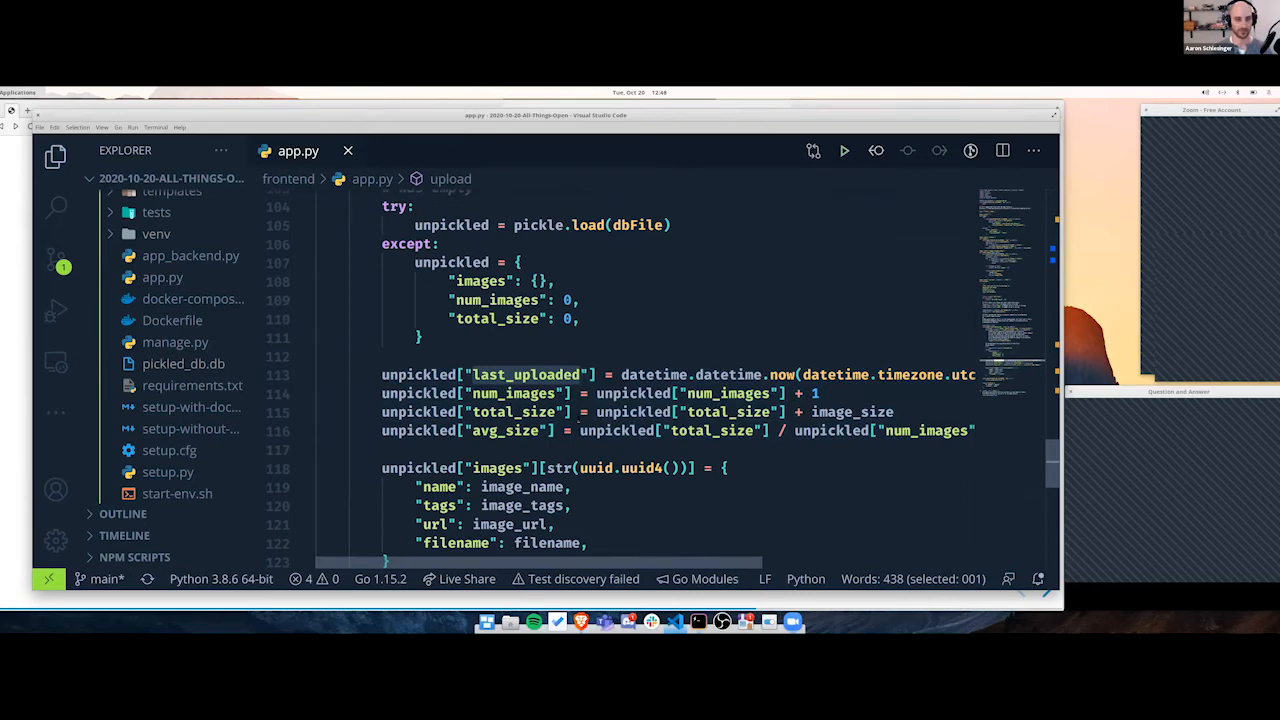
{"action": "scroll", "scroll_direction": "down", "scroll_amount": 3}
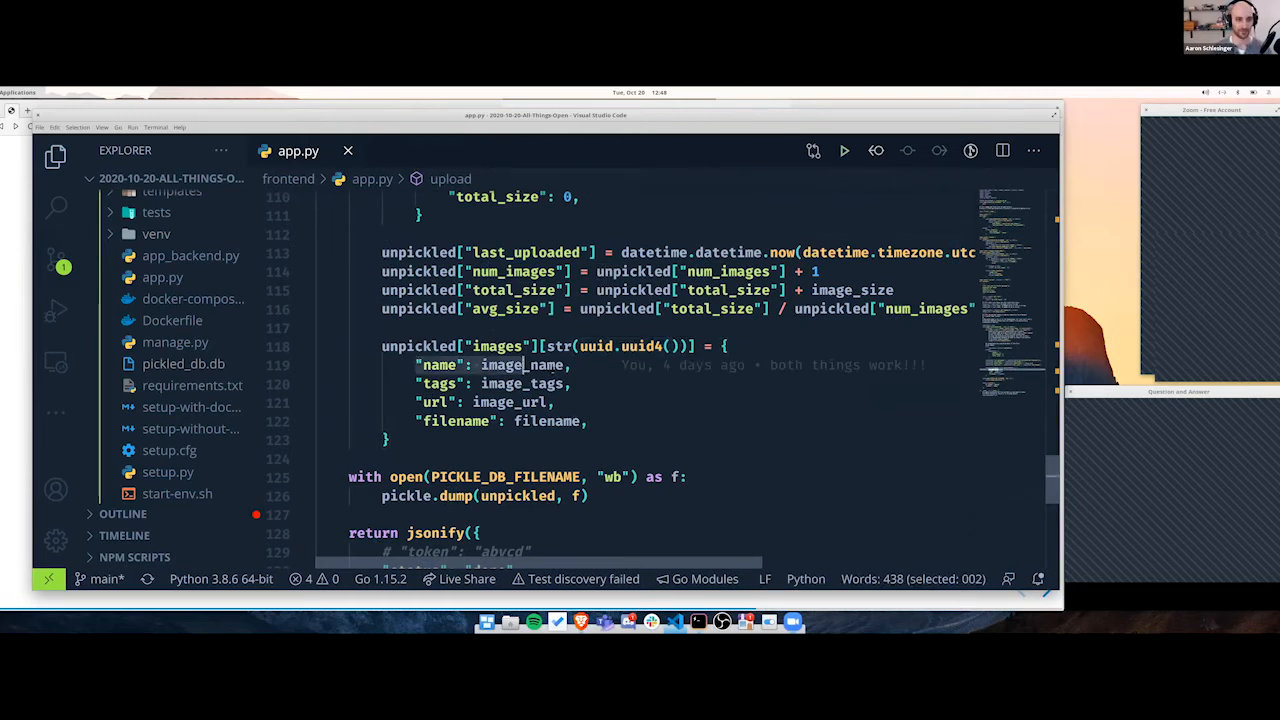
{"action": "left_click_drag", "start_coordinate": [520, 364], "coordinate": [556, 402]}
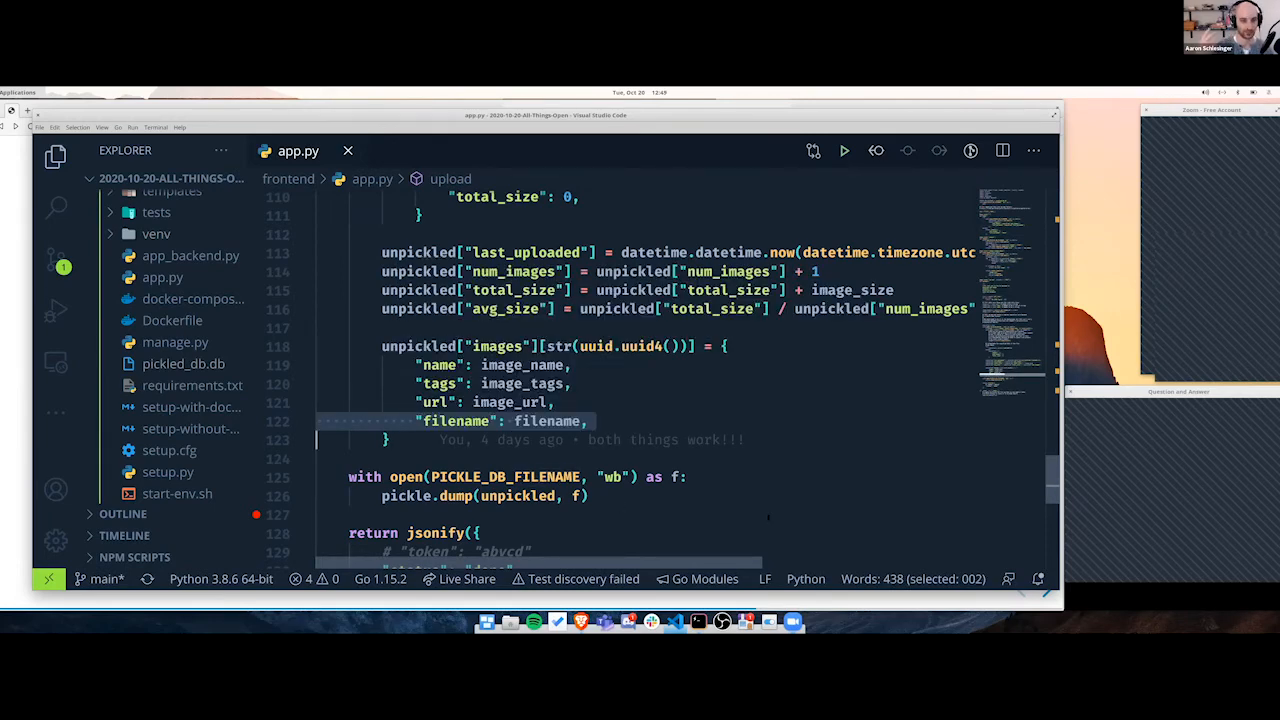
{"action": "scroll", "scroll_direction": "down", "scroll_amount": 3}
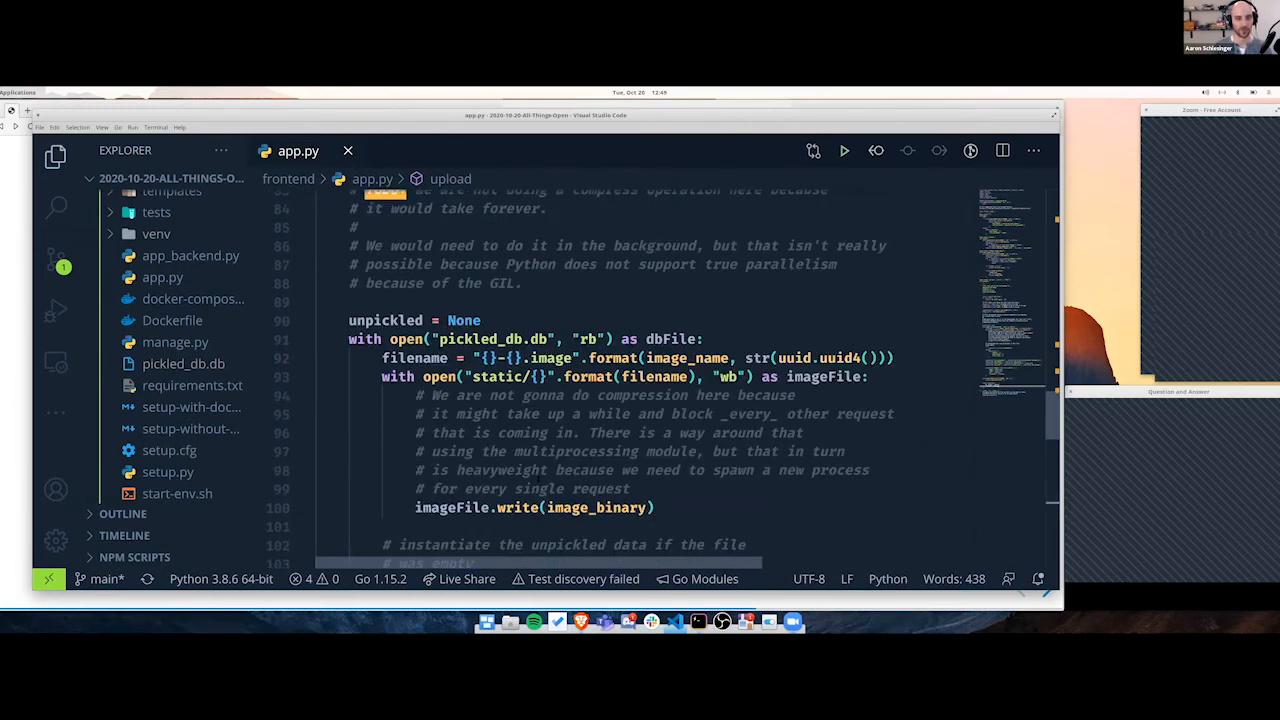
{"action": "scroll", "scroll_direction": "down", "scroll_amount": 3}
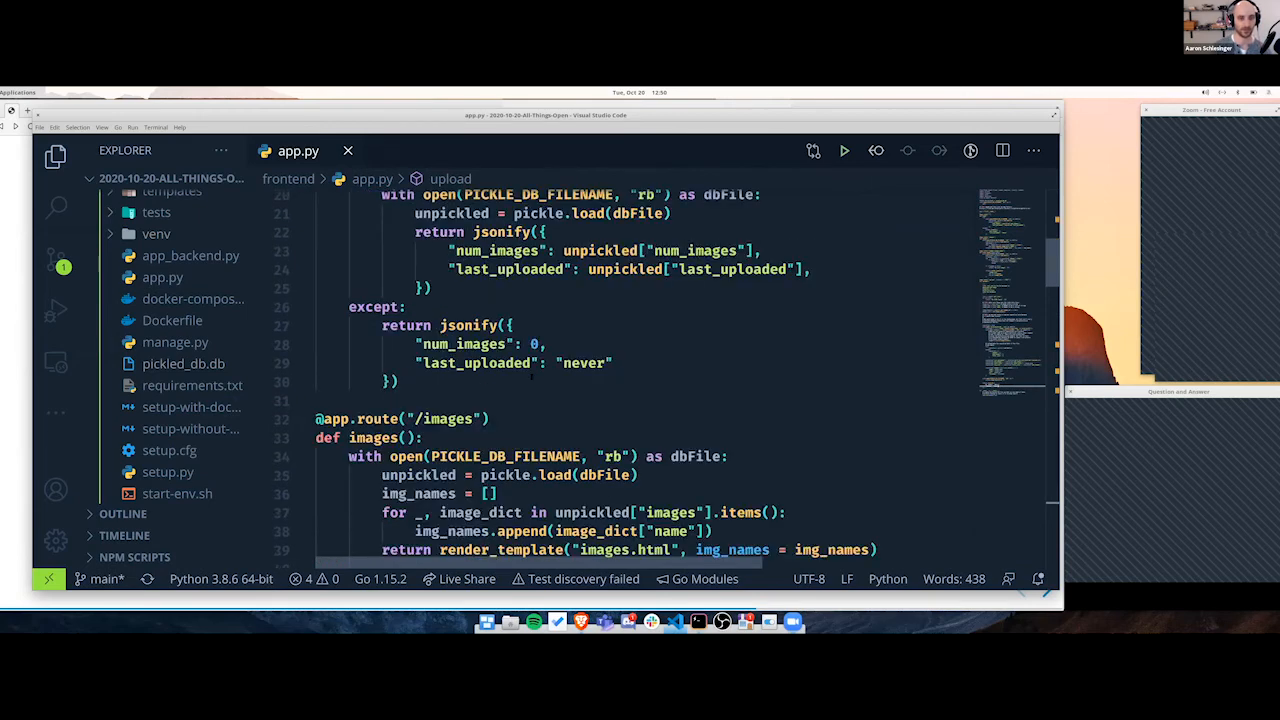
{"action": "scroll", "scroll_direction": "down", "scroll_amount": 3}
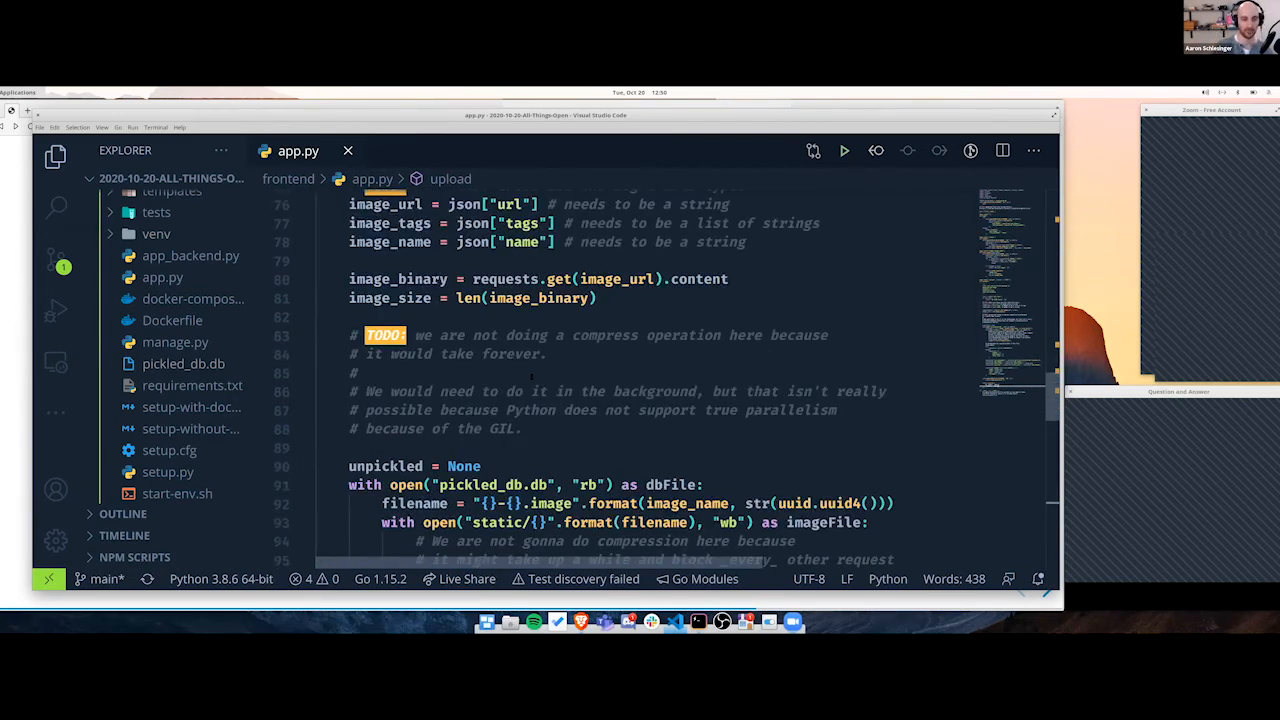
{"action": "scroll", "scroll_direction": "down", "scroll_amount": 3}
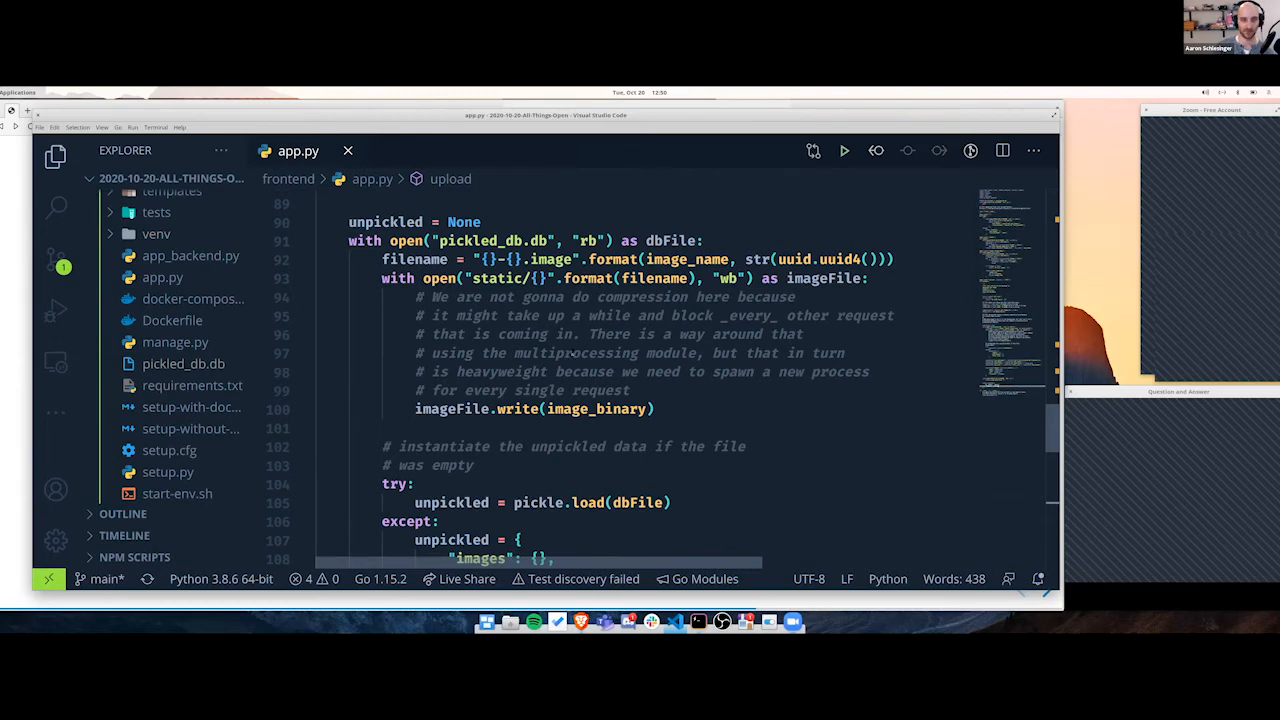
{"action": "double_click", "coordinate": [576, 352]}
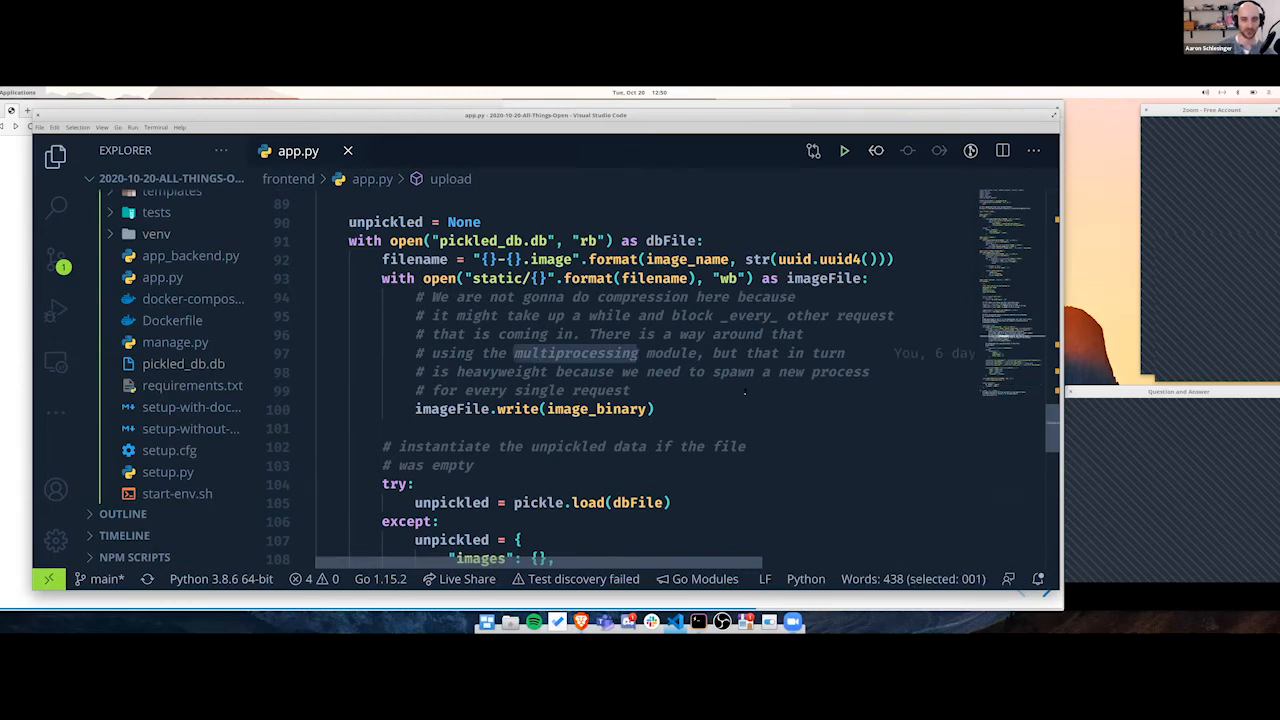
{"action": "double_click", "coordinate": [604, 390]}
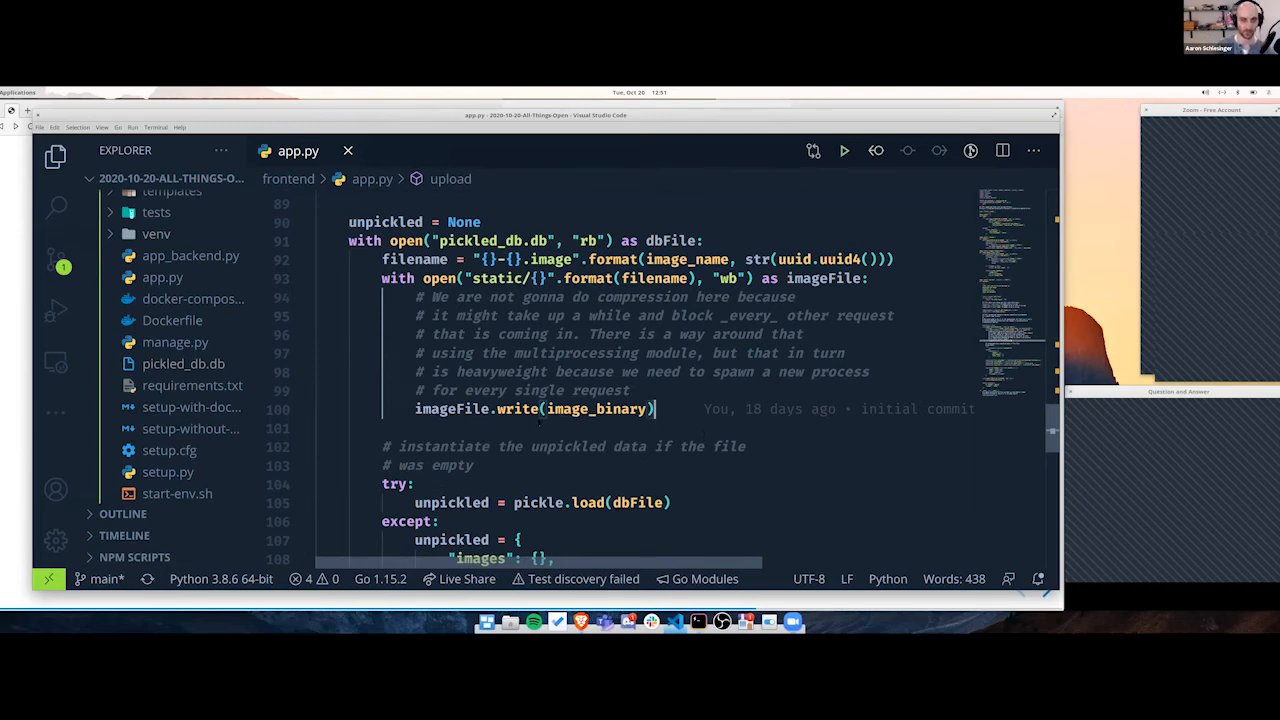
{"action": "scroll", "scroll_direction": "down", "scroll_amount": 3}
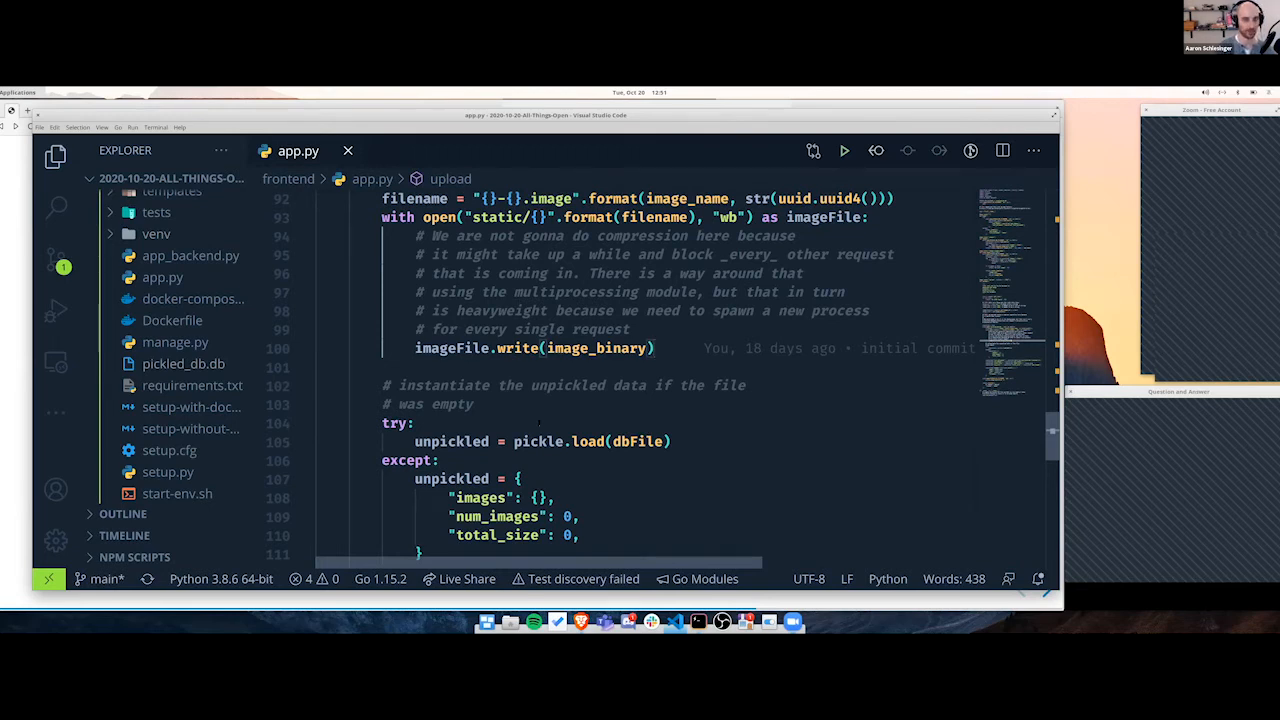
{"action": "left_click", "coordinate": [656, 348]}
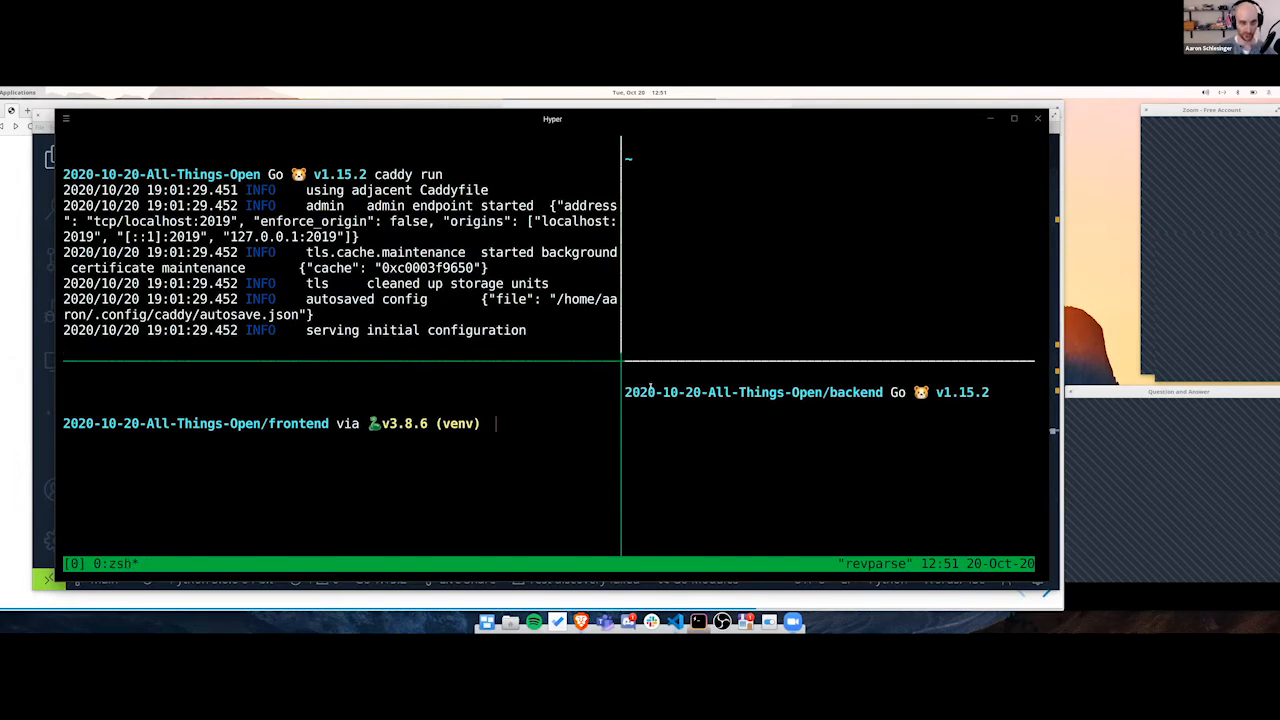
- Run 'flask run' in the frontend pane so localhost:5000 returns JSON with zero images
{"action": "type", "text": "flask run"}
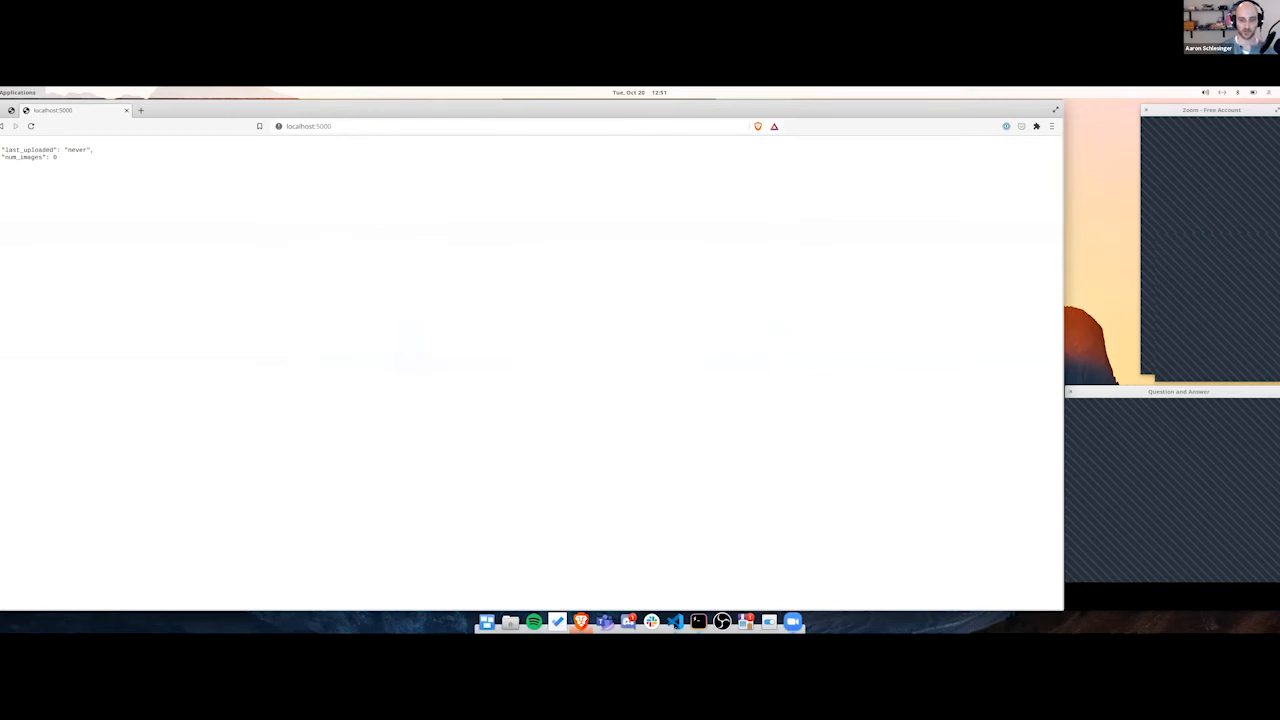
{"action": "mouse_move", "coordinate": [696, 622]}
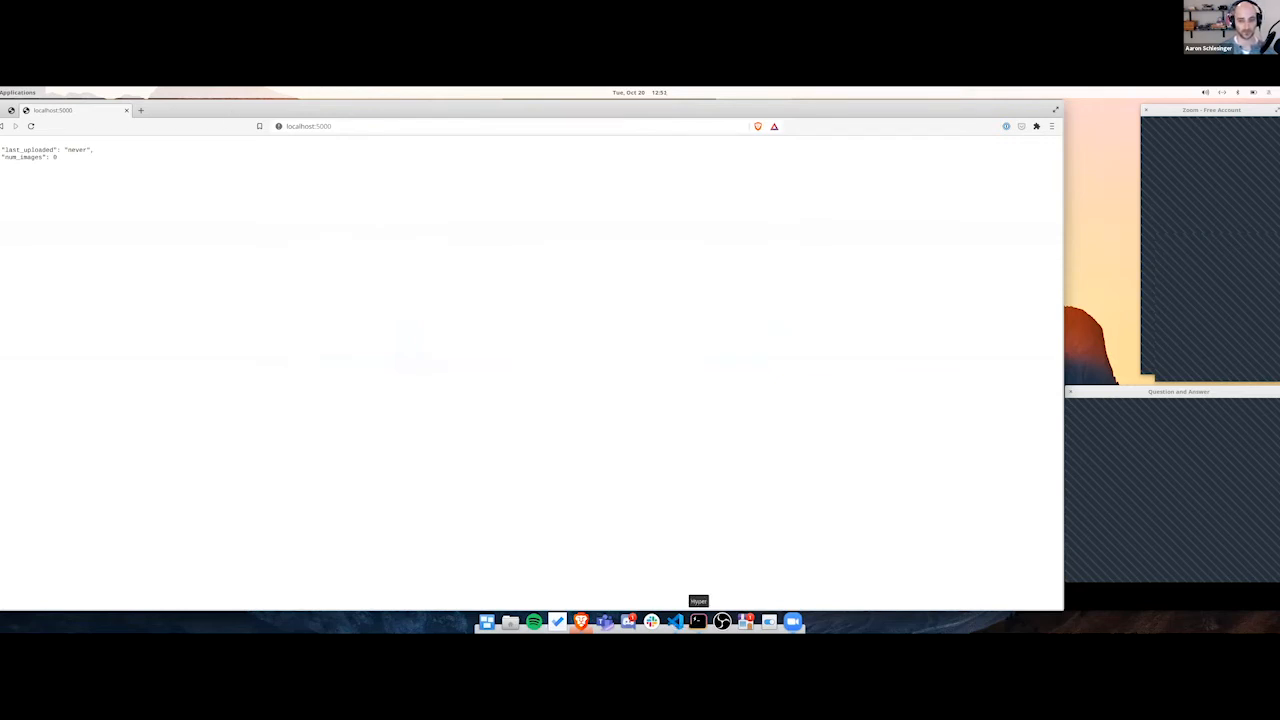
{"action": "left_click", "coordinate": [696, 622]}
{"action": "type", "text": "ra"}
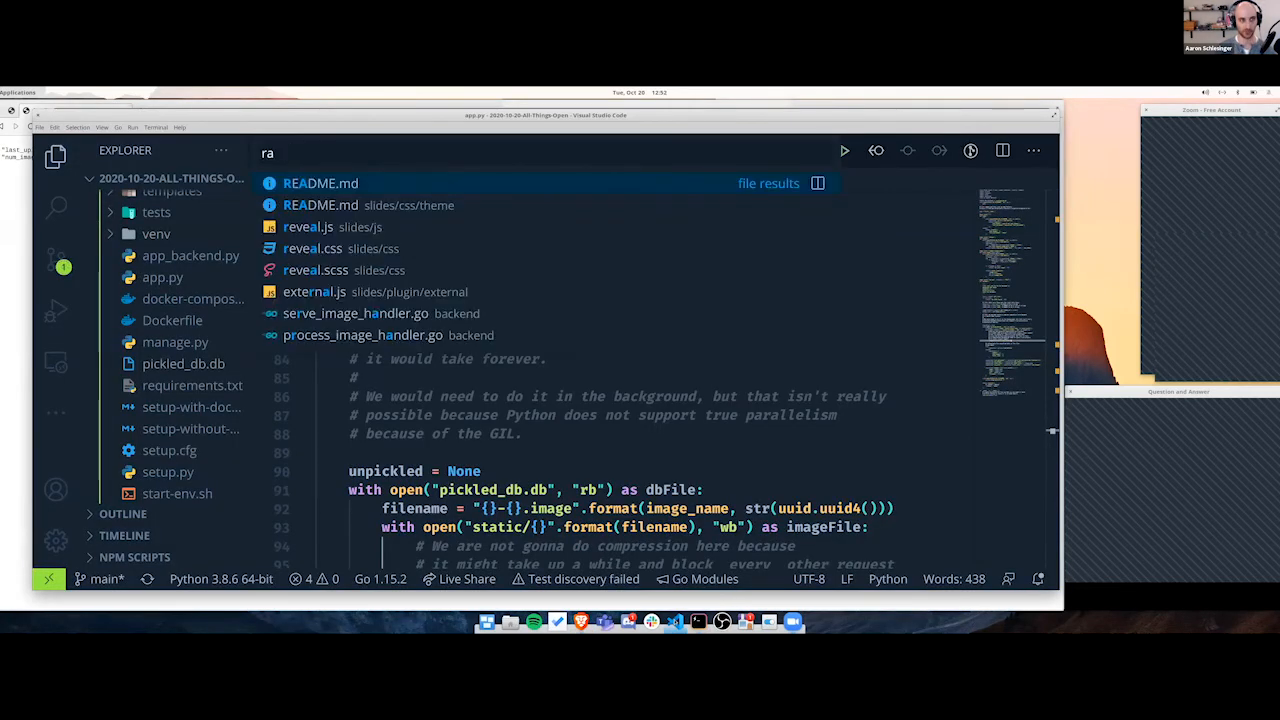
- Show README.md's curl upload command under 'Now, you can upload an image'
{"action": "left_click", "coordinate": [320, 184]}
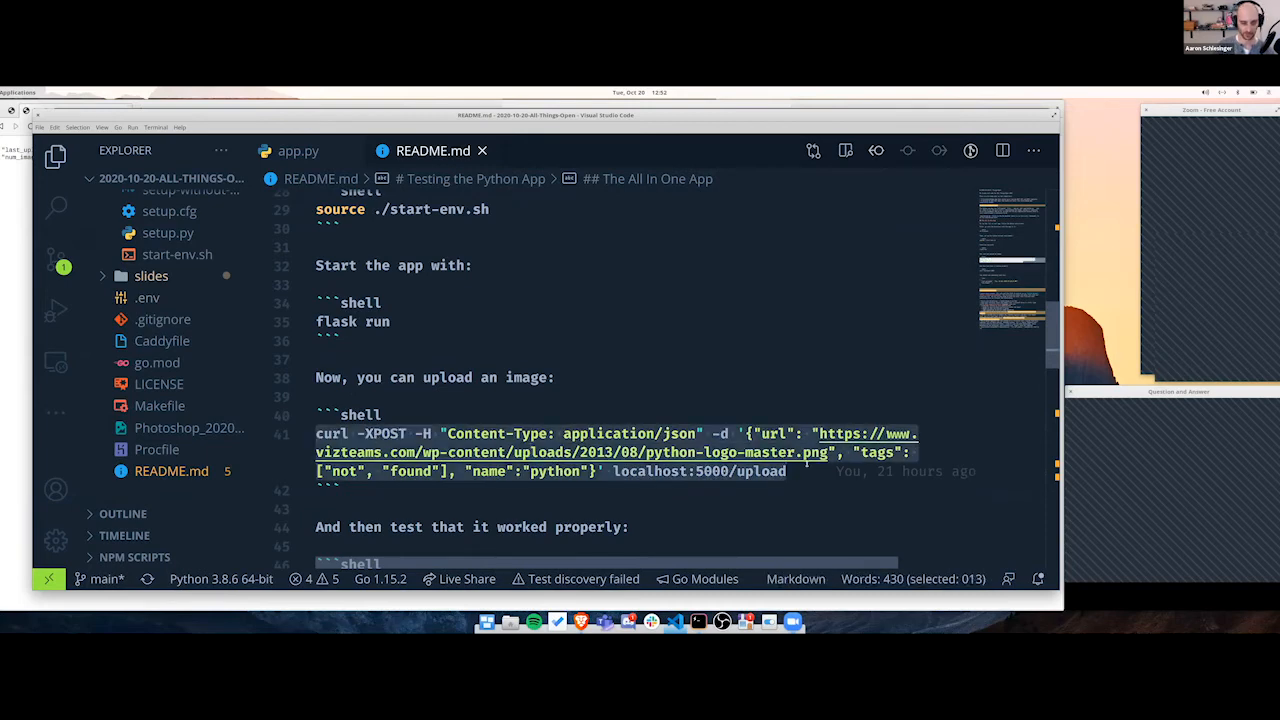
{"action": "left_click", "coordinate": [784, 472]}
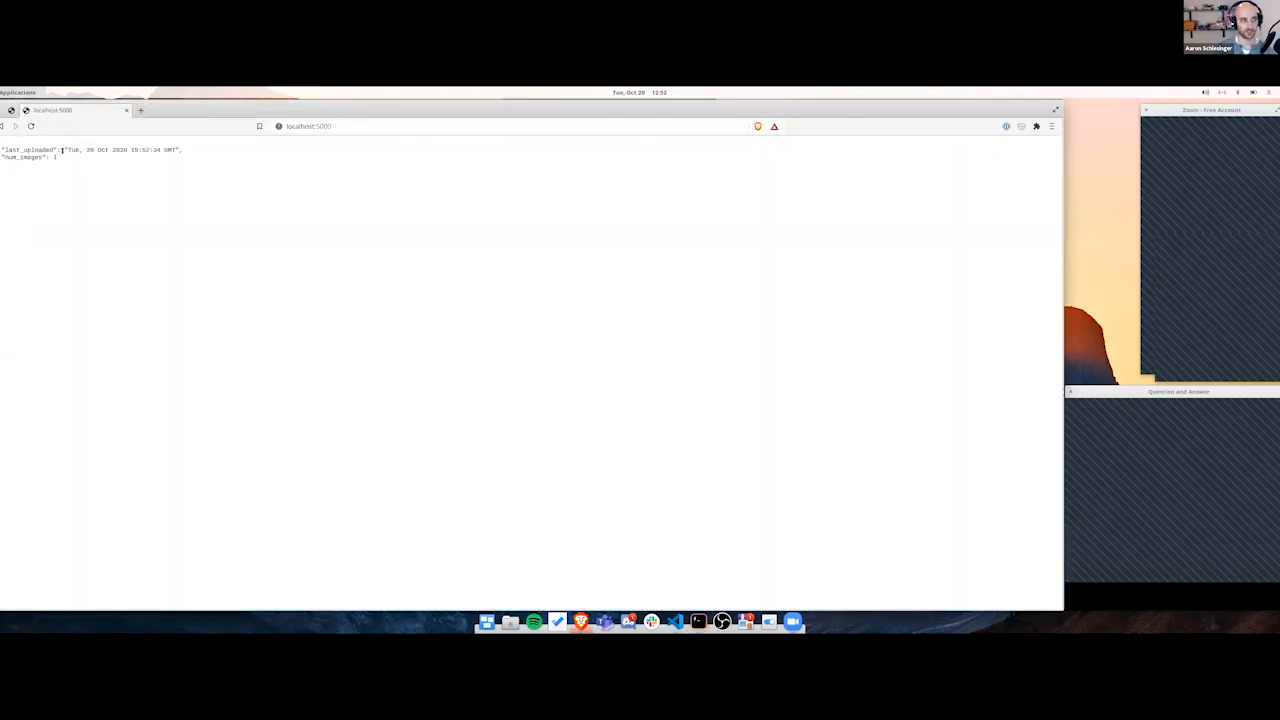
- Load localhost:5000/image/python in Chrome to display the uploaded Python logo
{"action": "left_click_drag", "start_coordinate": [64, 148], "coordinate": [180, 148]}
{"action": "type", "text": "/image"}
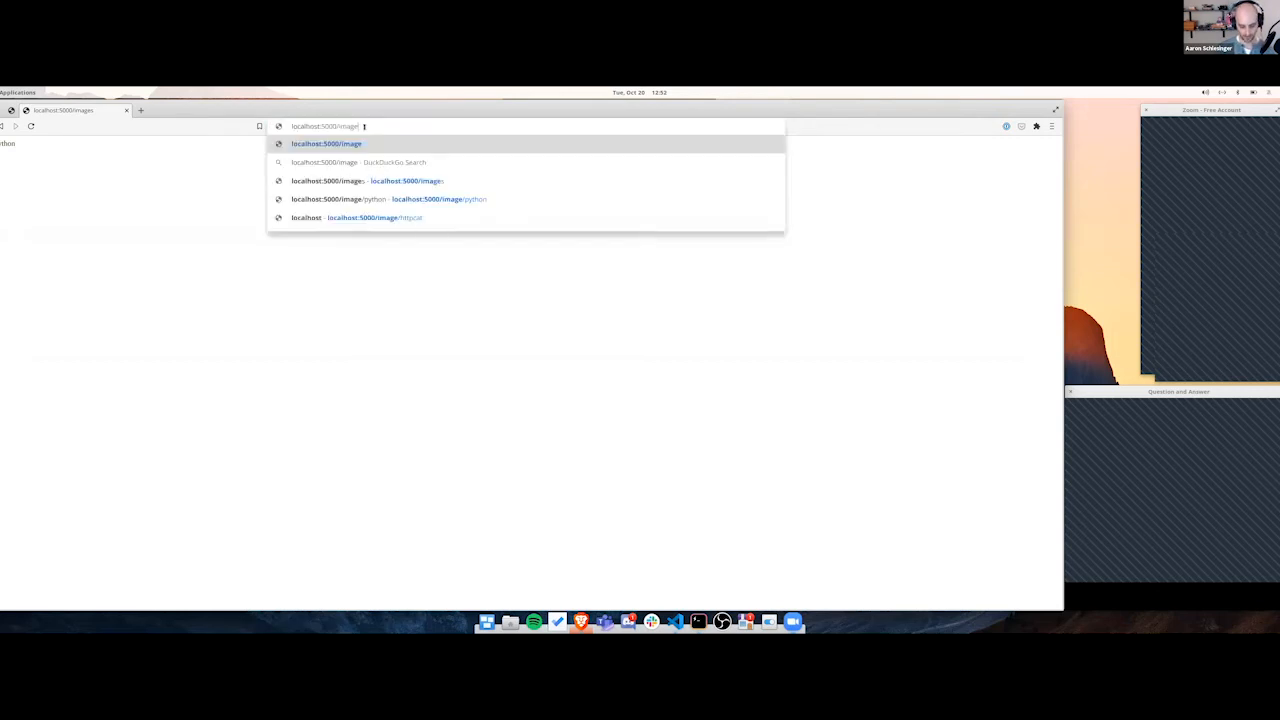
{"action": "type", "text": "/python"}
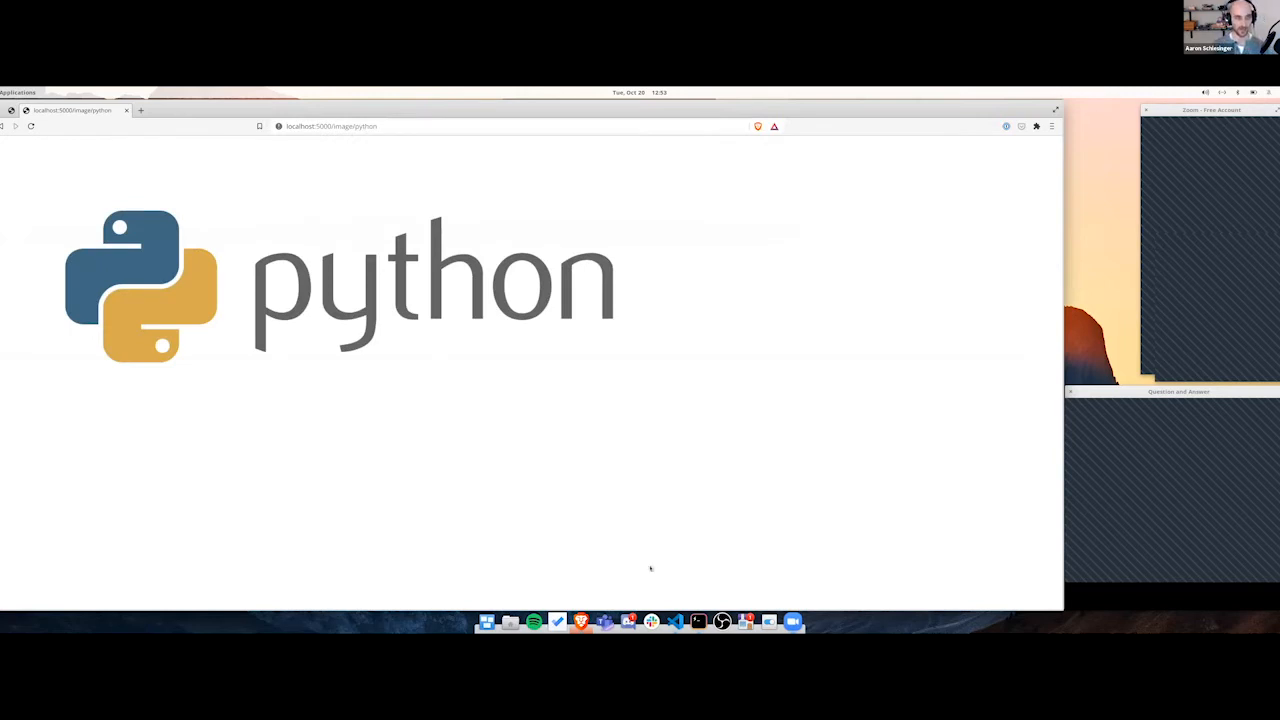
{"action": "mouse_move", "coordinate": [380, 400]}
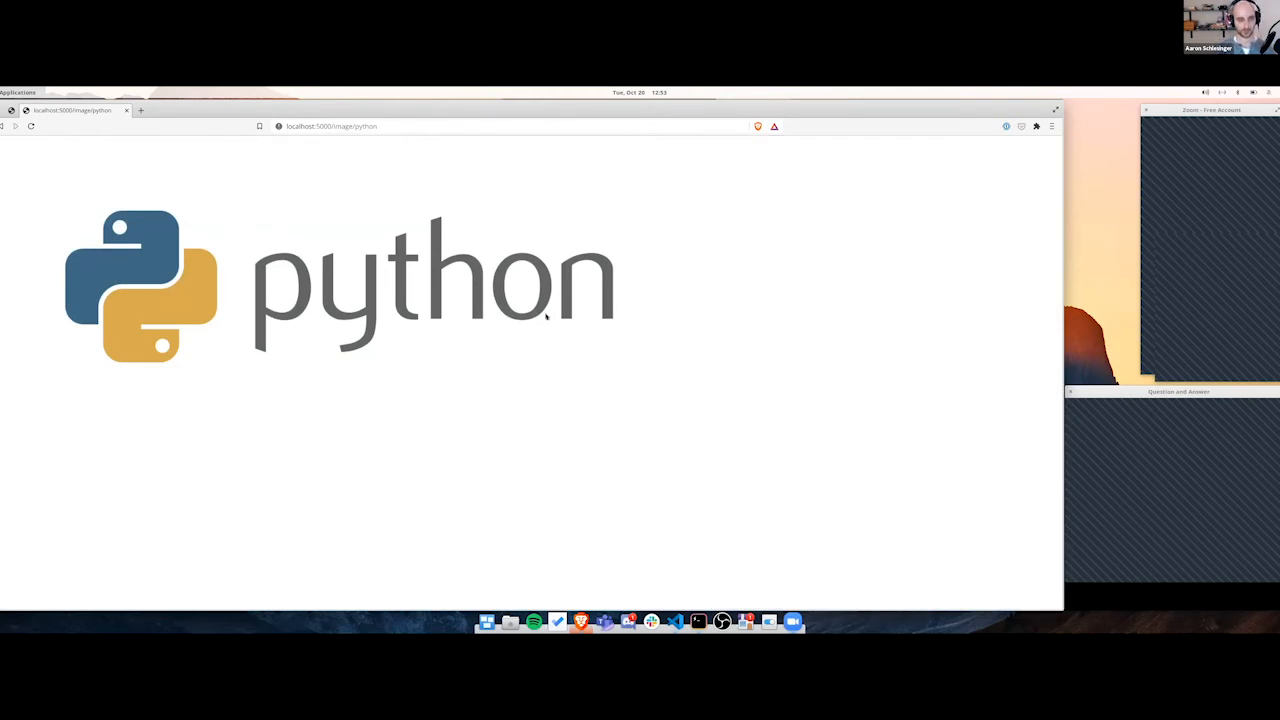
{"action": "mouse_move", "coordinate": [528, 432]}
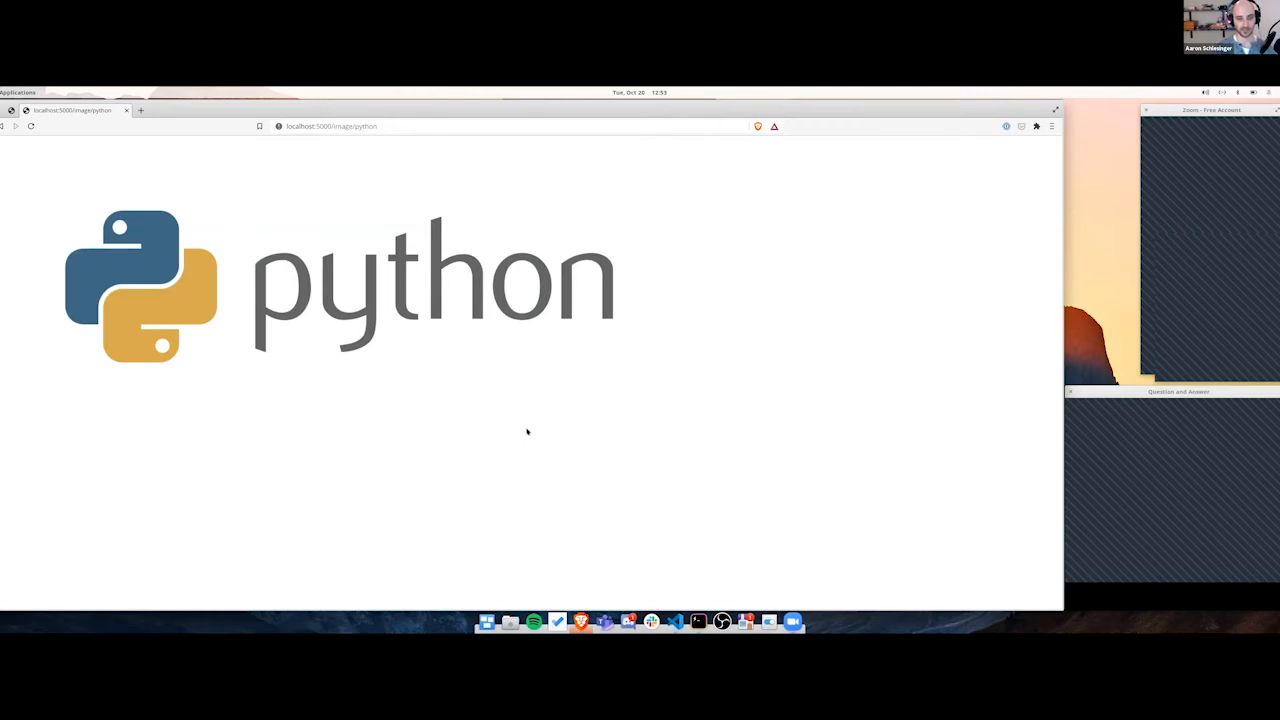
{"action": "mouse_move", "coordinate": [678, 614]}
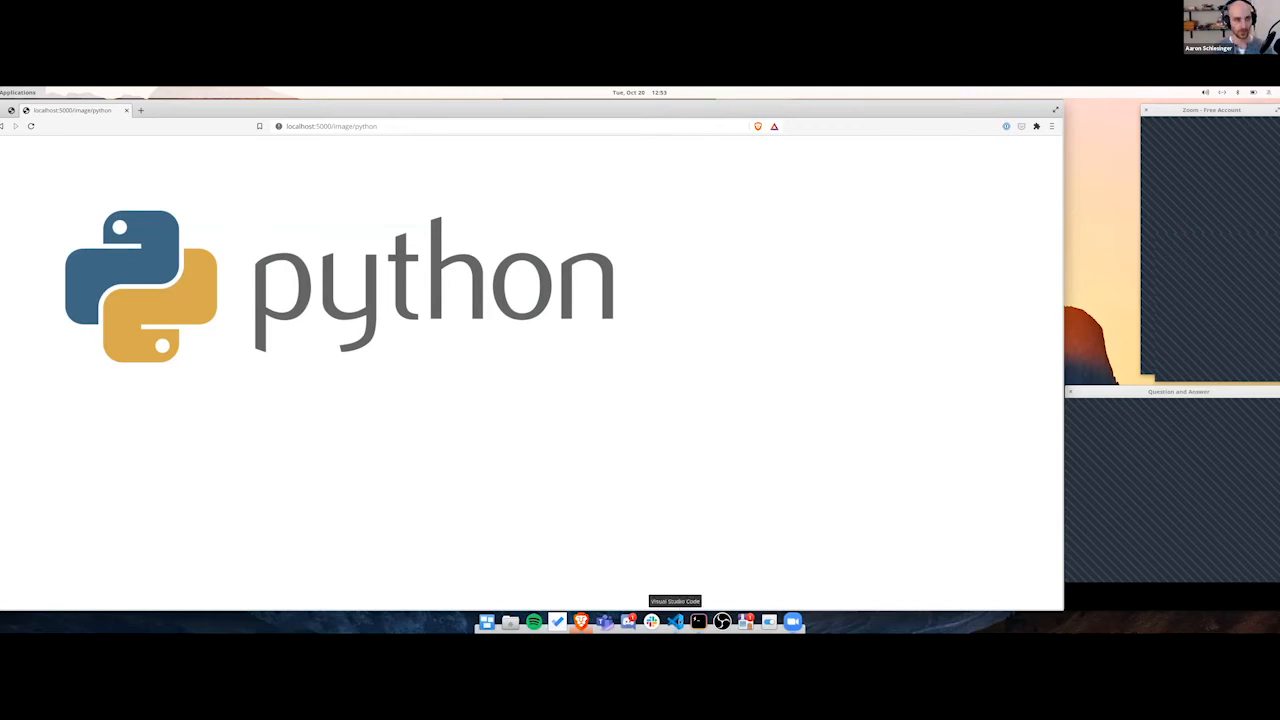
- Show backend/main.go with its Echo and bbolt imports and database setup
{"action": "left_click", "coordinate": [676, 622]}
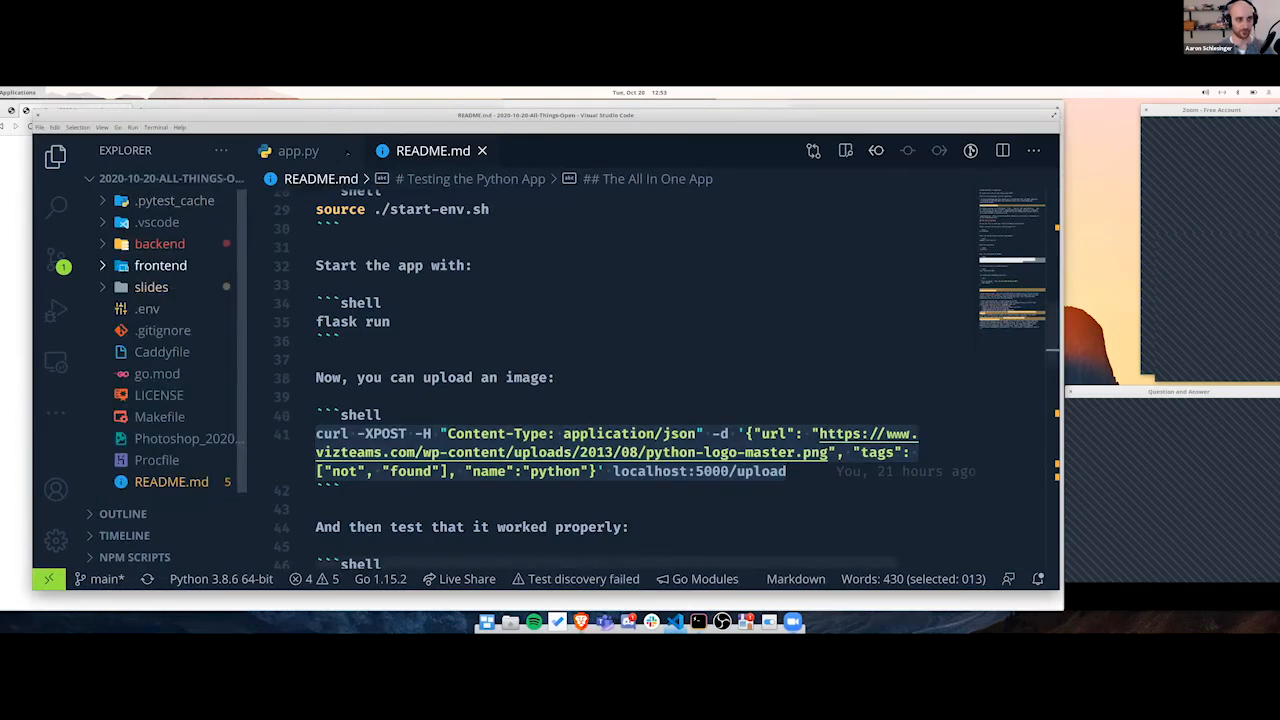
{"action": "left_click", "coordinate": [160, 244]}
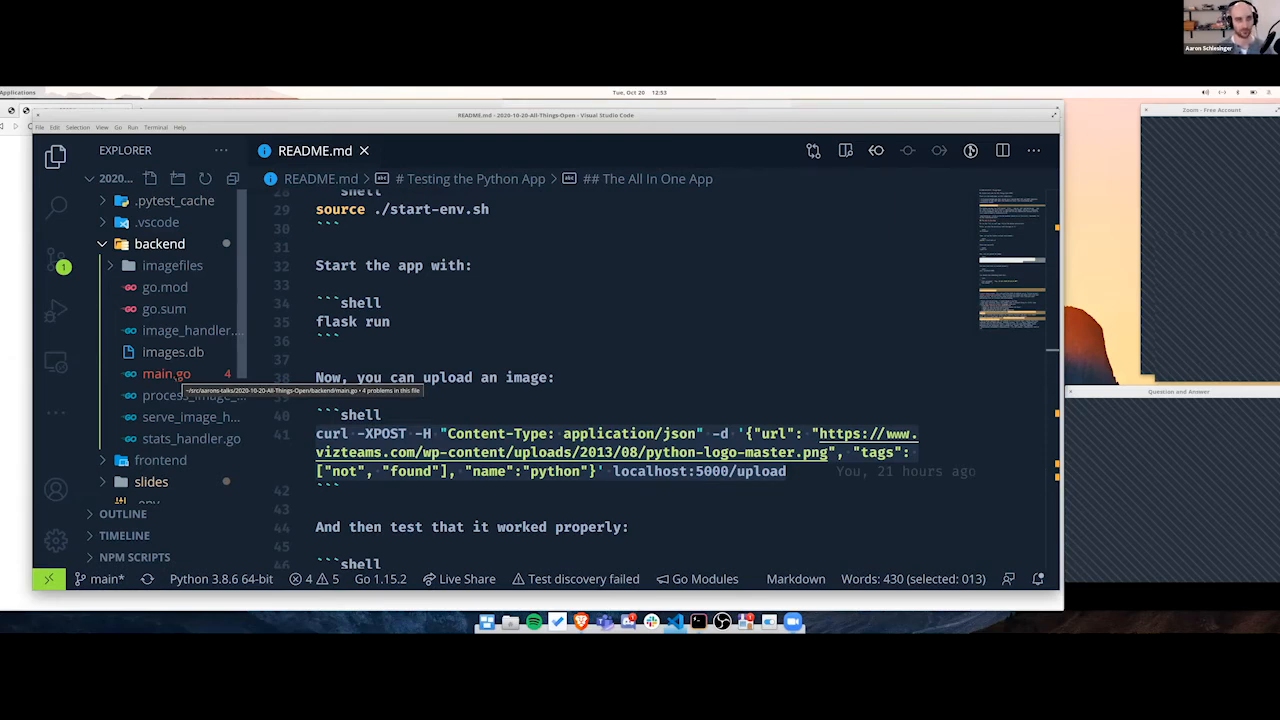
{"action": "left_click", "coordinate": [166, 374]}
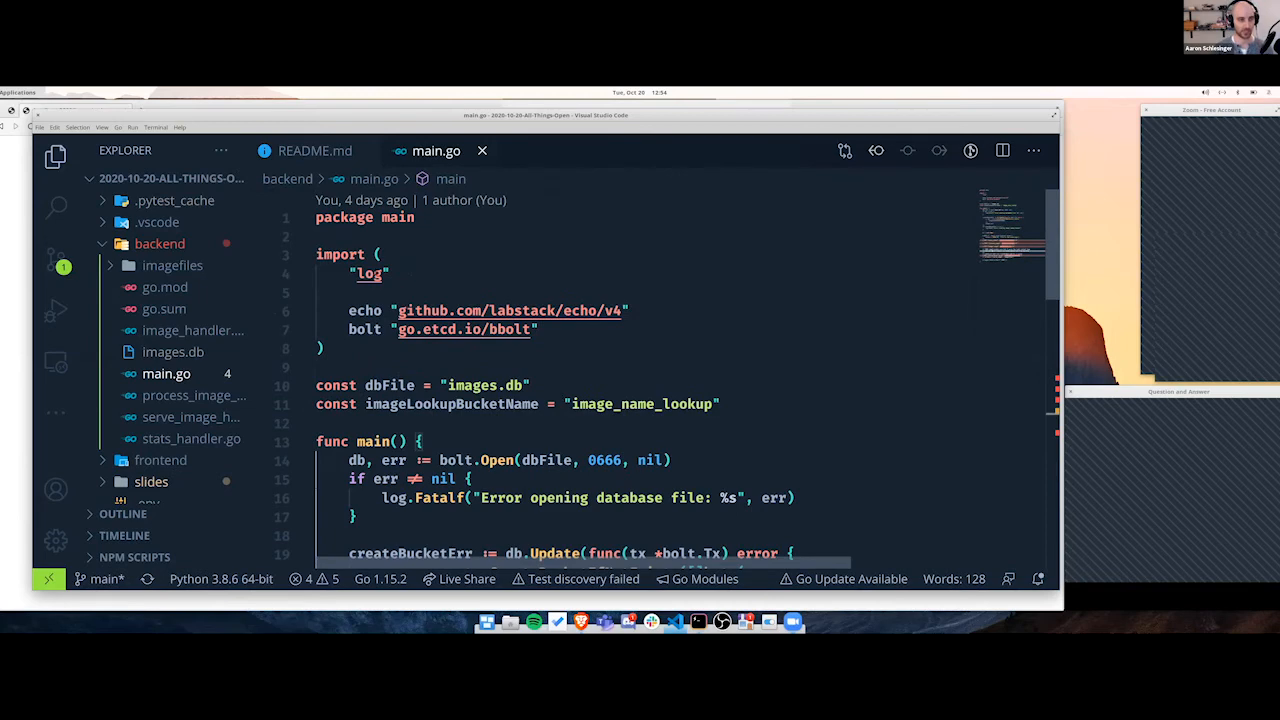
{"action": "mouse_move", "coordinate": [470, 368]}
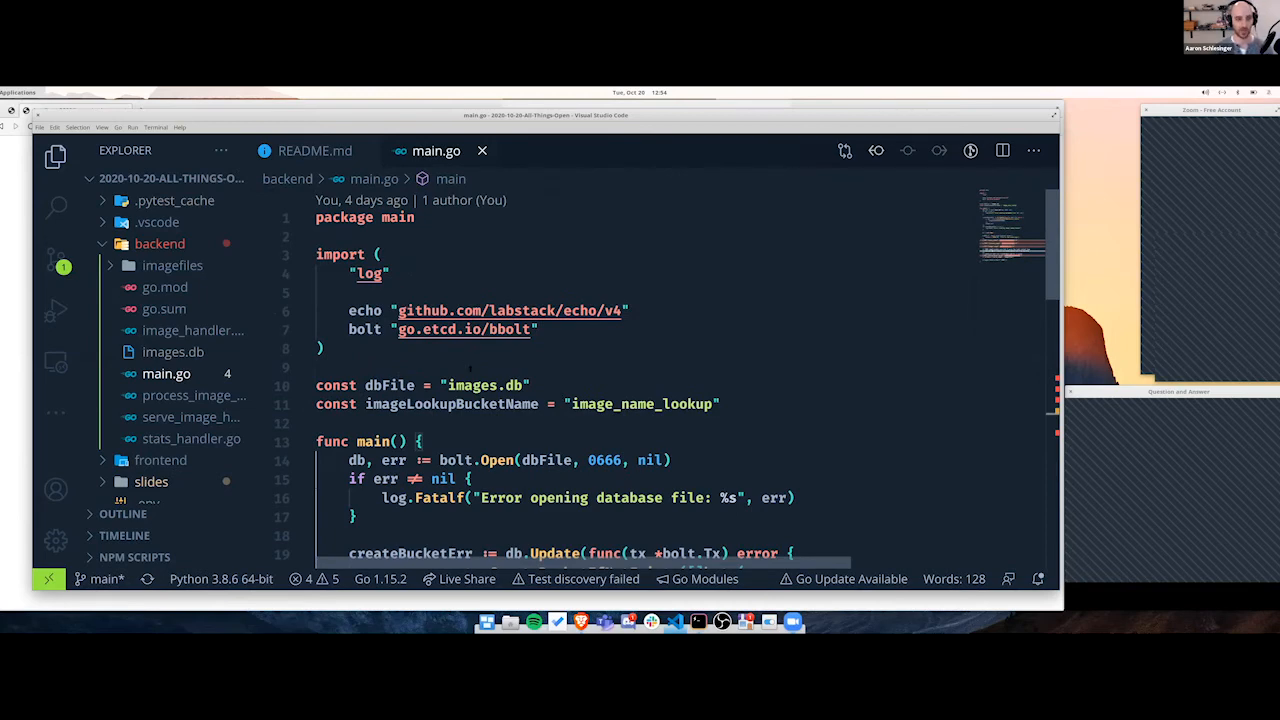
- Run 'go run .' in the backend pane so the Echo server listens on port 5001
{"action": "scroll", "scroll_direction": "down", "scroll_amount": 3}
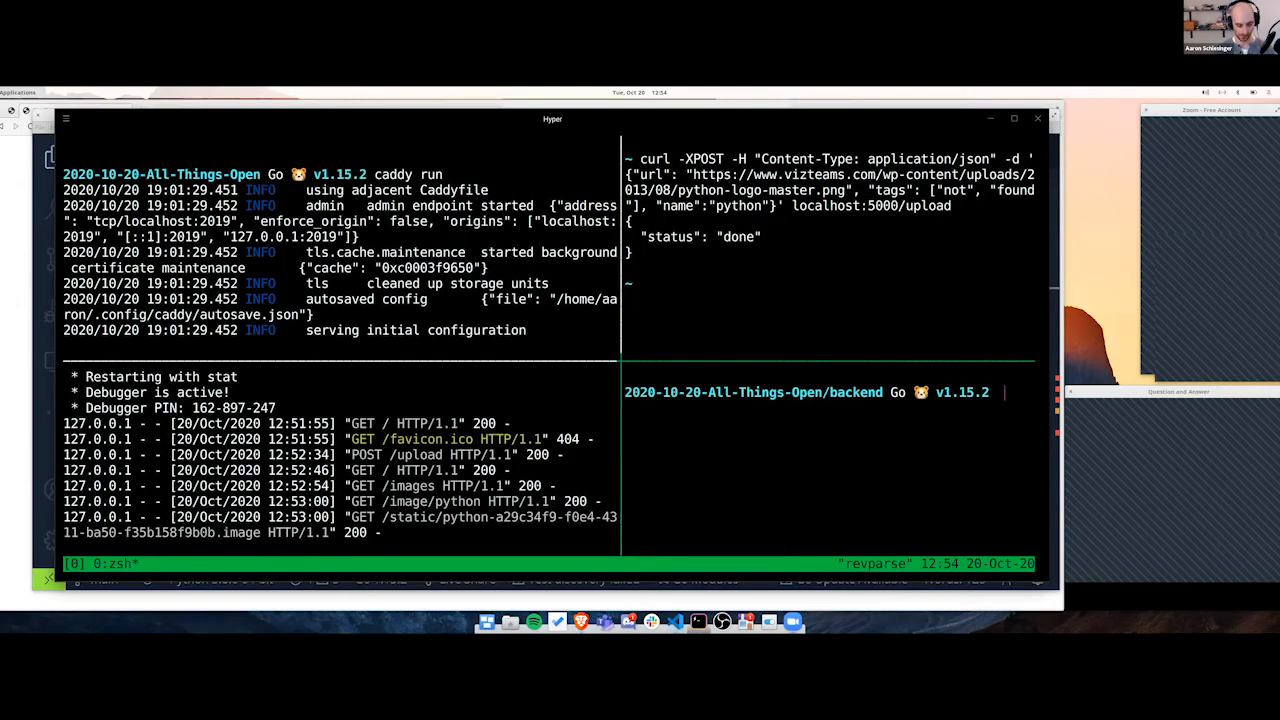
{"action": "type", "text": "go run ."}
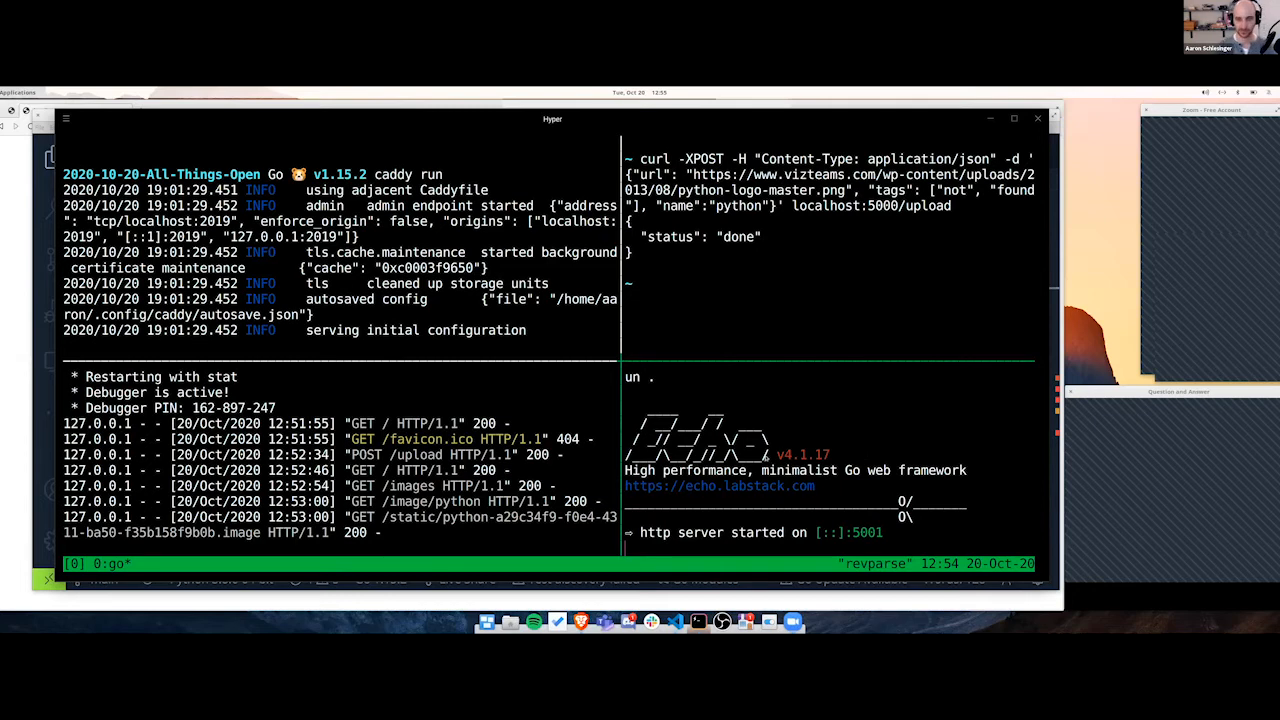
{"action": "mouse_move", "coordinate": [676, 622]}
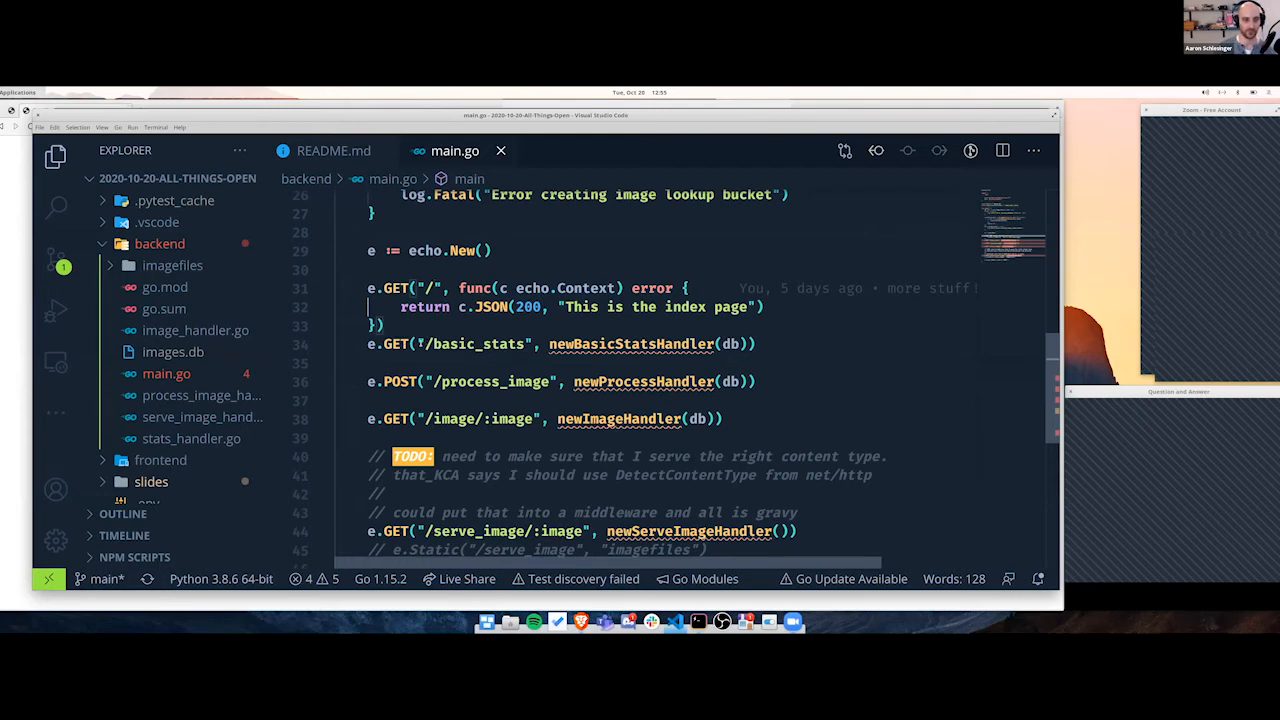
- Show main.go's Echo routes for index, basic_stats, process_image and image lookup
{"action": "double_click", "coordinate": [476, 344]}
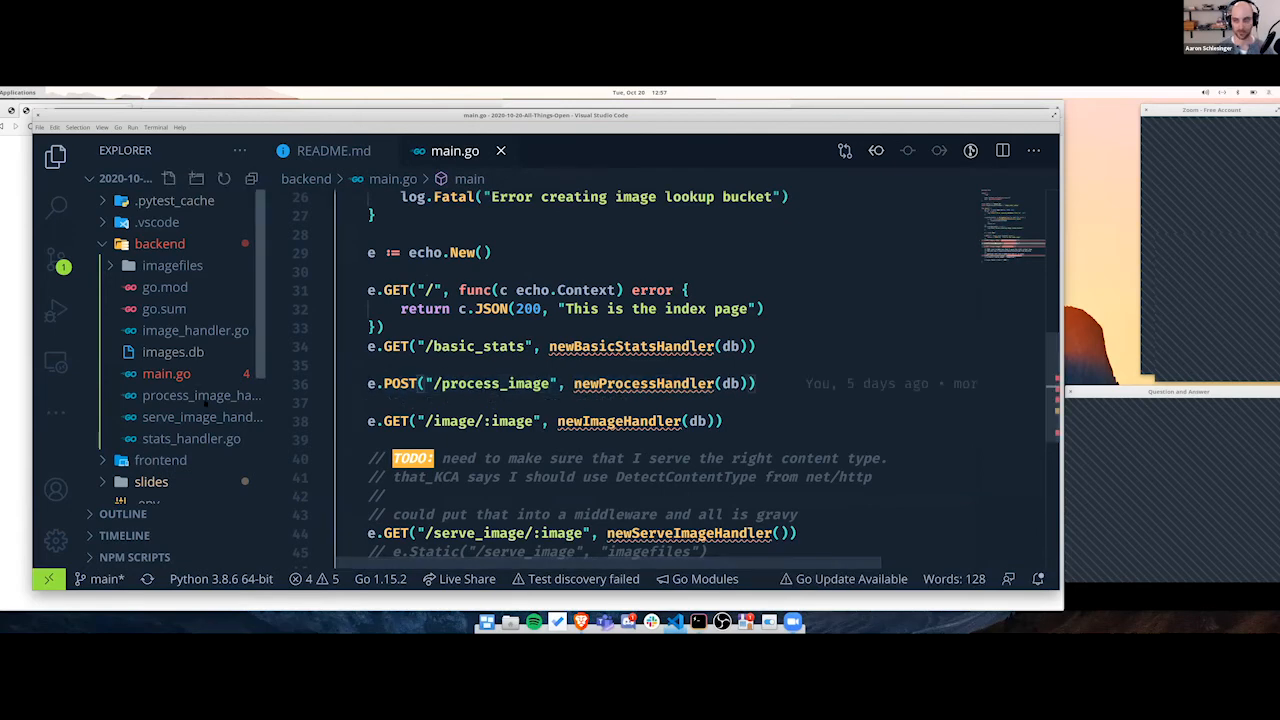
- Show process_image_handler.go's request struct with its Tags and URL fields
{"action": "left_click", "coordinate": [200, 396]}
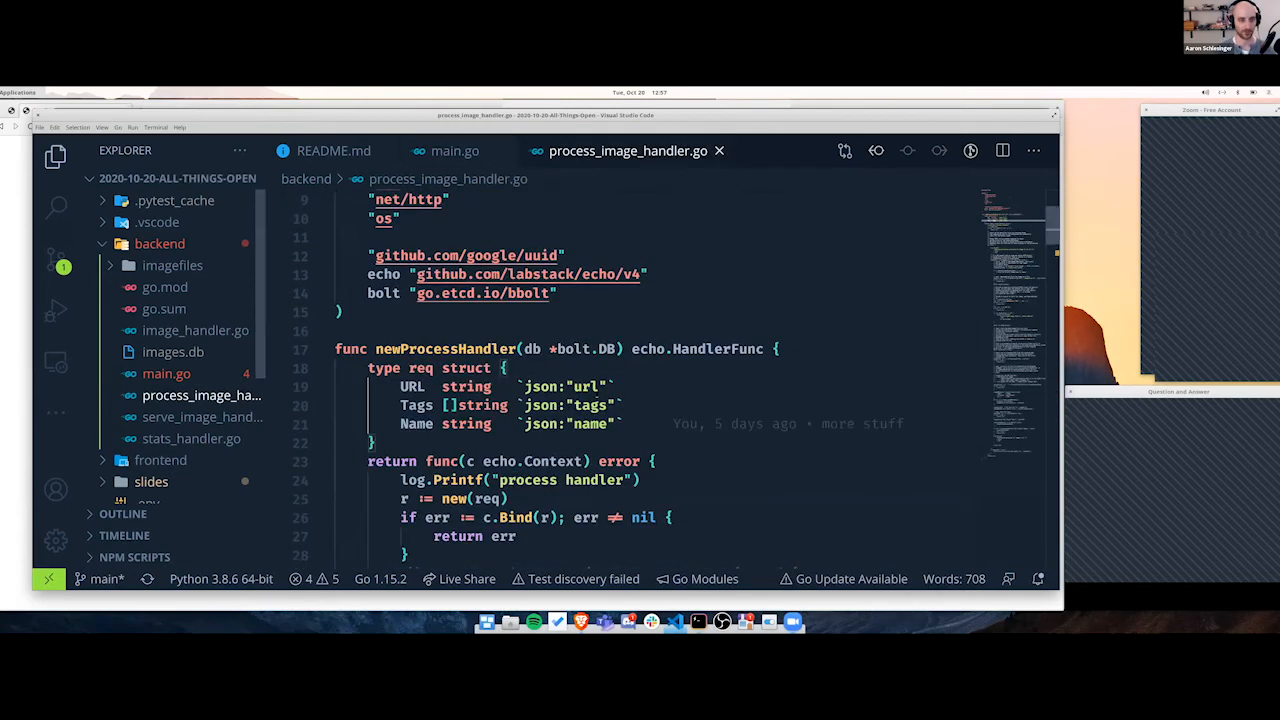
{"action": "scroll", "scroll_direction": "down", "scroll_amount": 3}
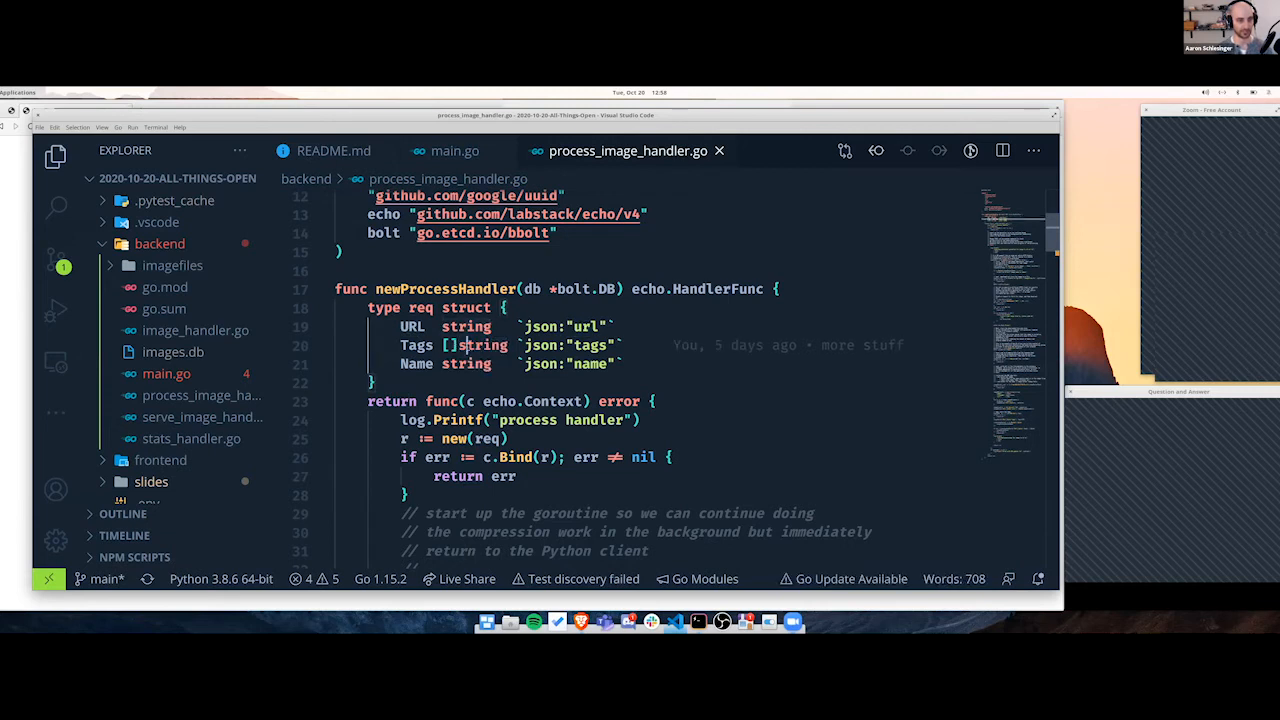
{"action": "double_click", "coordinate": [484, 344]}
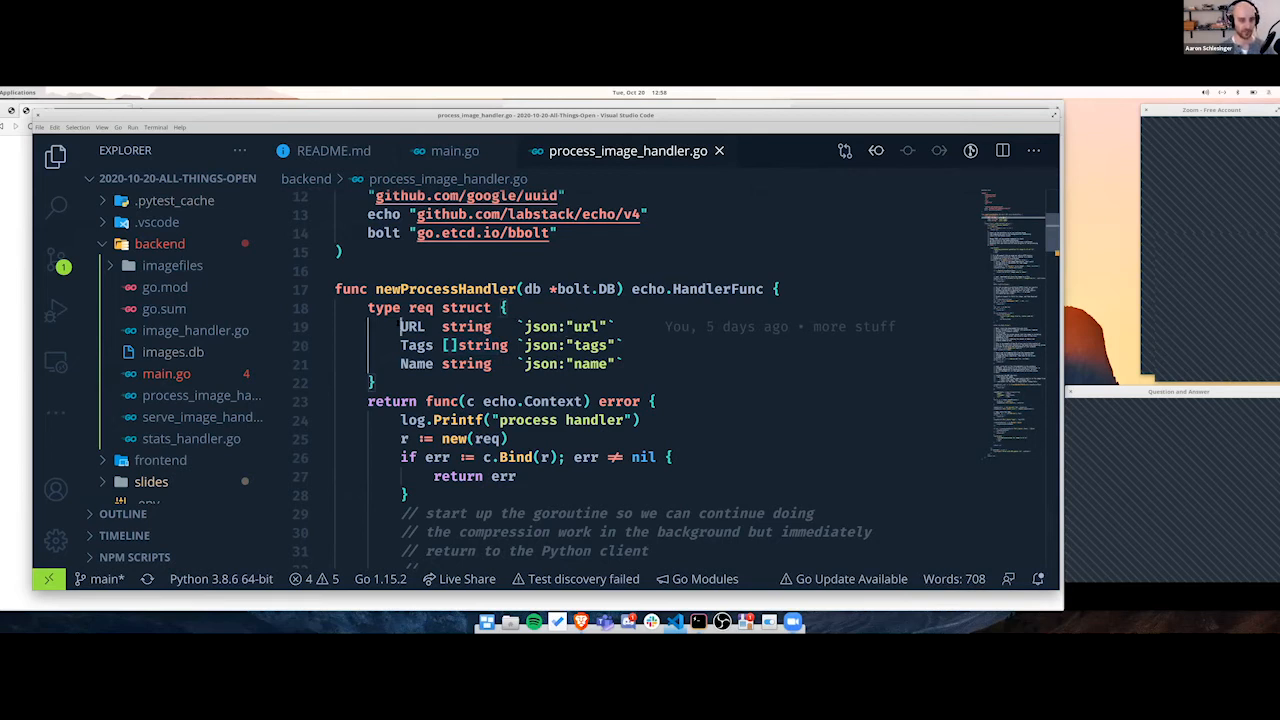
{"action": "double_click", "coordinate": [412, 326]}
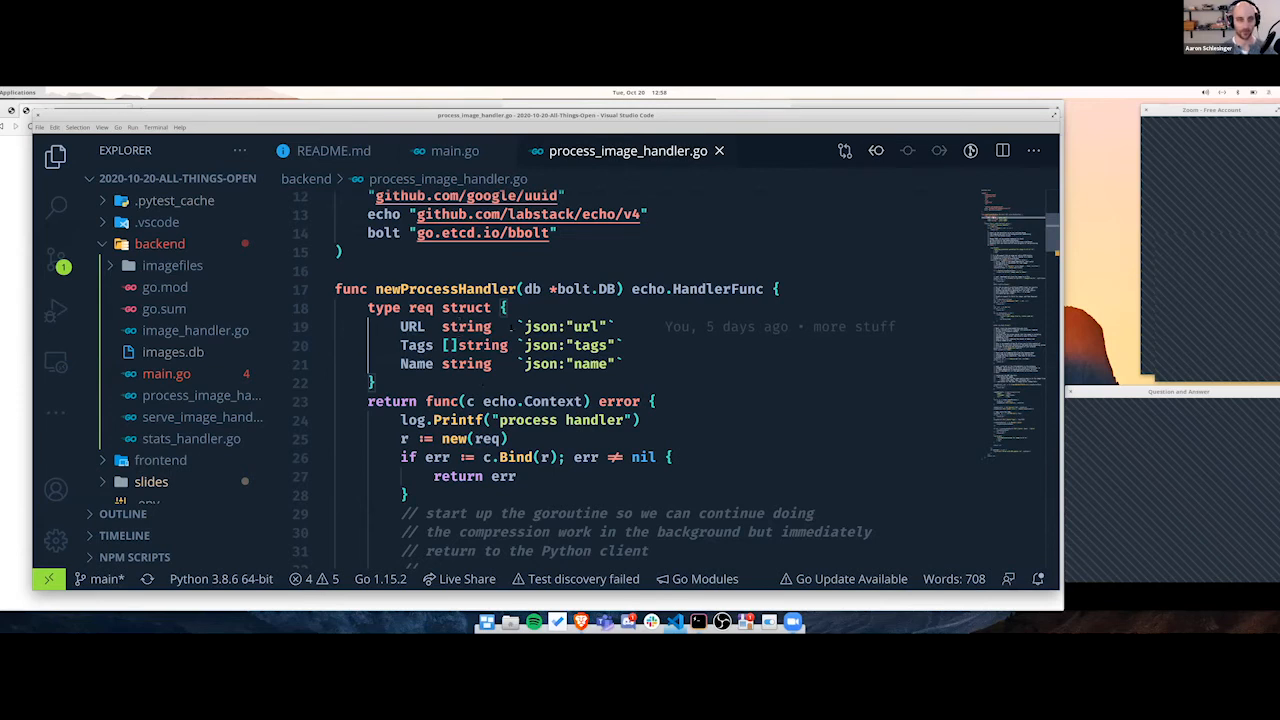
- Show the handler's binding and goroutine comments for background compression returning to Python
{"action": "scroll", "scroll_direction": "down", "scroll_amount": 3}
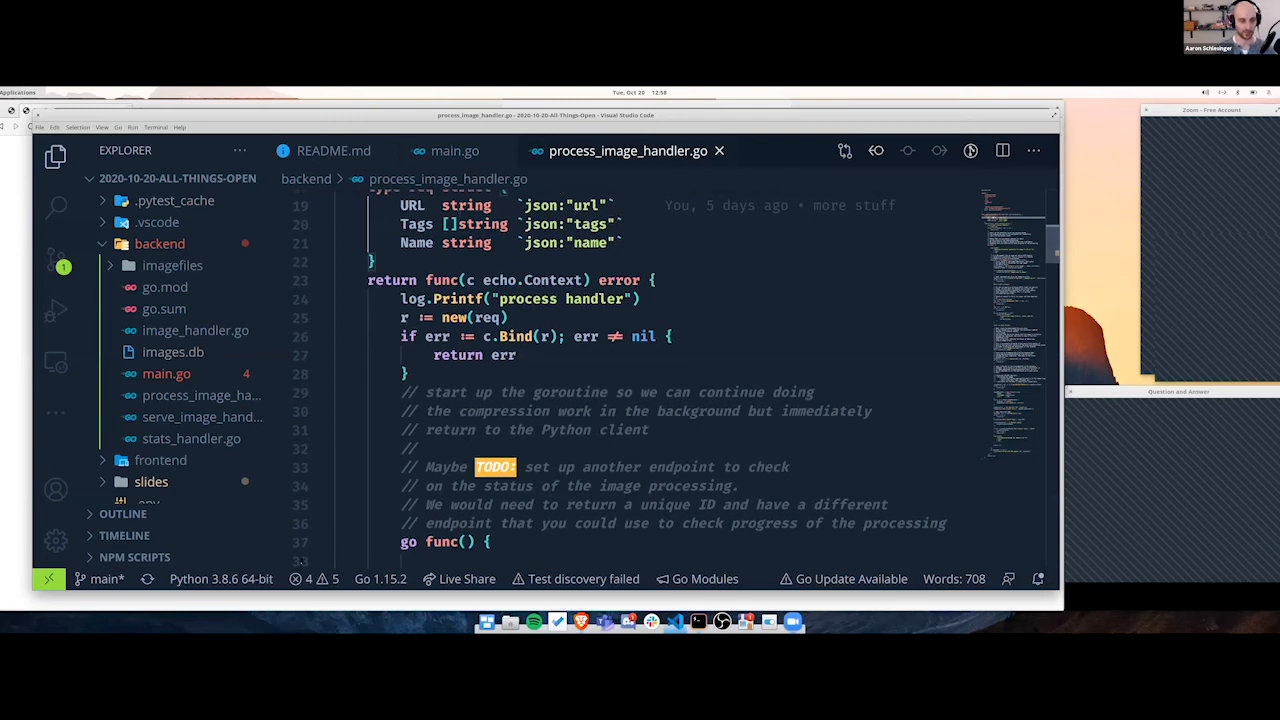
{"action": "left_click", "coordinate": [324, 540]}
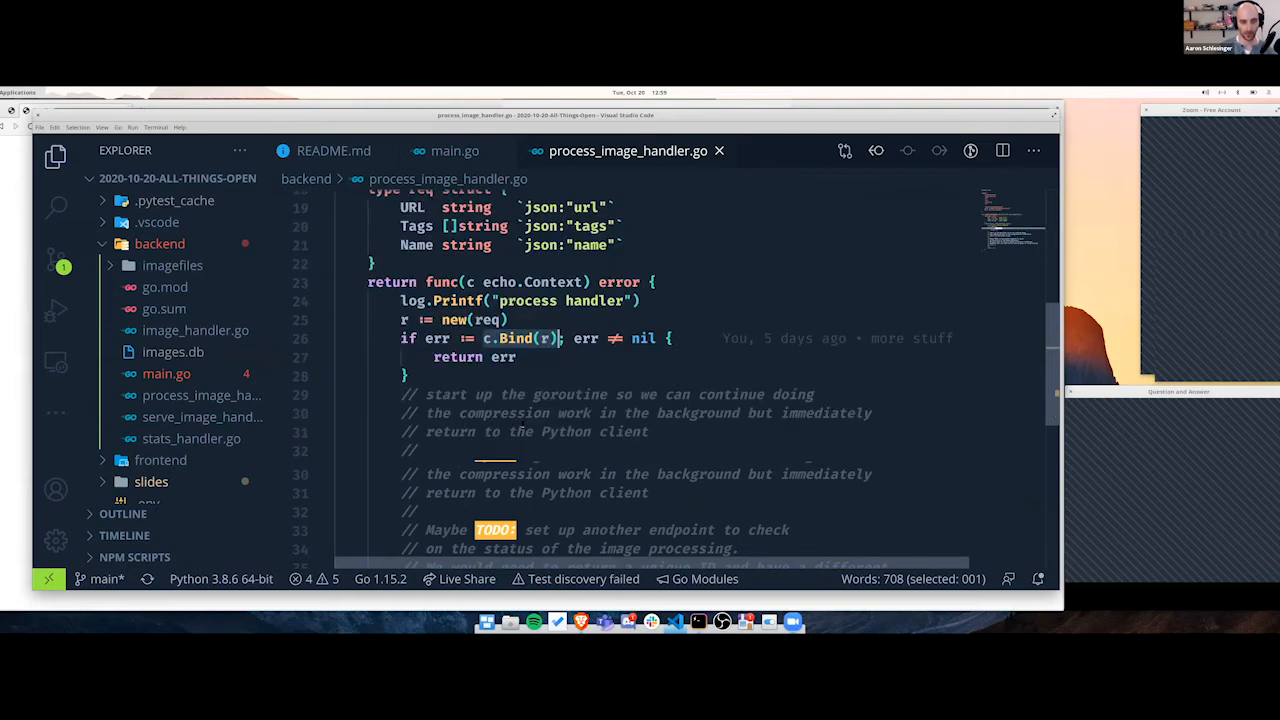
- Unfold the go func() goroutine block in process_image_handler.go
{"action": "scroll", "scroll_direction": "down", "scroll_amount": 3}
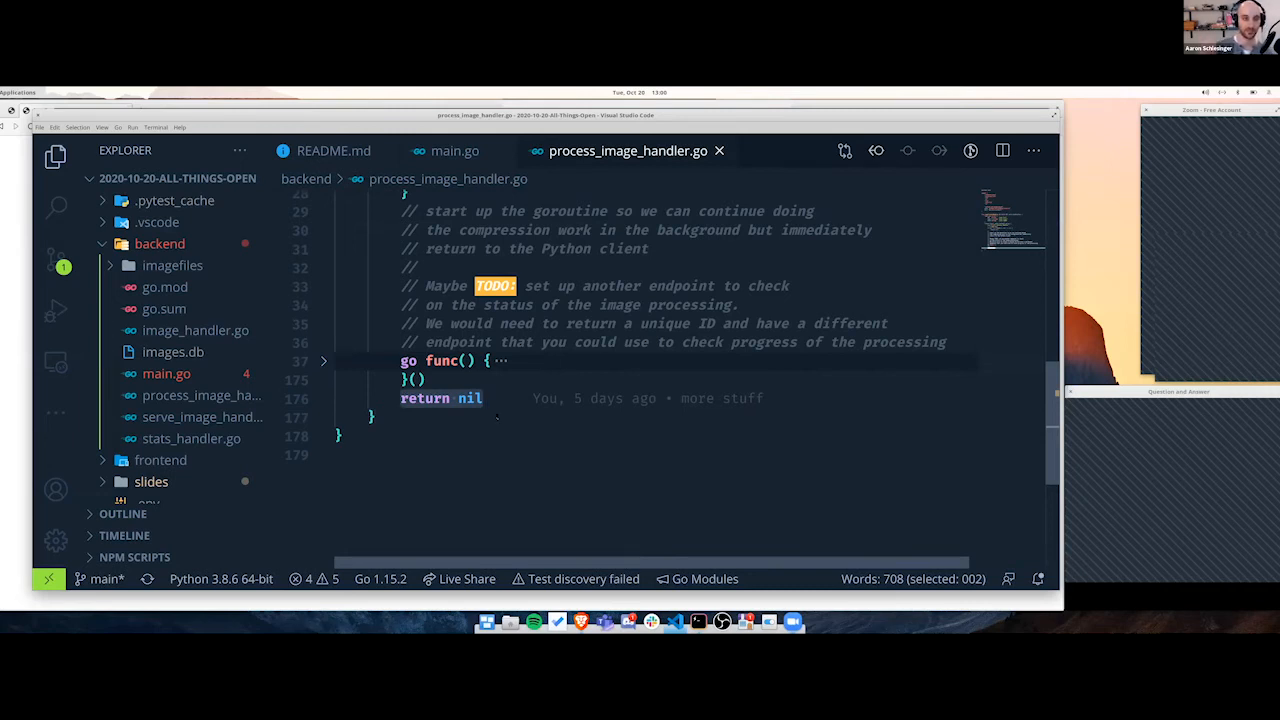
{"action": "left_click", "coordinate": [484, 398]}
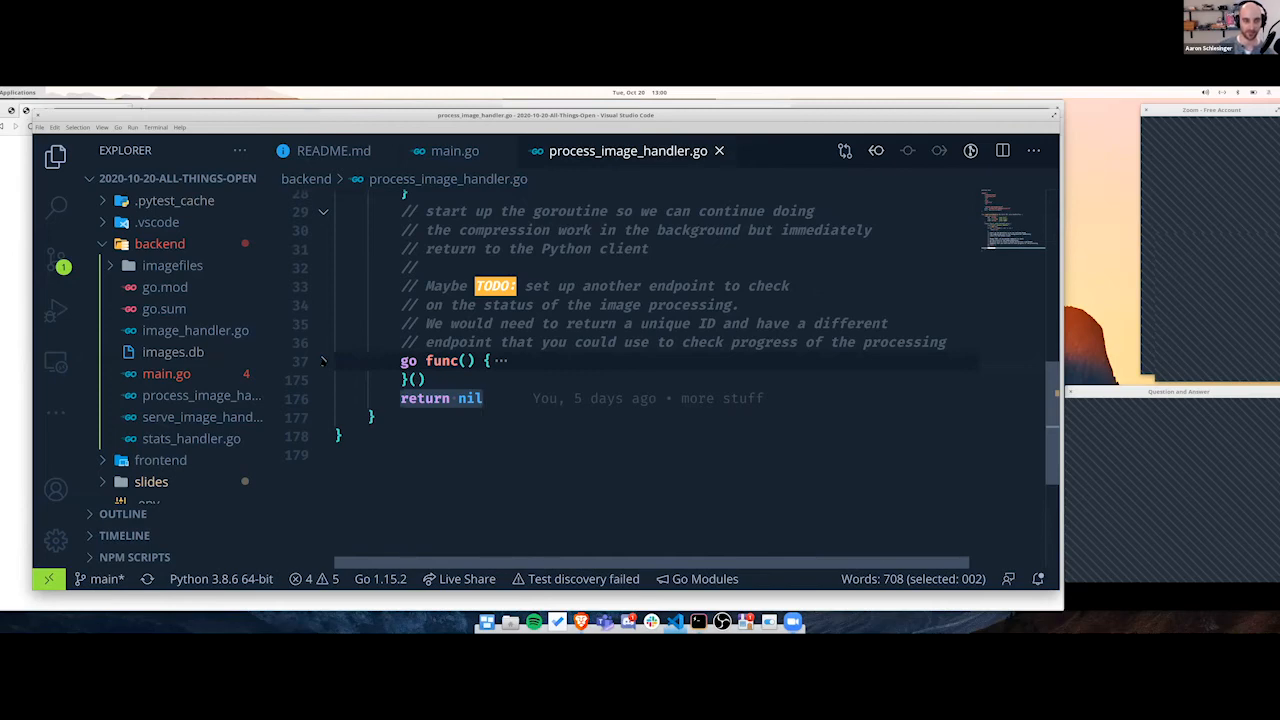
{"action": "left_click", "coordinate": [324, 360]}
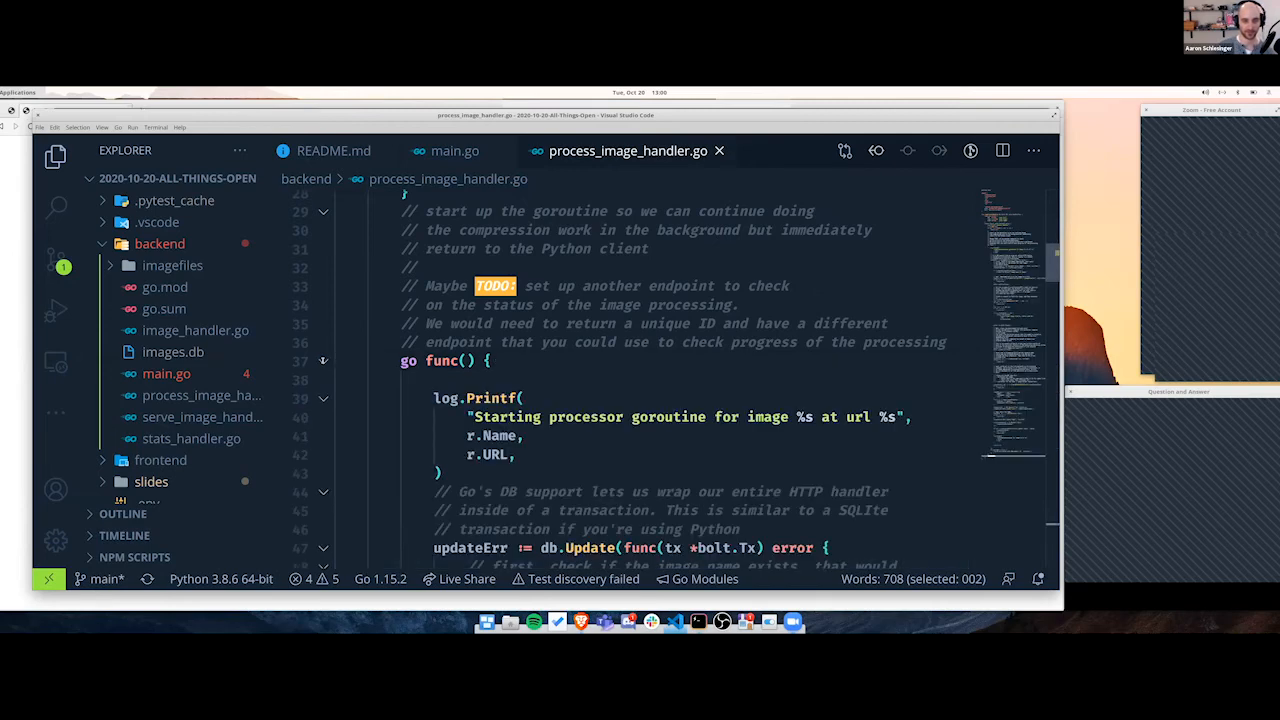
- Scroll through the goroutine body: logging, bolt transaction, file creation, HTTP download and gzip writing
{"action": "scroll", "scroll_direction": "down", "scroll_amount": 3}
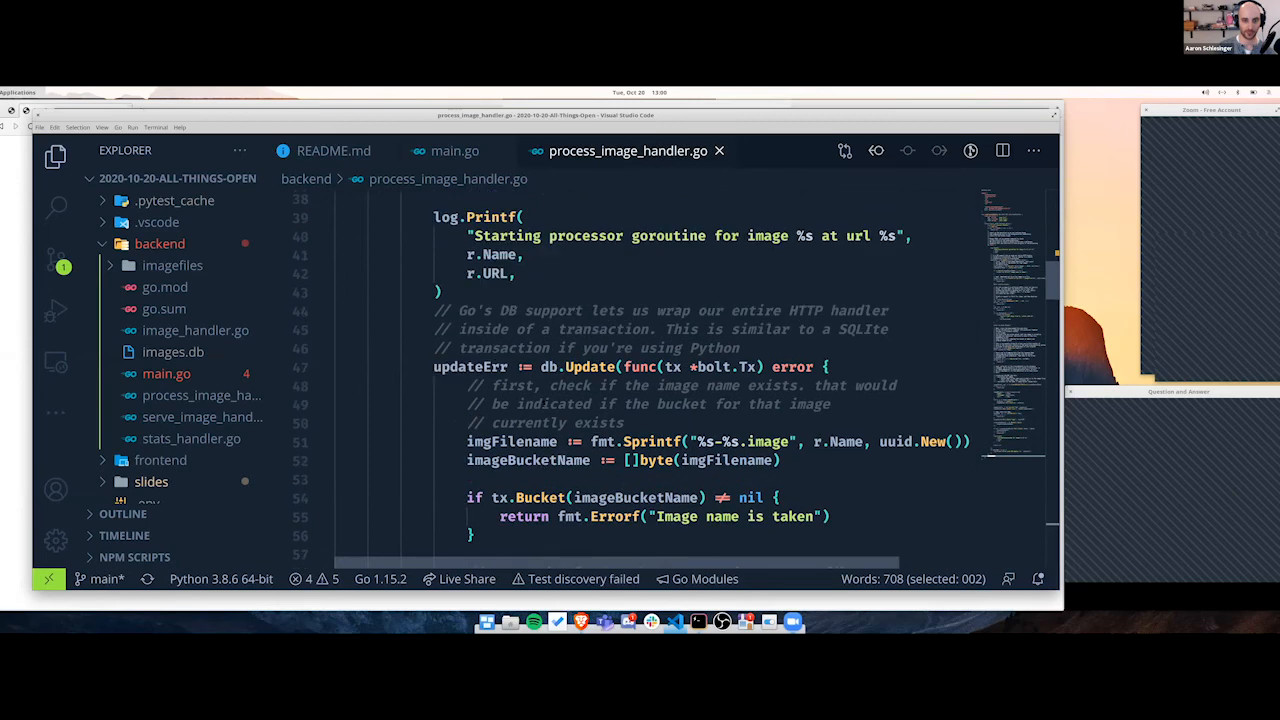
{"action": "scroll", "scroll_direction": "down", "scroll_amount": 3}
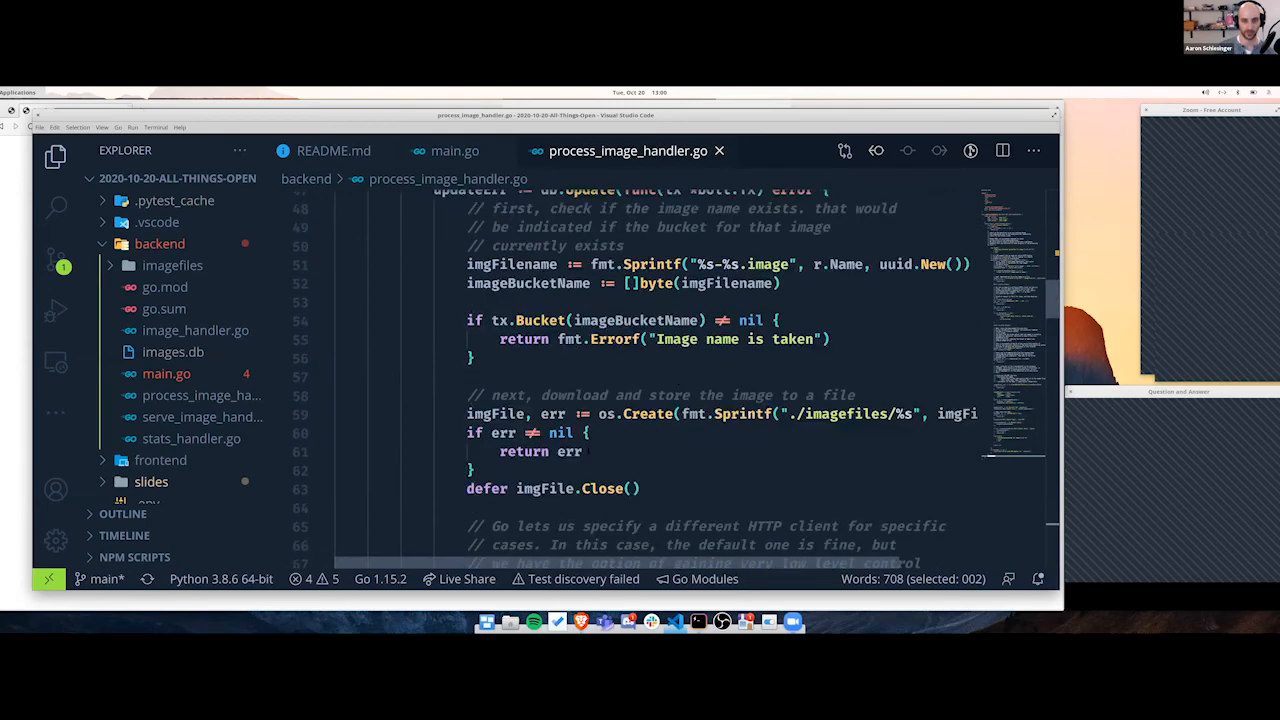
{"action": "scroll", "scroll_direction": "down", "scroll_amount": 3}
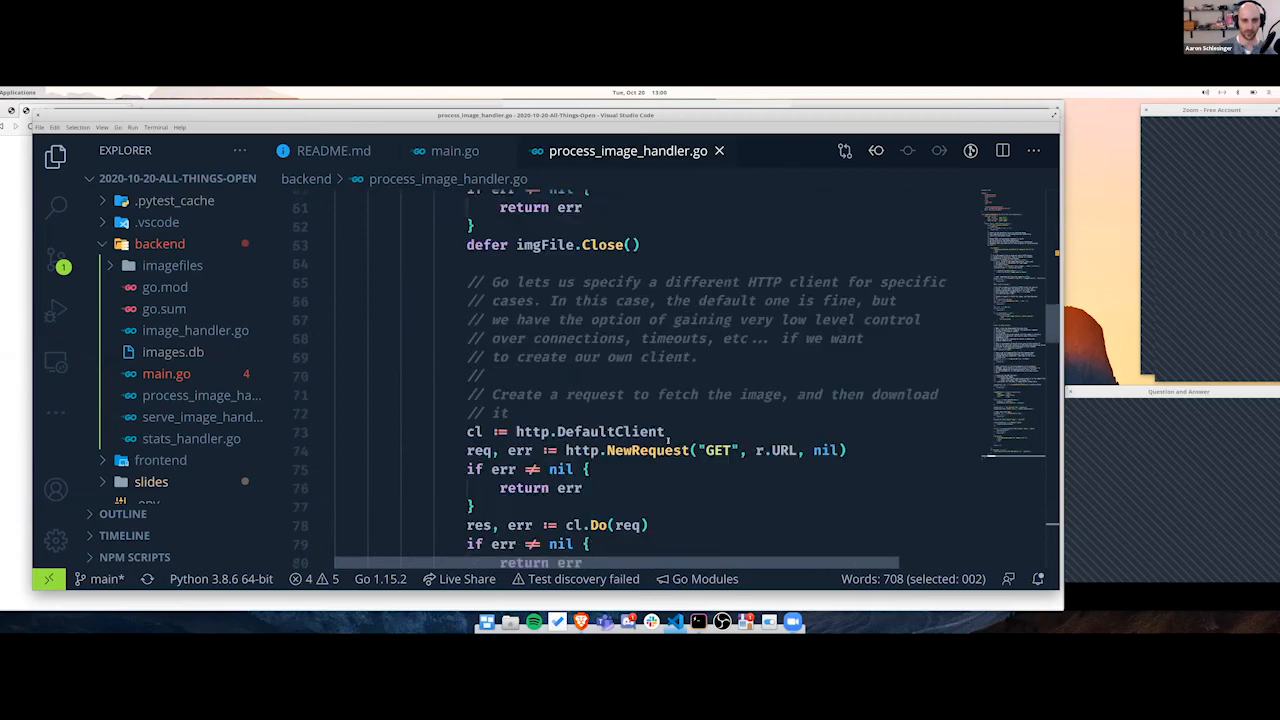
{"action": "scroll", "scroll_direction": "down", "scroll_amount": 3}
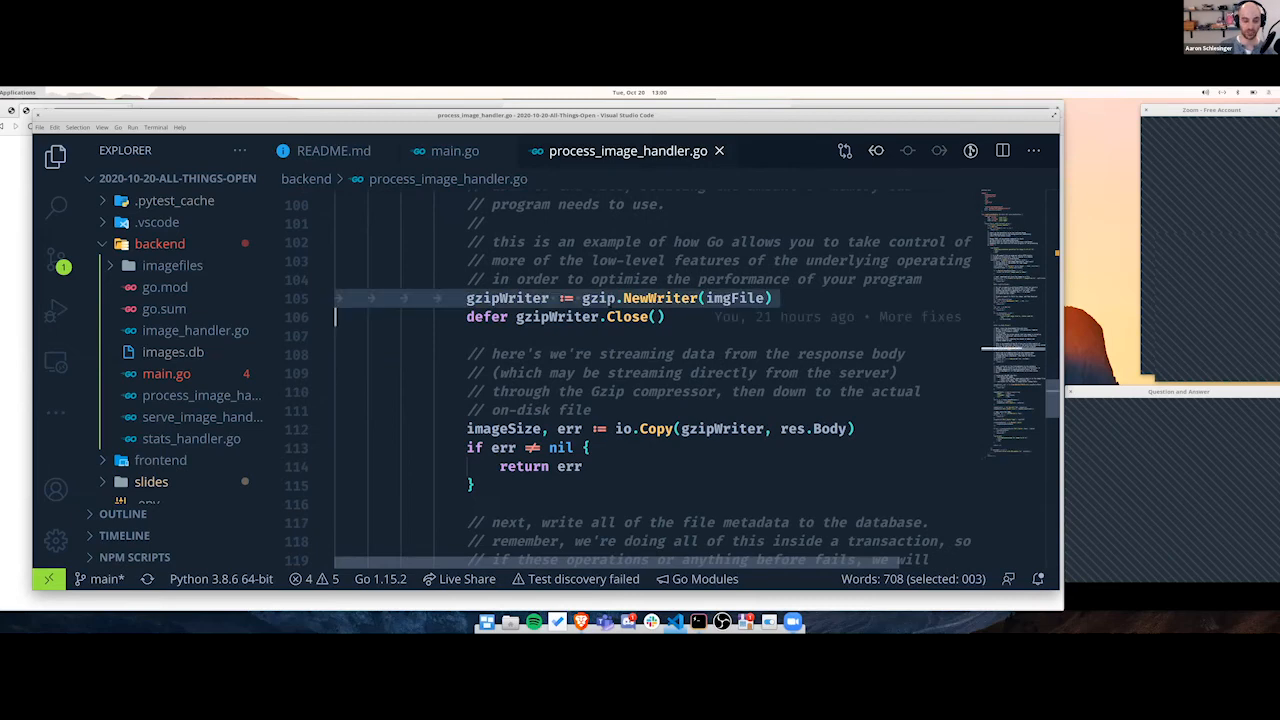
{"action": "scroll", "scroll_direction": "down", "scroll_amount": 3}
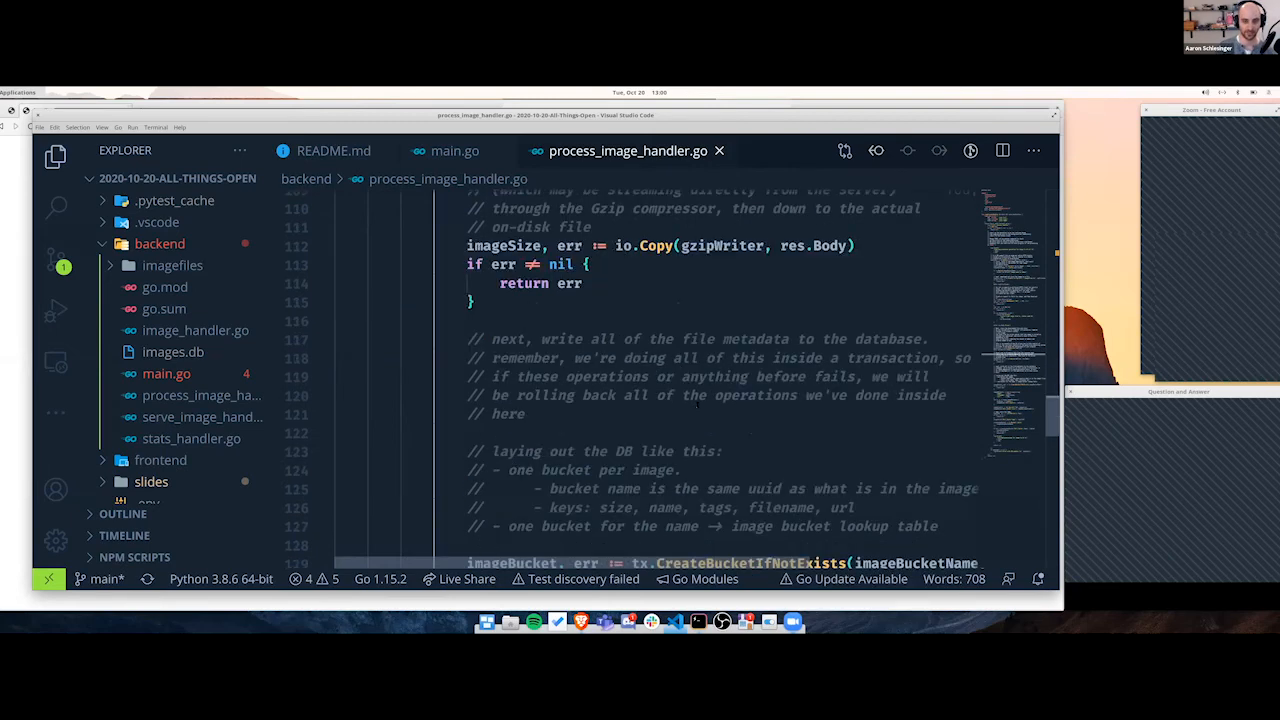
{"action": "scroll", "scroll_direction": "down", "scroll_amount": 3}
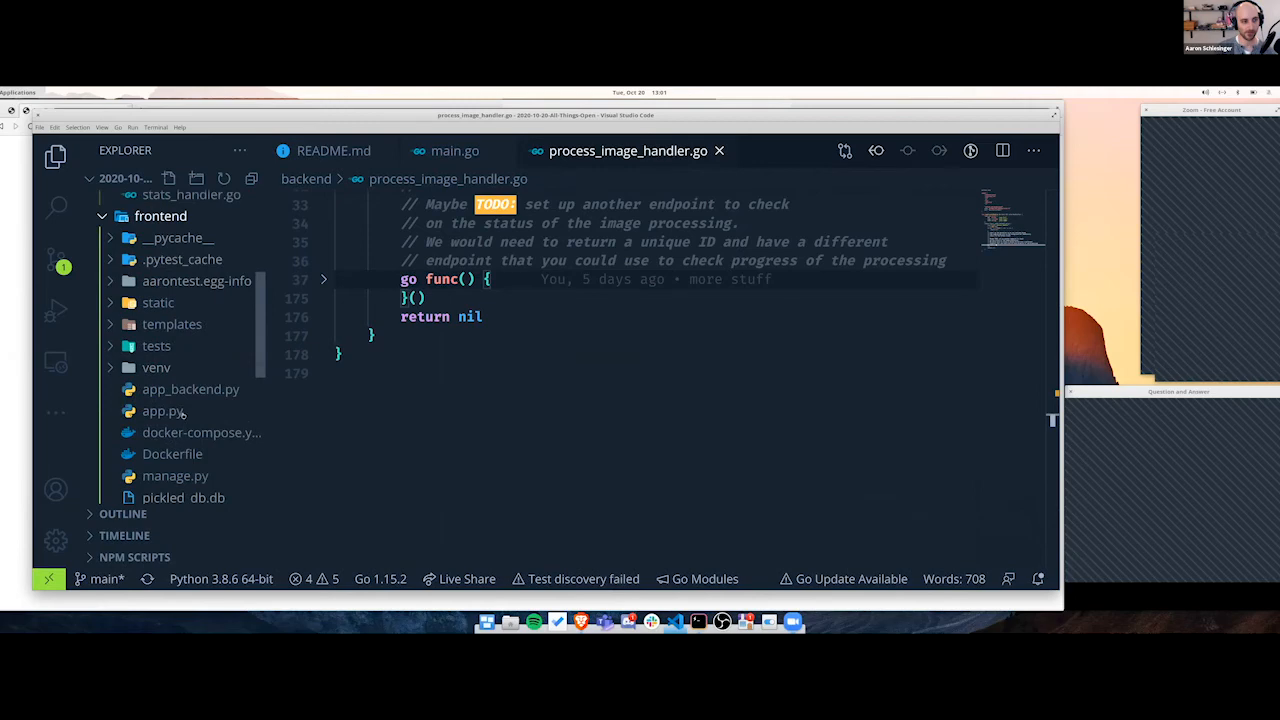
{"action": "left_click", "coordinate": [162, 412]}
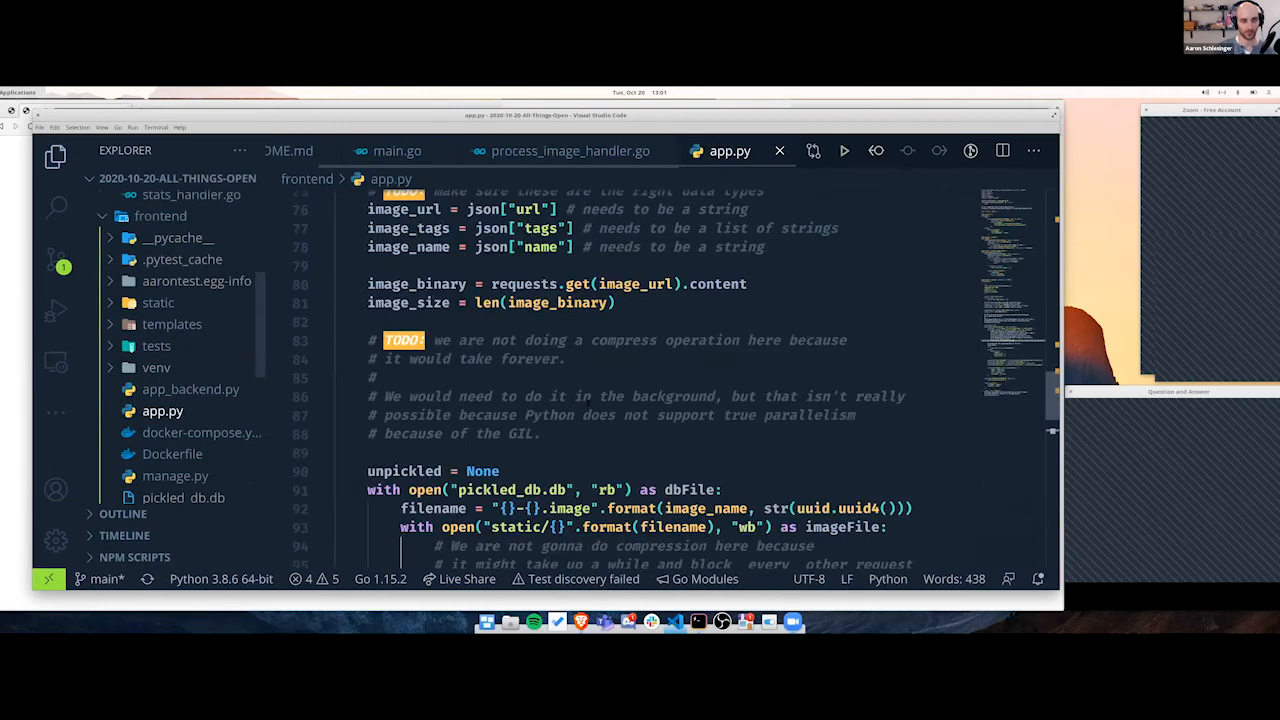
{"action": "scroll", "scroll_direction": "down", "scroll_amount": 3}
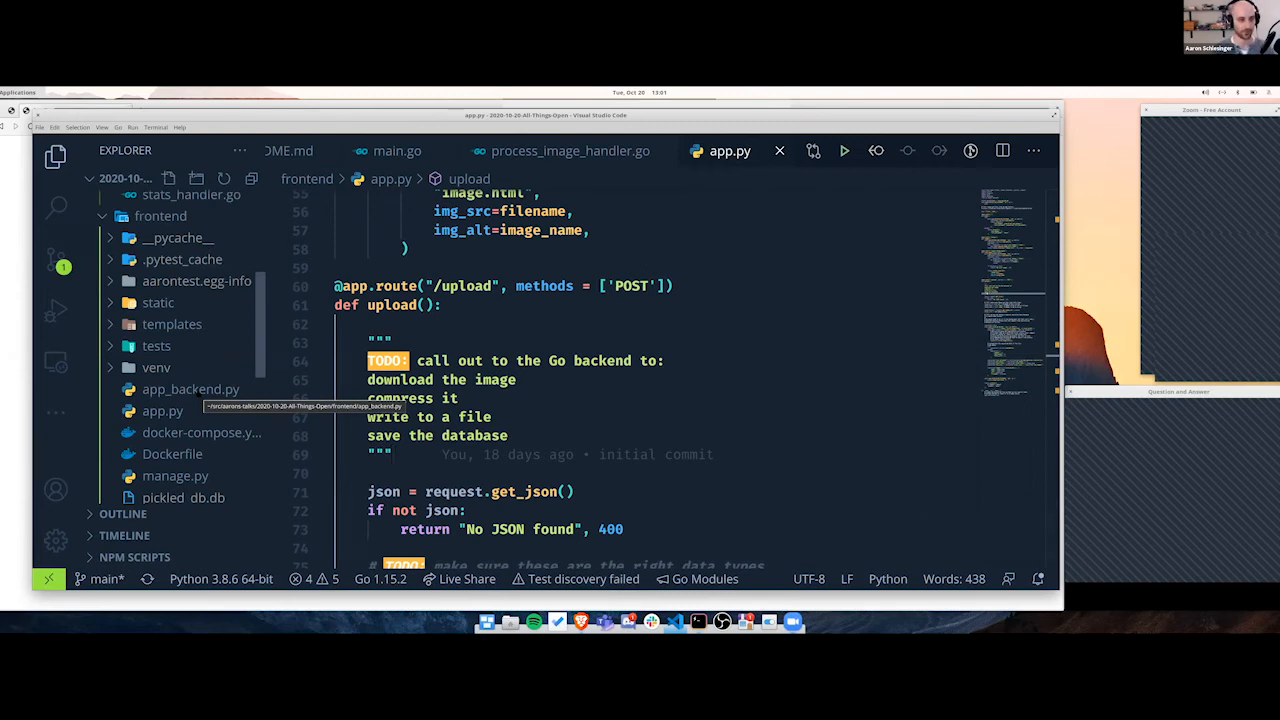
- Show app_backend.py's upload route posting the payload to the Go process_image endpoint
{"action": "left_click", "coordinate": [190, 388]}
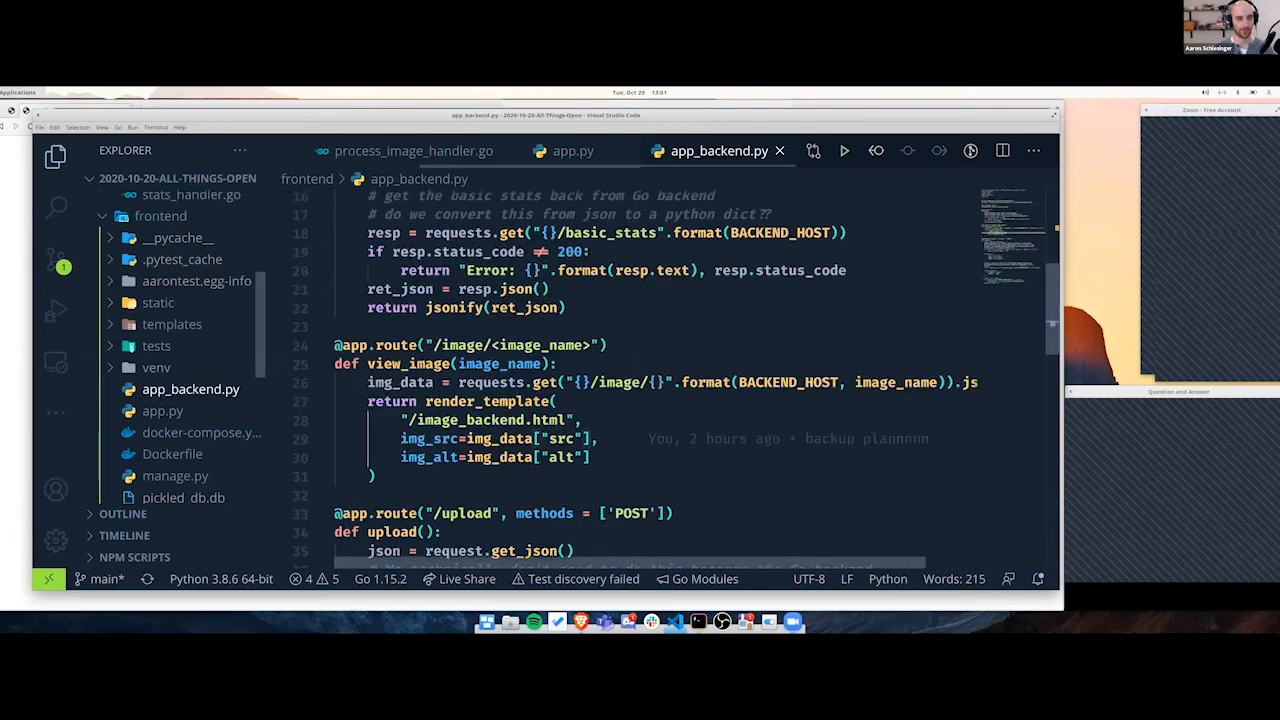
{"action": "scroll", "scroll_direction": "down", "scroll_amount": 3}
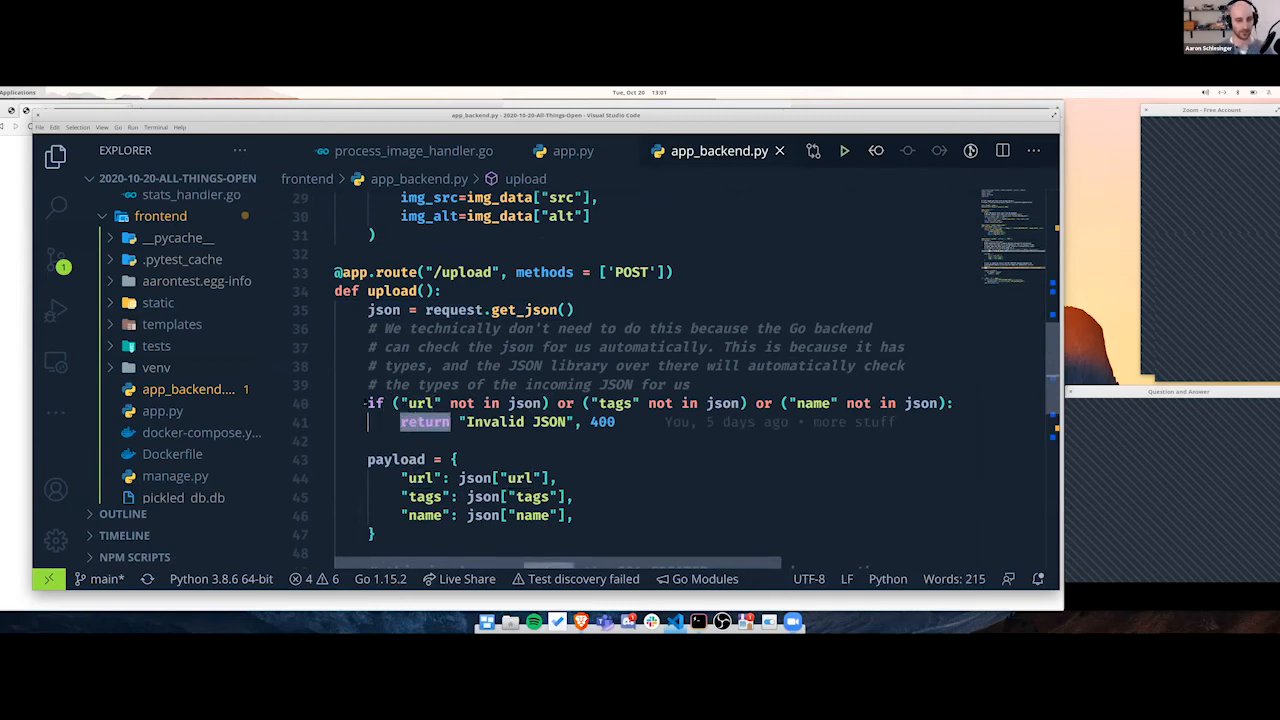
{"action": "scroll", "scroll_direction": "down", "scroll_amount": 3}
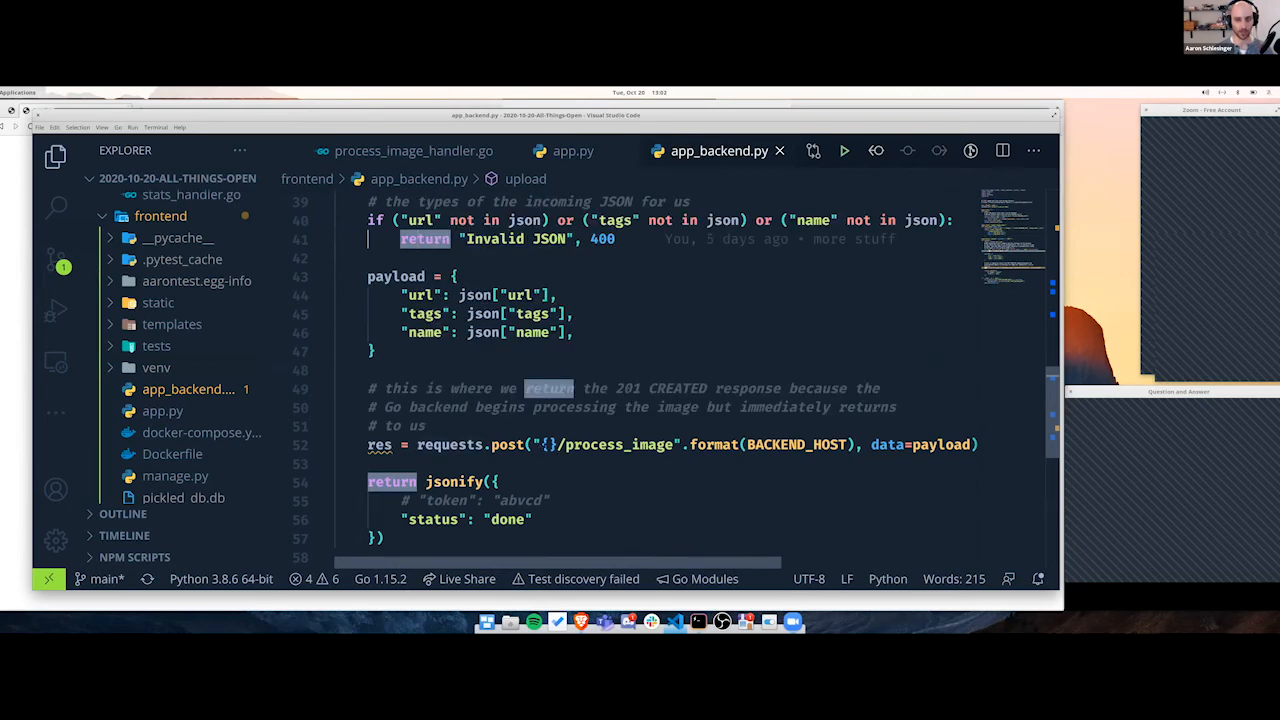
{"action": "scroll", "scroll_direction": "down", "scroll_amount": 3}
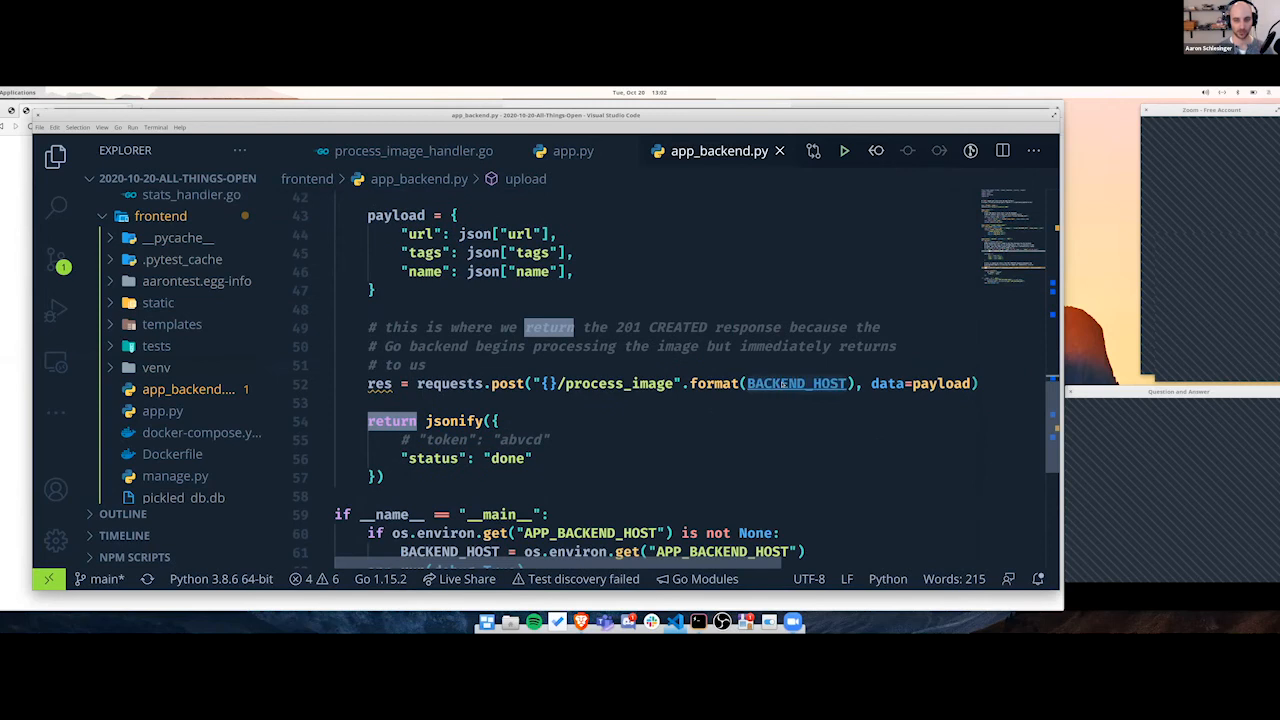
{"action": "mouse_move", "coordinate": [796, 384]}
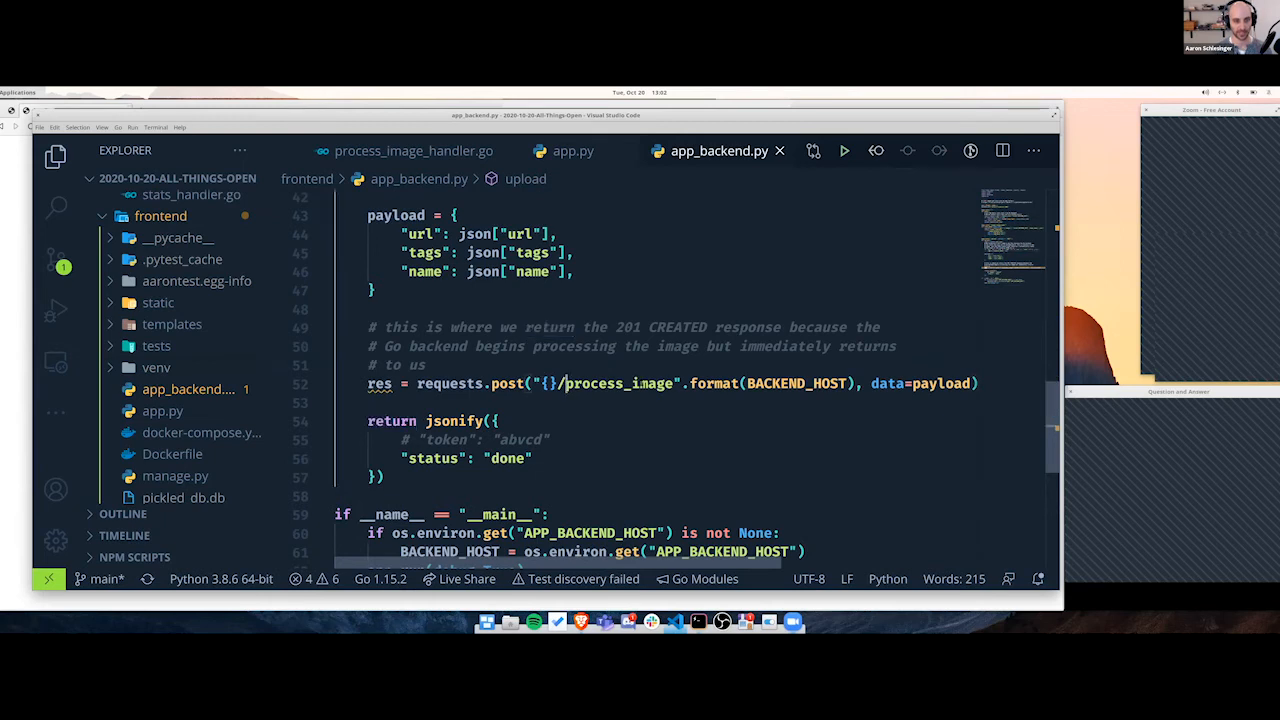
{"action": "double_click", "coordinate": [612, 384]}
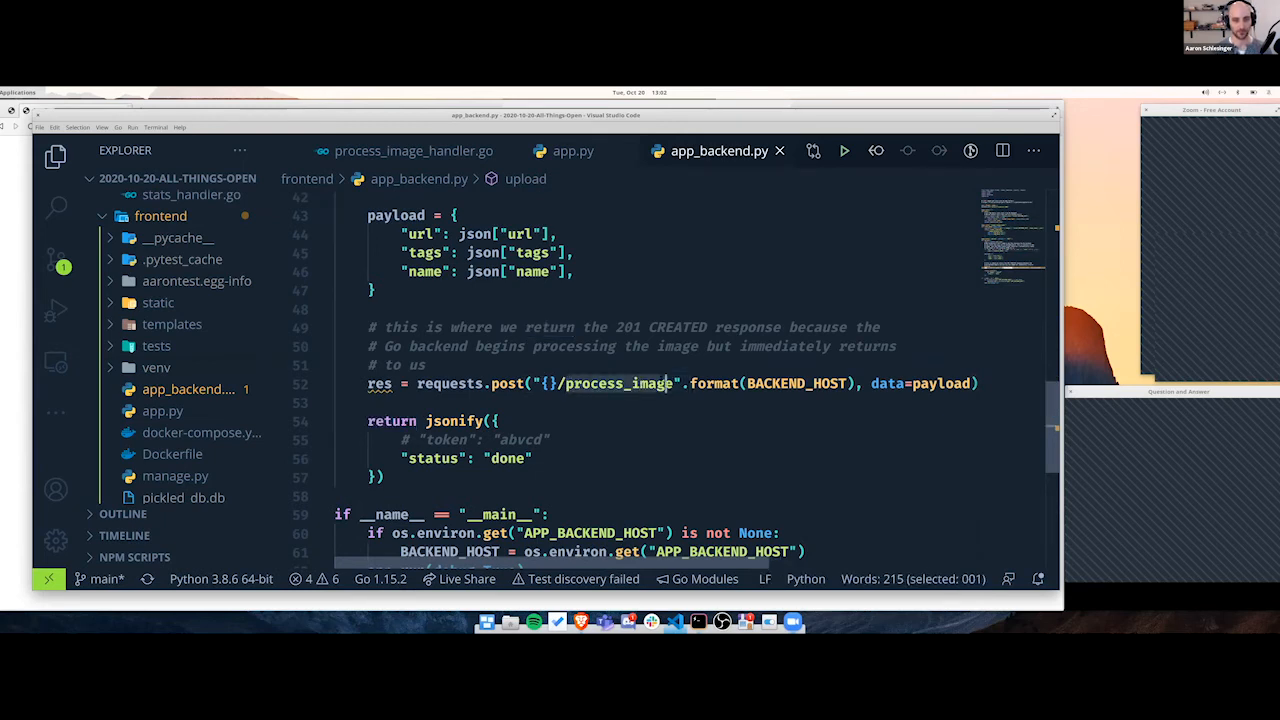
- Return to app.py and bring its view_image route into view
{"action": "scroll", "scroll_direction": "down", "scroll_amount": 3}
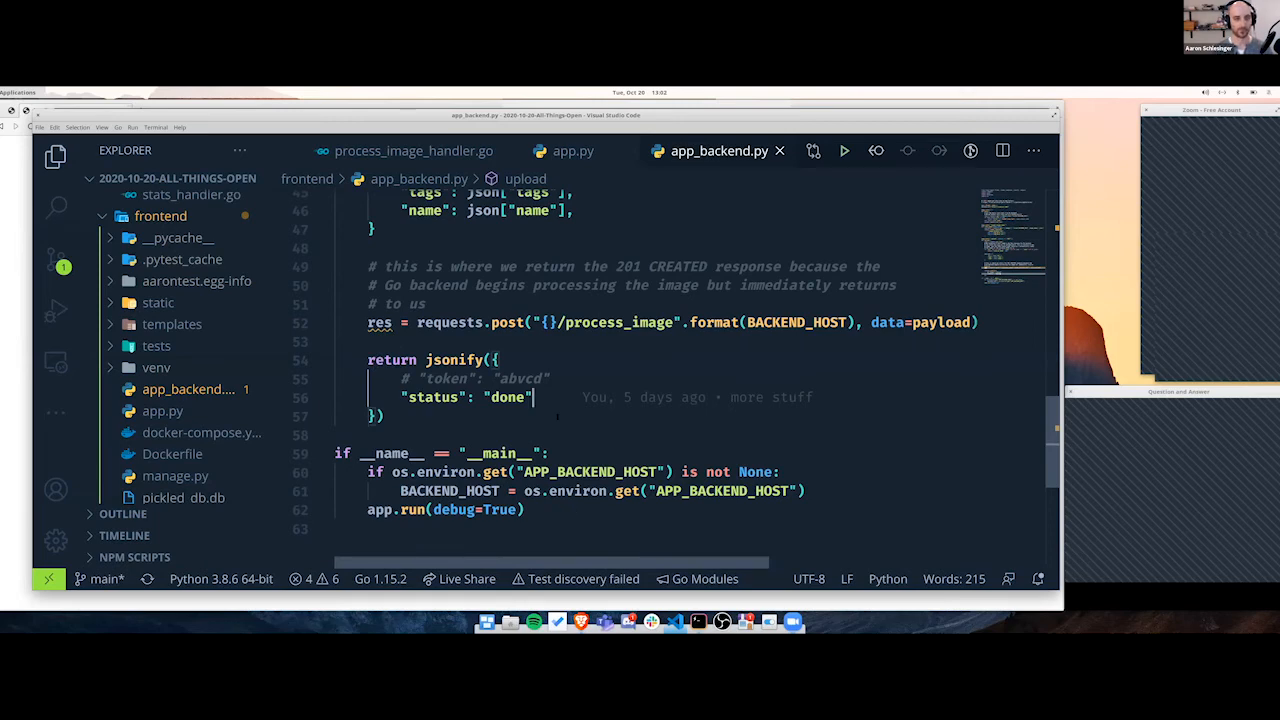
{"action": "scroll", "scroll_direction": "up", "scroll_amount": 3}
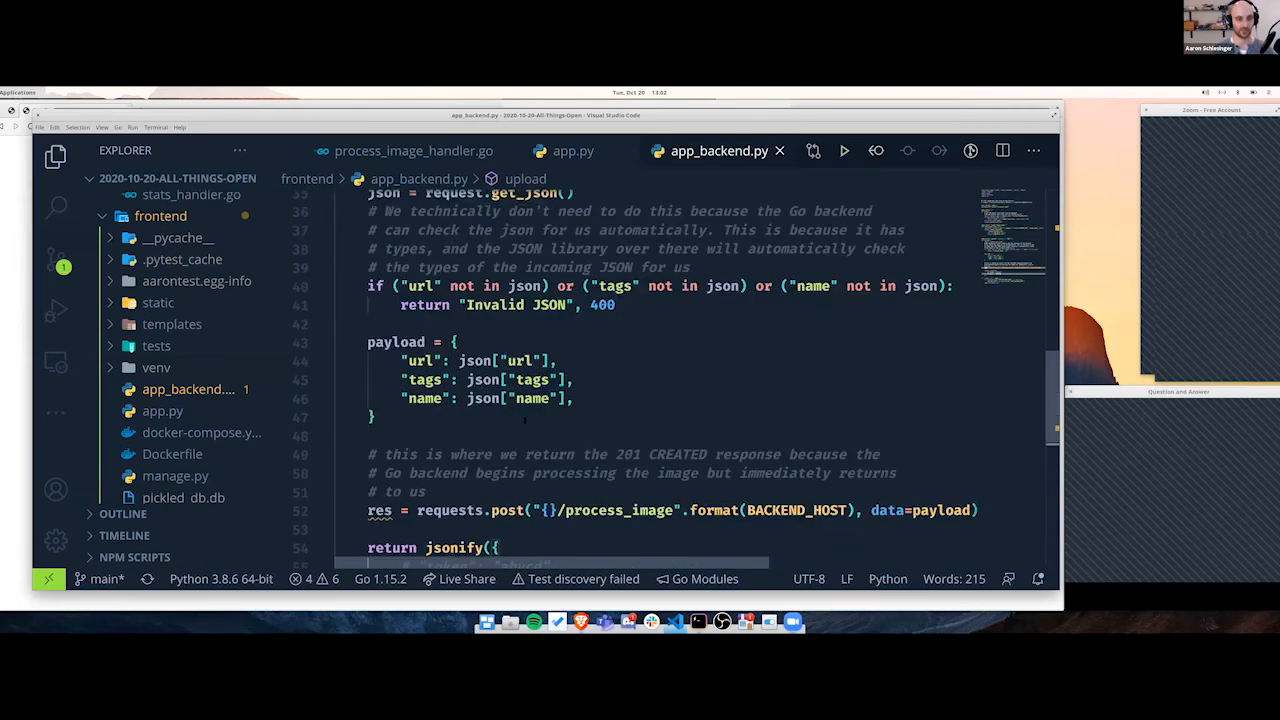
{"action": "scroll", "scroll_direction": "down", "scroll_amount": 3}
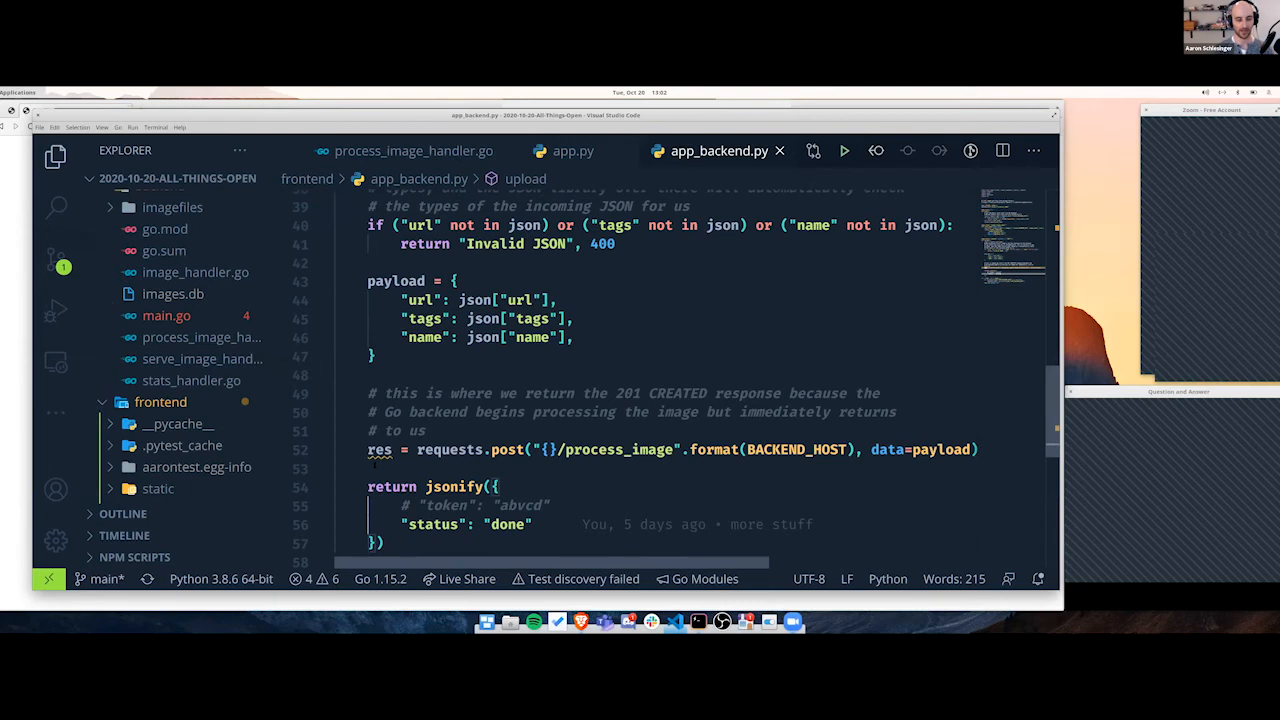
{"action": "left_click", "coordinate": [532, 524]}
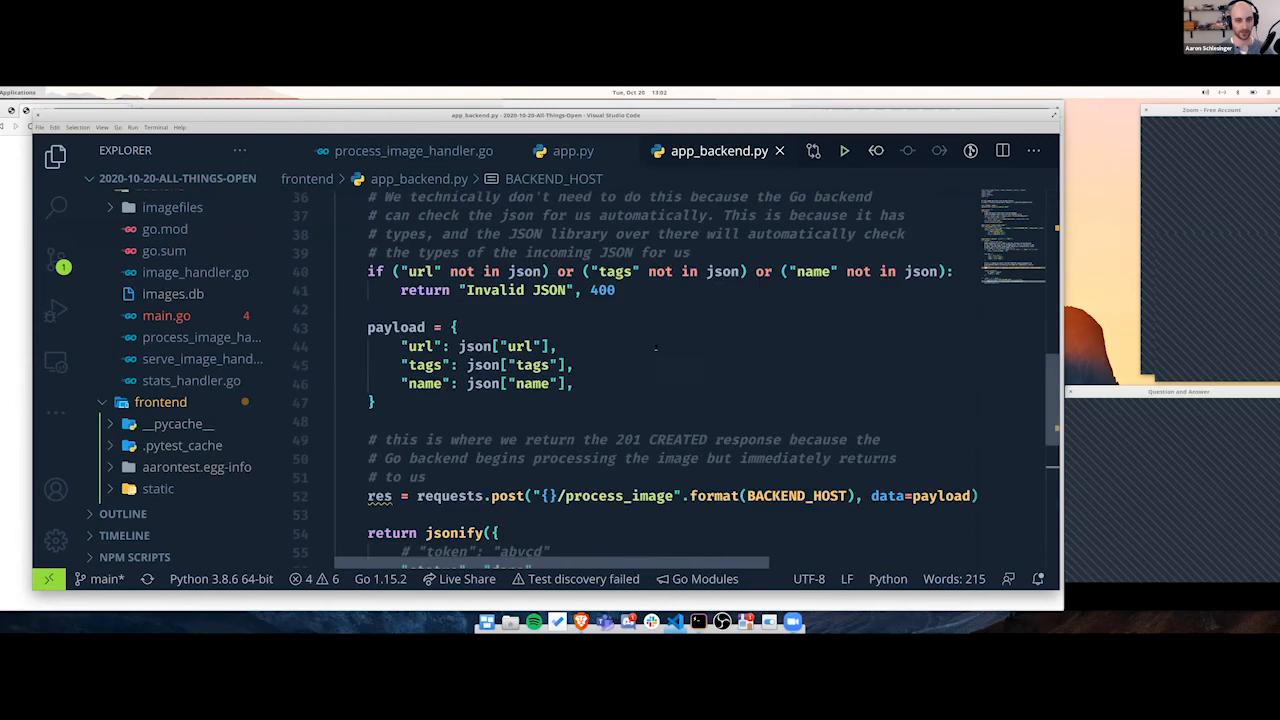
{"action": "scroll", "scroll_direction": "down", "scroll_amount": 3}
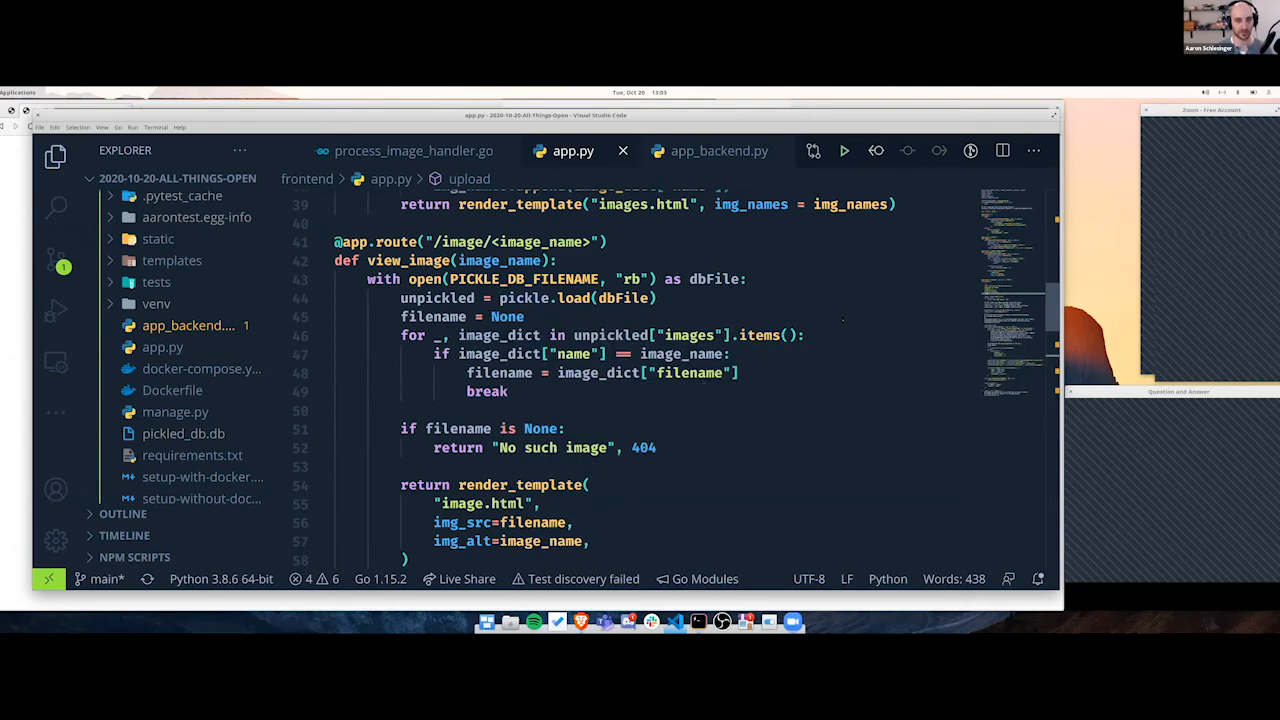
- Review templates/image.html, then show app_backend.py's view_image route rendering image_backend.html
{"action": "scroll", "scroll_direction": "down", "scroll_amount": 3}
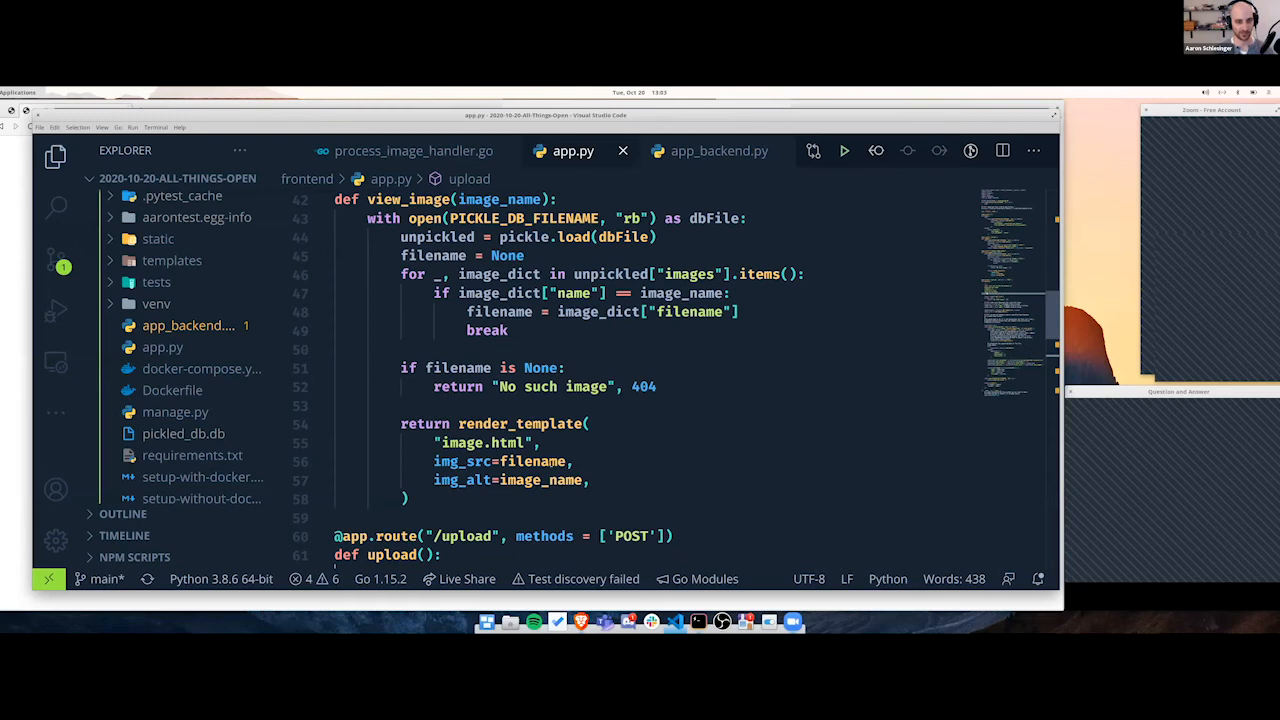
{"action": "mouse_move", "coordinate": [162, 348]}
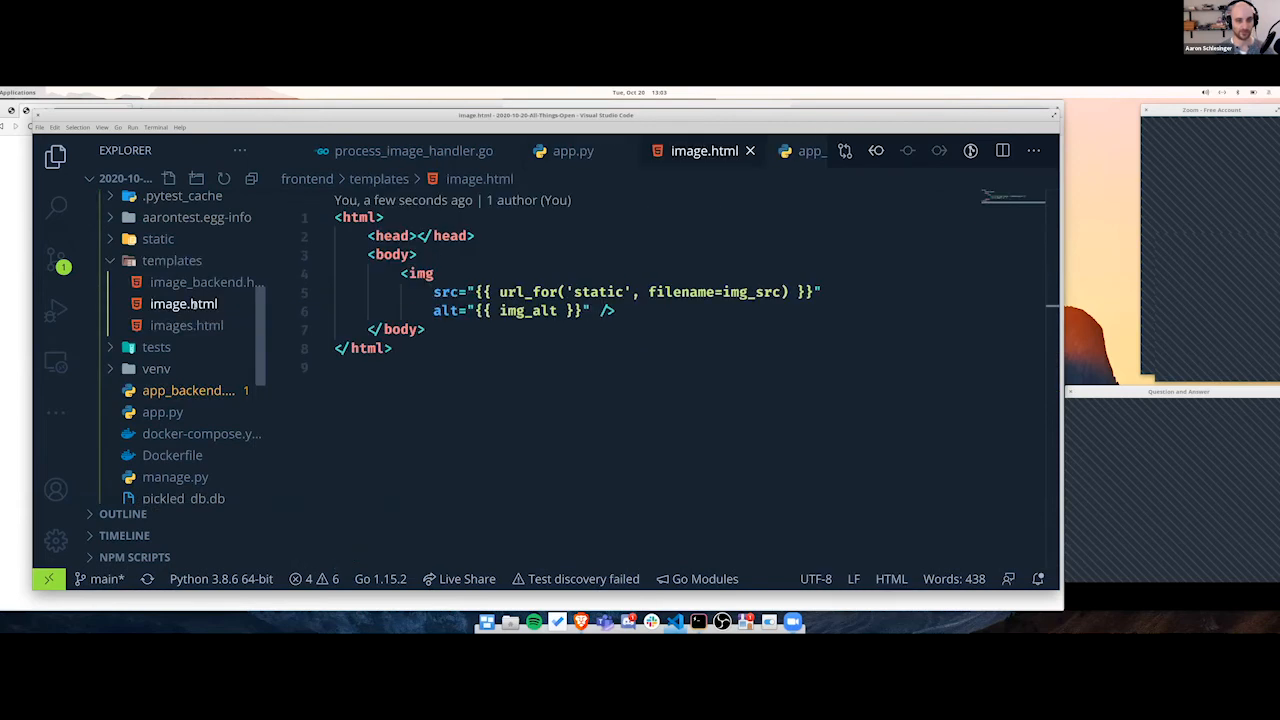
{"action": "double_click", "coordinate": [420, 272]}
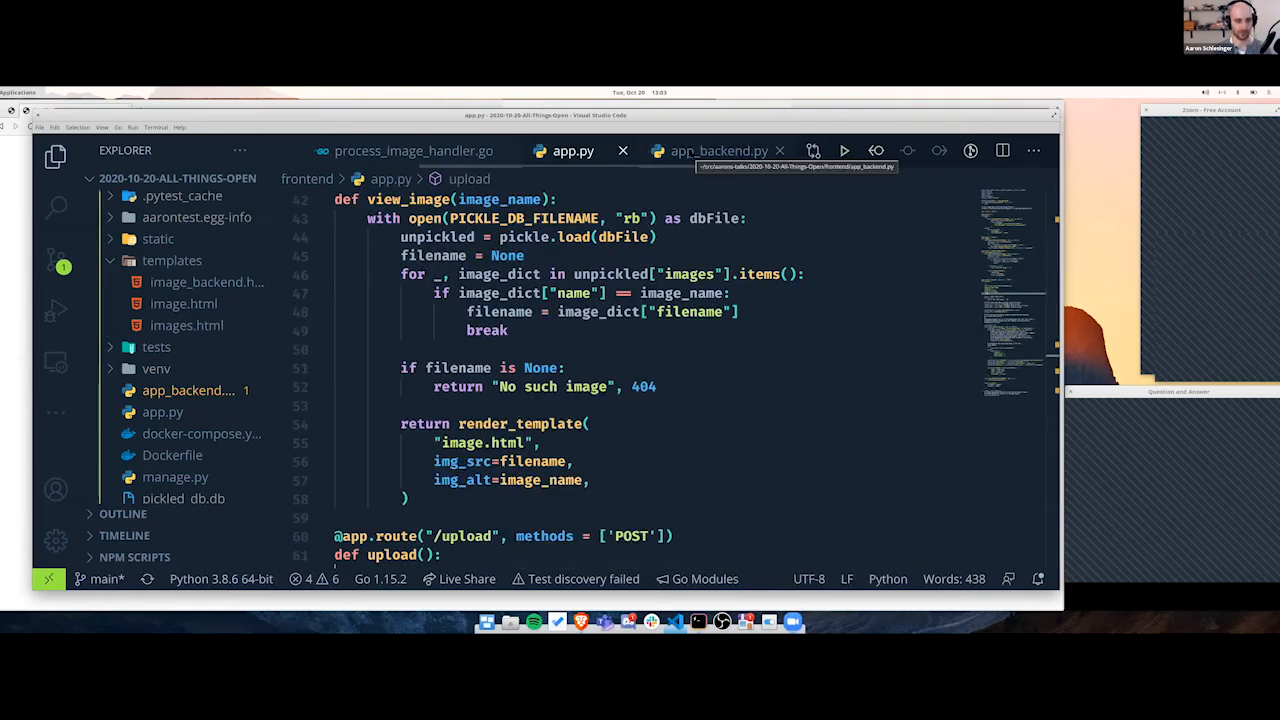
{"action": "left_click", "coordinate": [718, 150]}
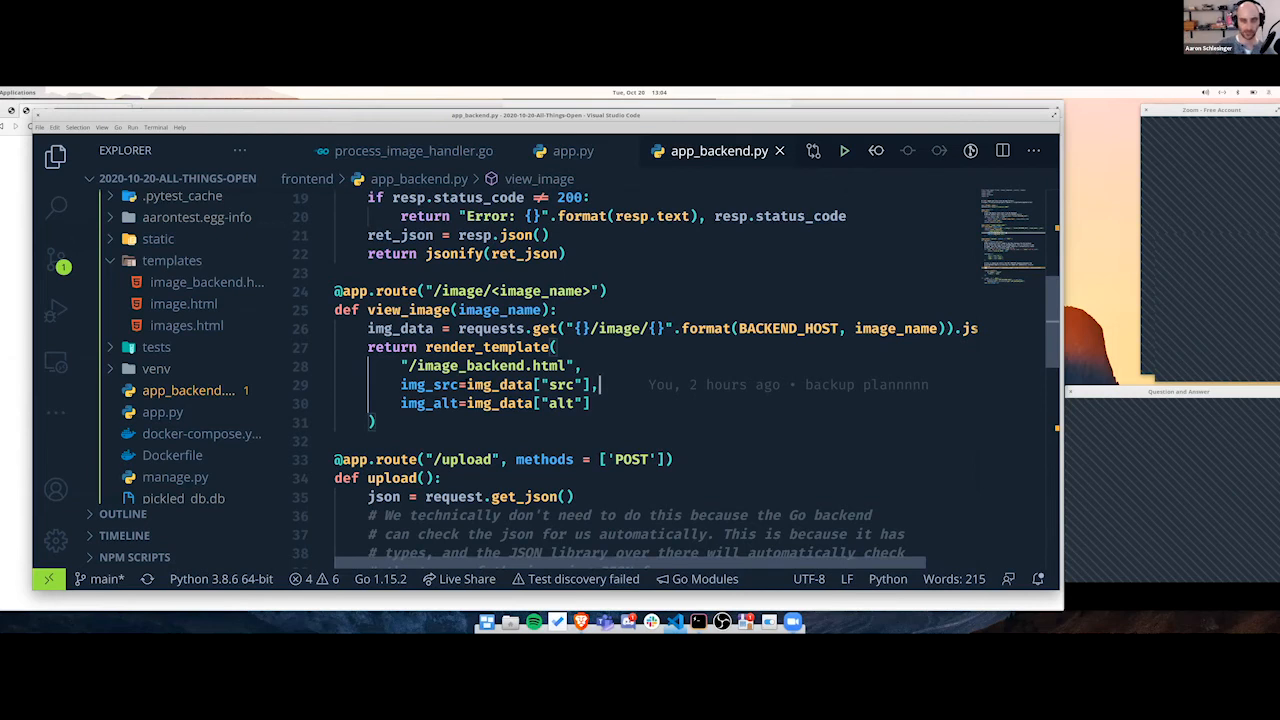
- Switch from VS Code to the Hyper terminal with the Caddy, Flask and Go panes
{"action": "double_click", "coordinate": [500, 404]}
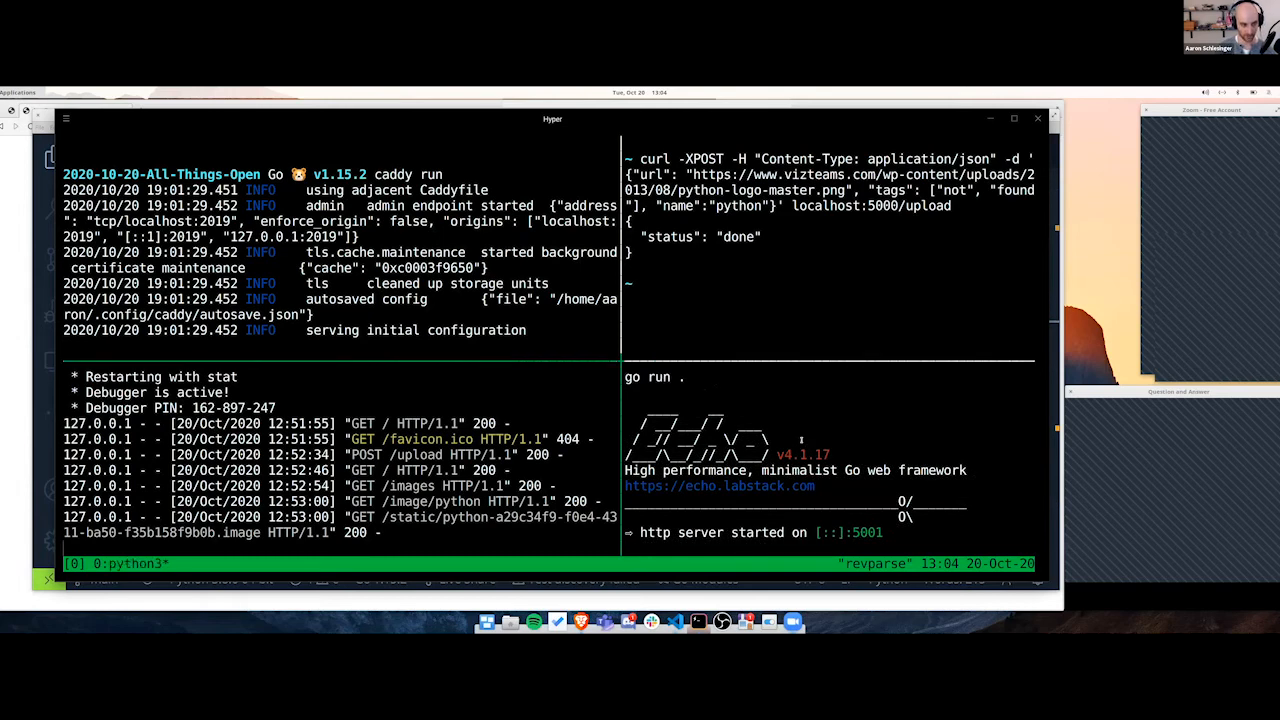
- Stop Flask and relaunch it with FLASK_APP=app_backend via flask run on port 5000
{"action": "key", "text": "ctrl+c"}
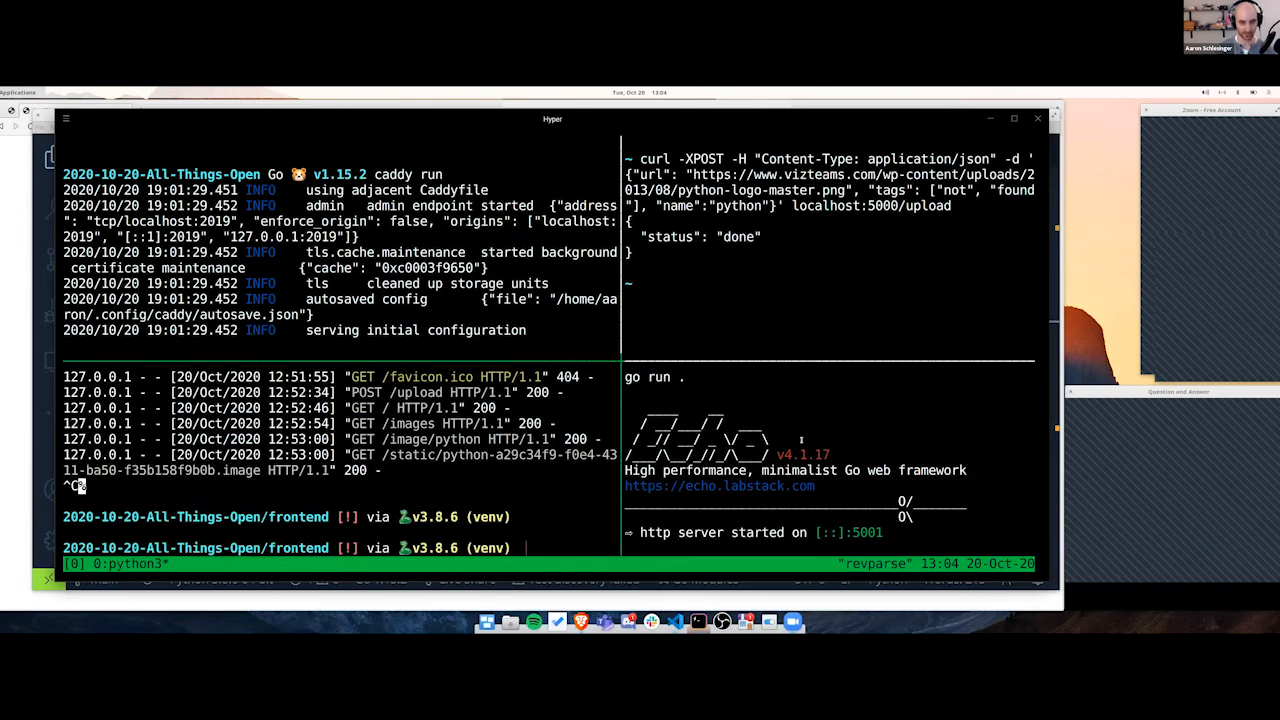
{"action": "type", "text": "export FLASK_A"}
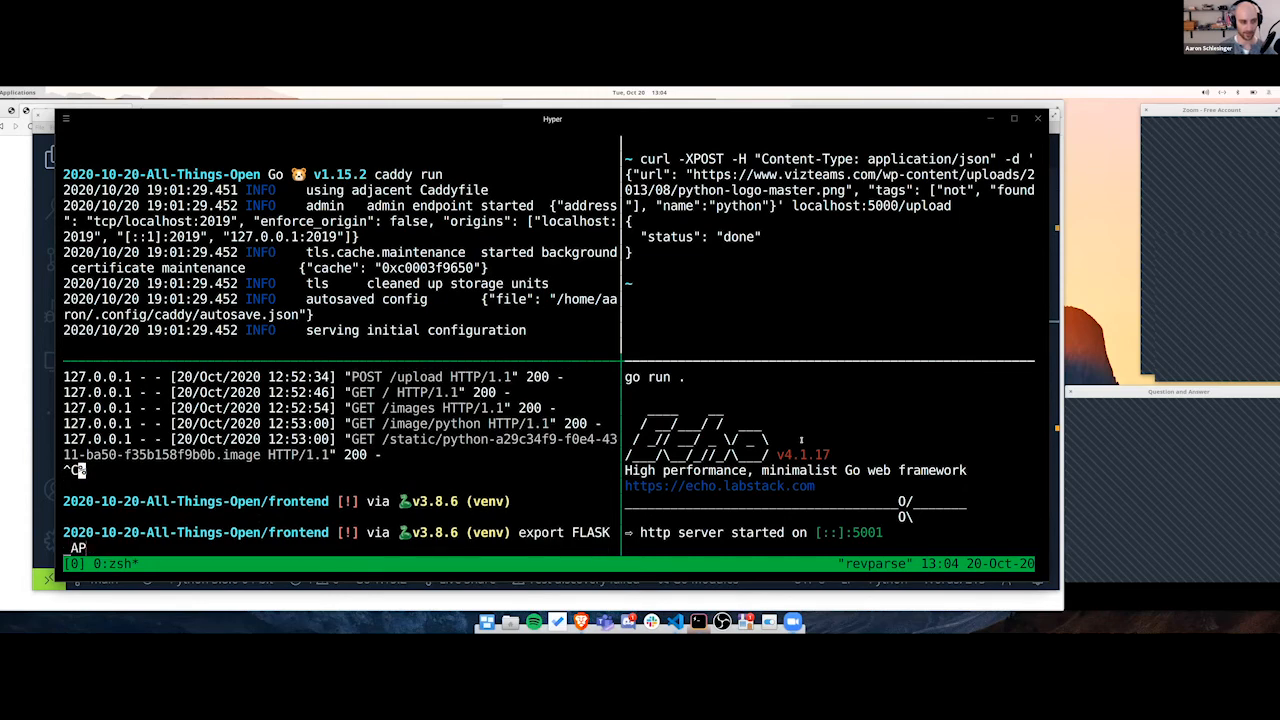
{"action": "type", "text": "P=app_backend"}
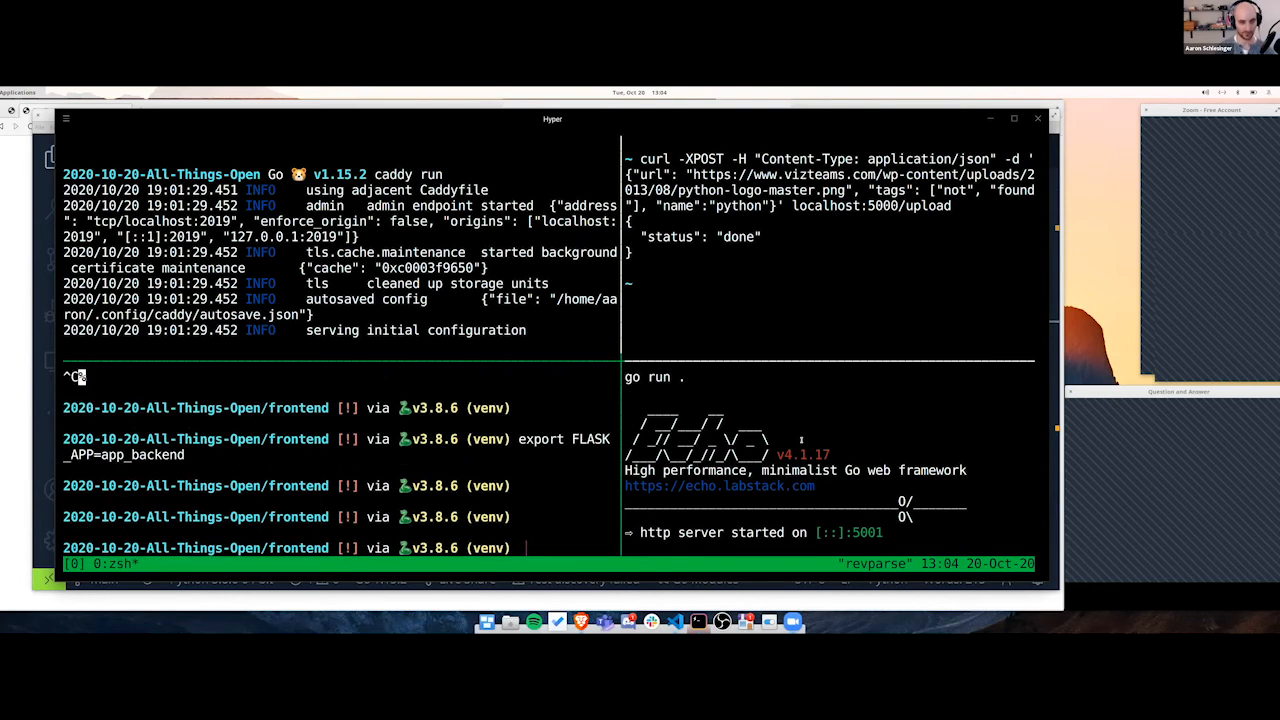
{"action": "type", "text": "flask run"}
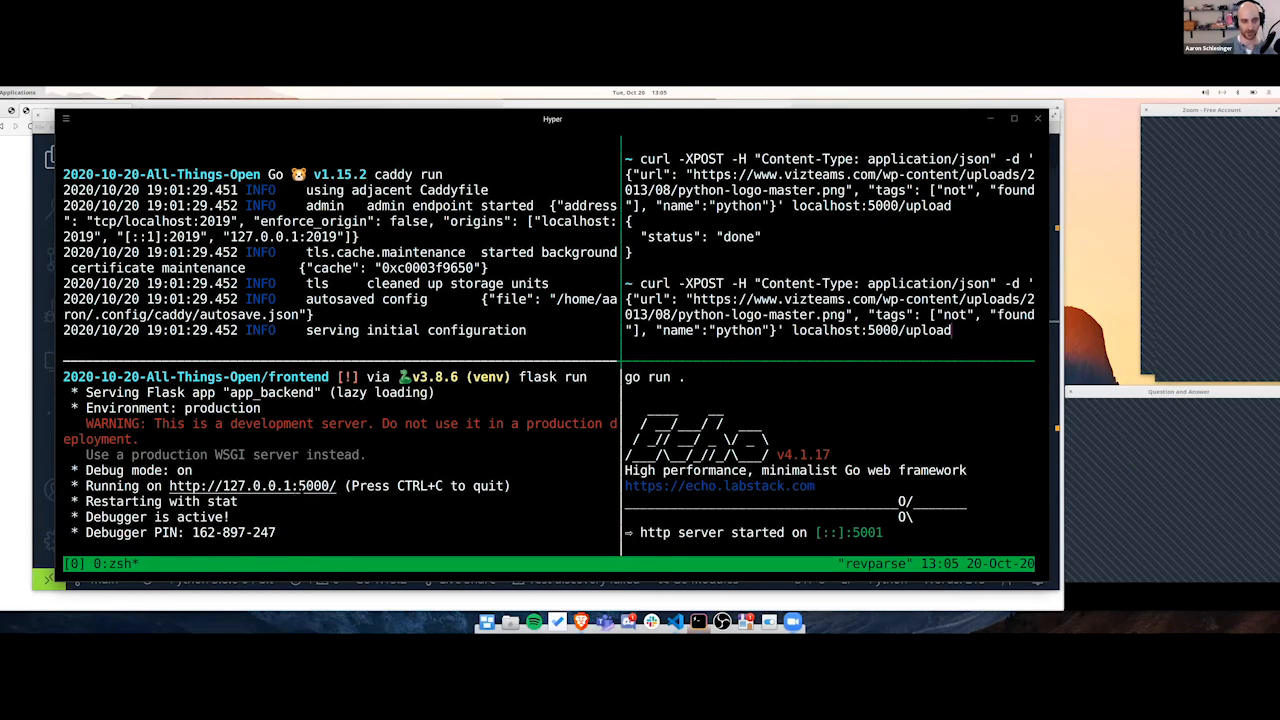
{"action": "mouse_move", "coordinate": [916, 536]}
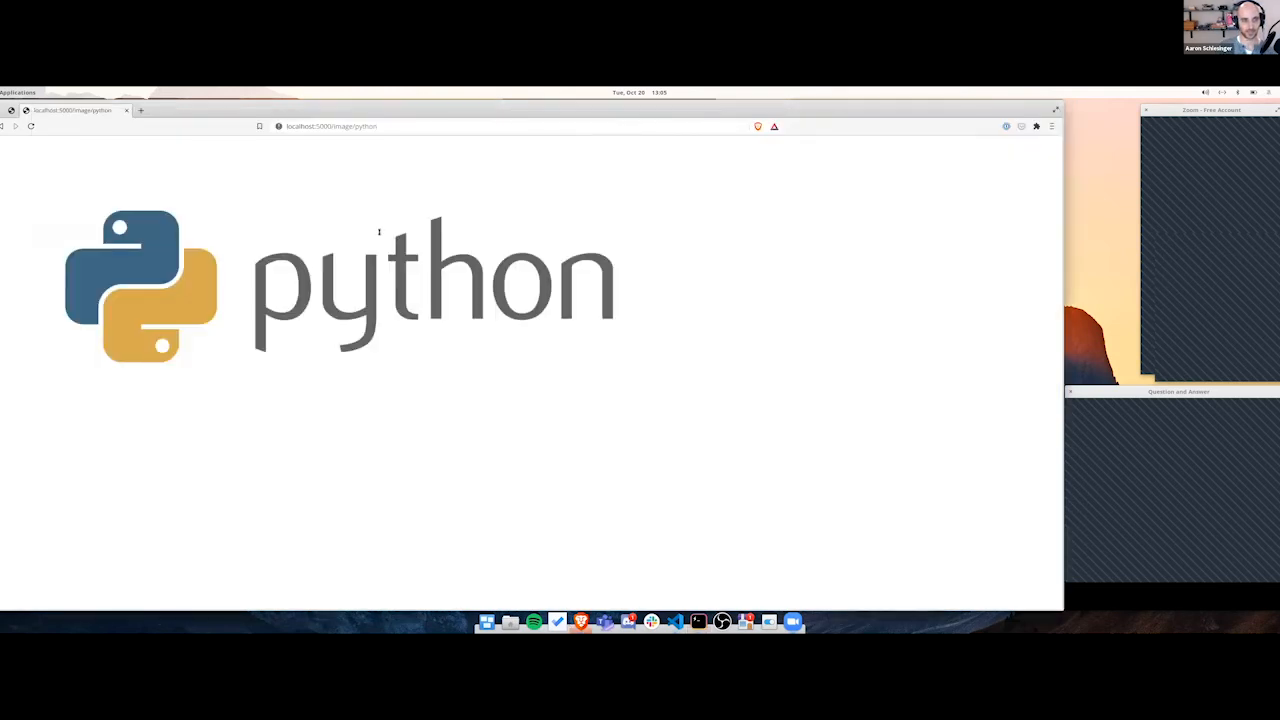
- Visit localhost:5000 home page, then load localhost:5000/image/python with the Network panel open
{"action": "left_click", "coordinate": [400, 126]}
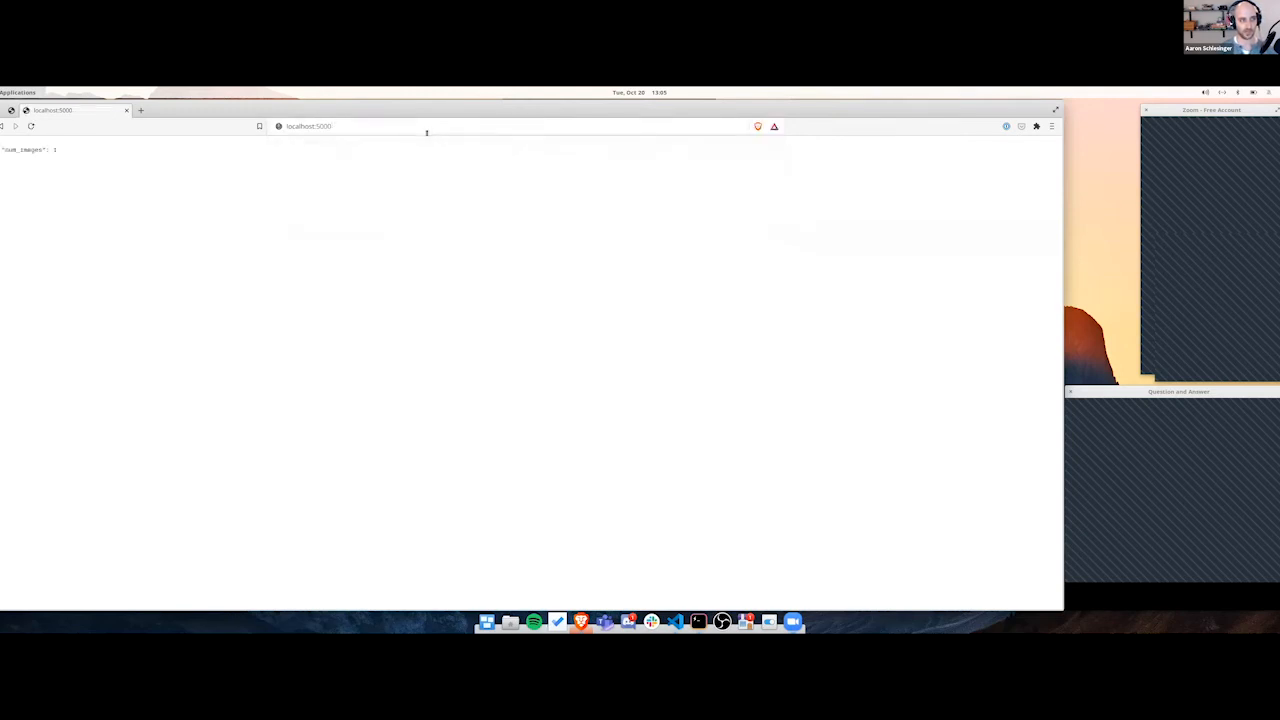
{"action": "left_click", "coordinate": [400, 126]}
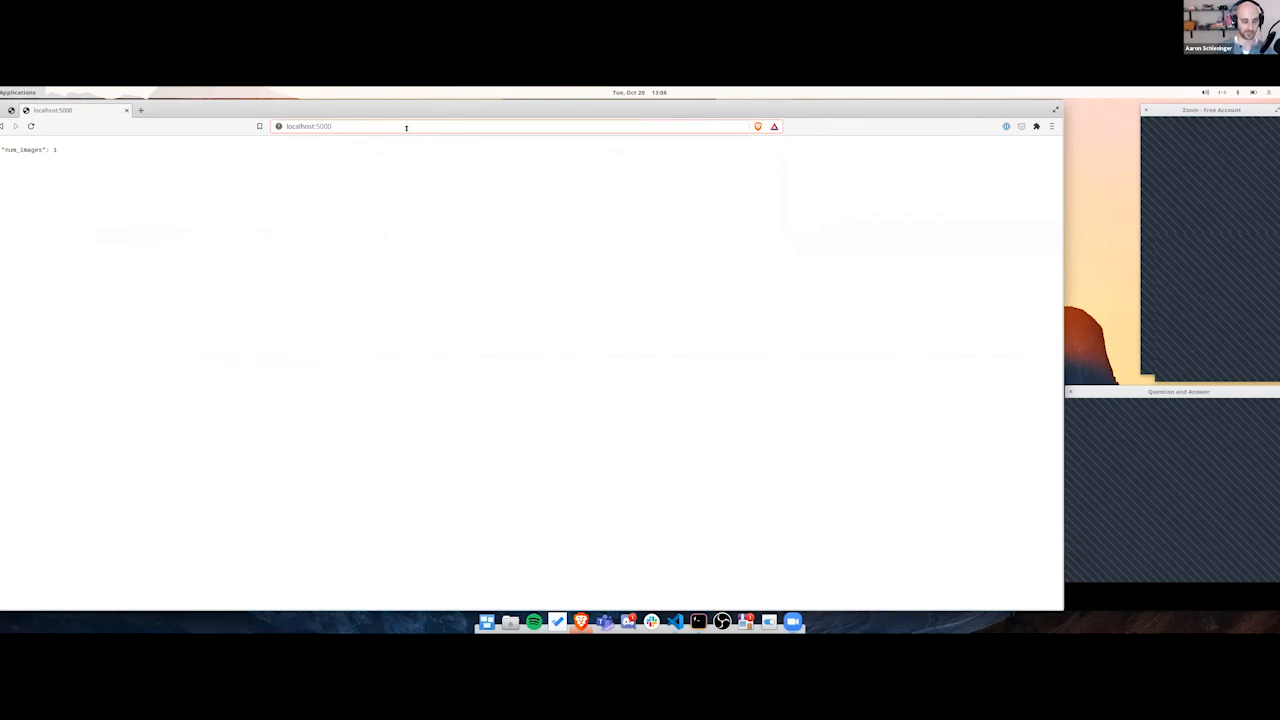
{"action": "left_click", "coordinate": [404, 126]}
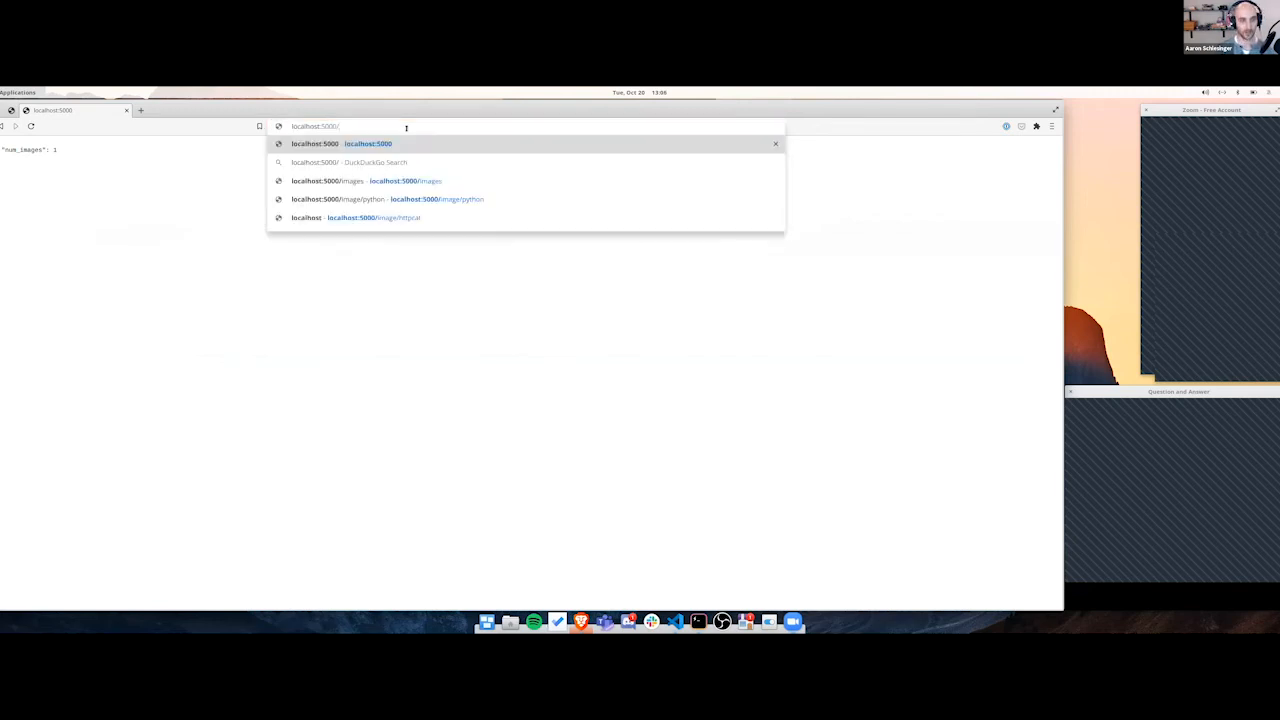
{"action": "left_click", "coordinate": [316, 180]}
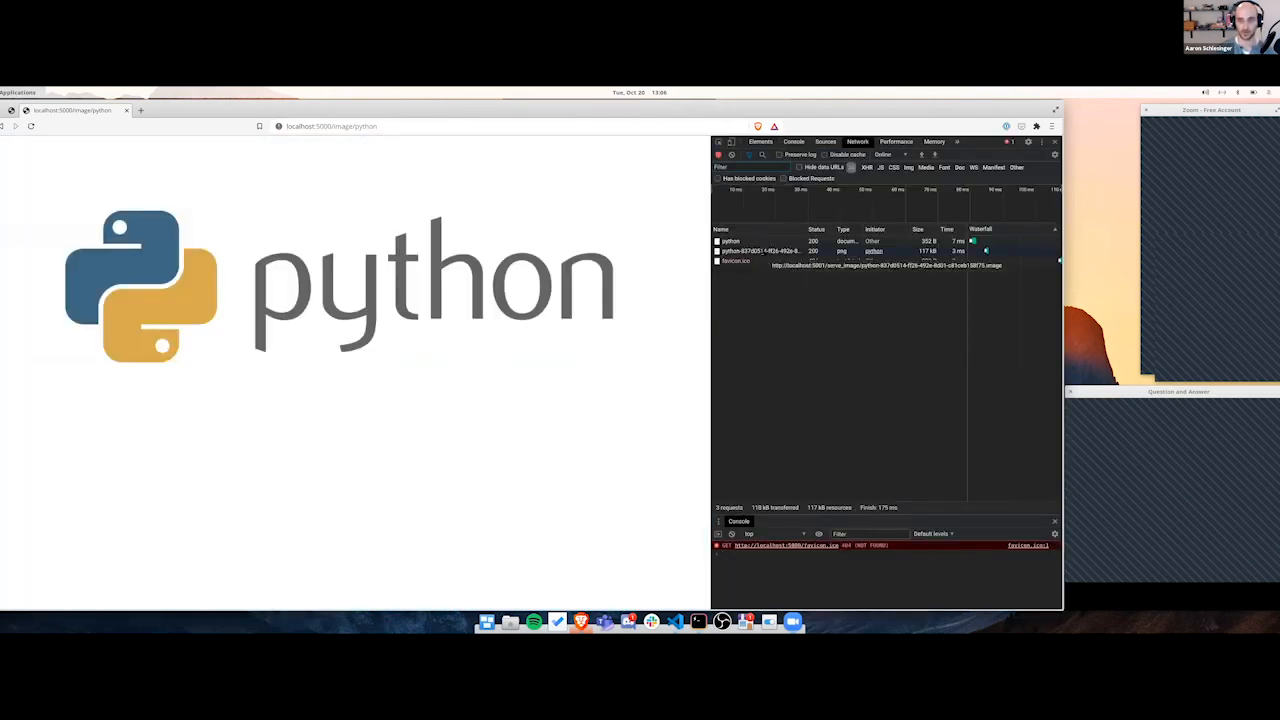
- Show the python logo image request's URL, status and response headers in DevTools
{"action": "left_click", "coordinate": [756, 250]}
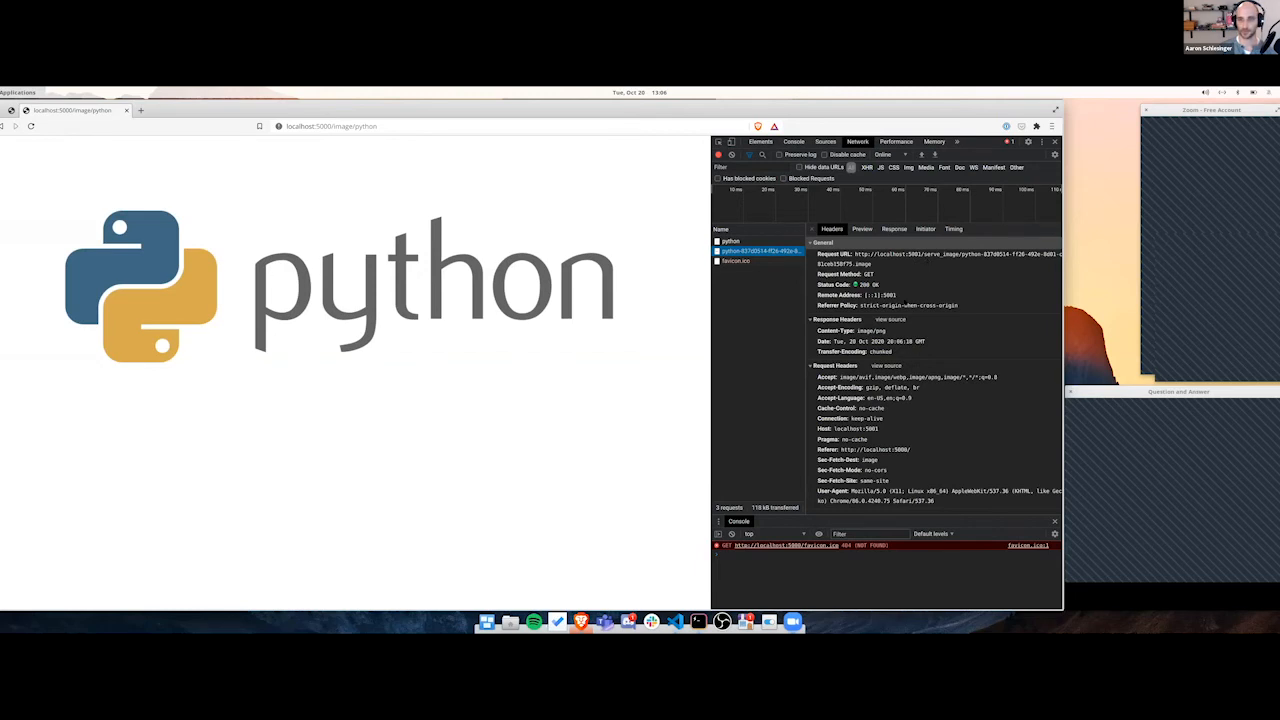
{"action": "mouse_move", "coordinate": [412, 408]}
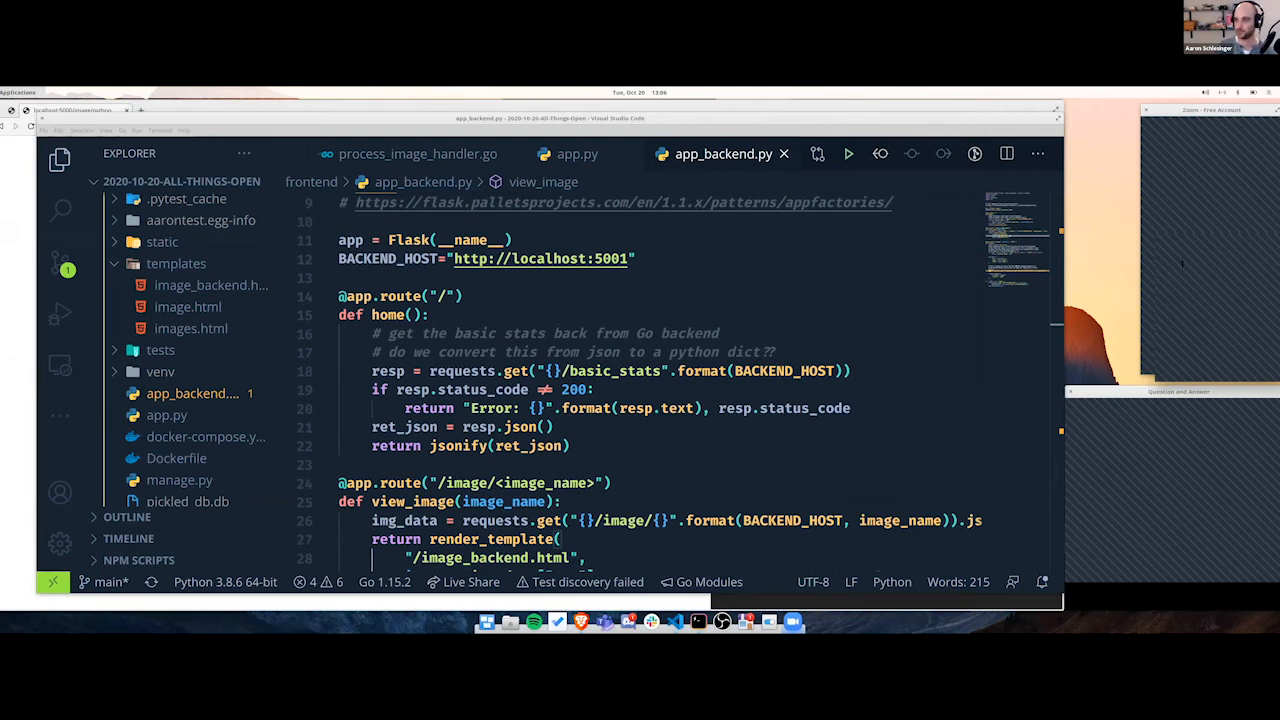
{"action": "mouse_move", "coordinate": [1190, 270]}
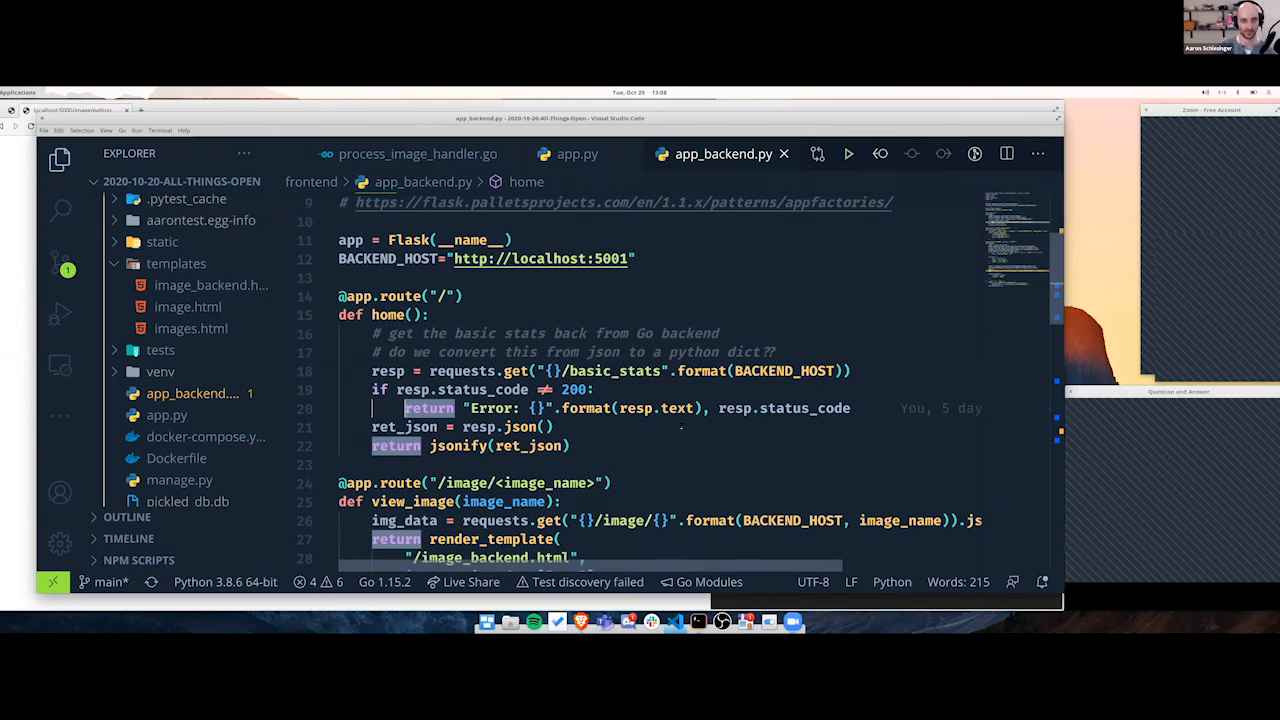
{"action": "scroll", "scroll_direction": "down", "scroll_amount": 3}
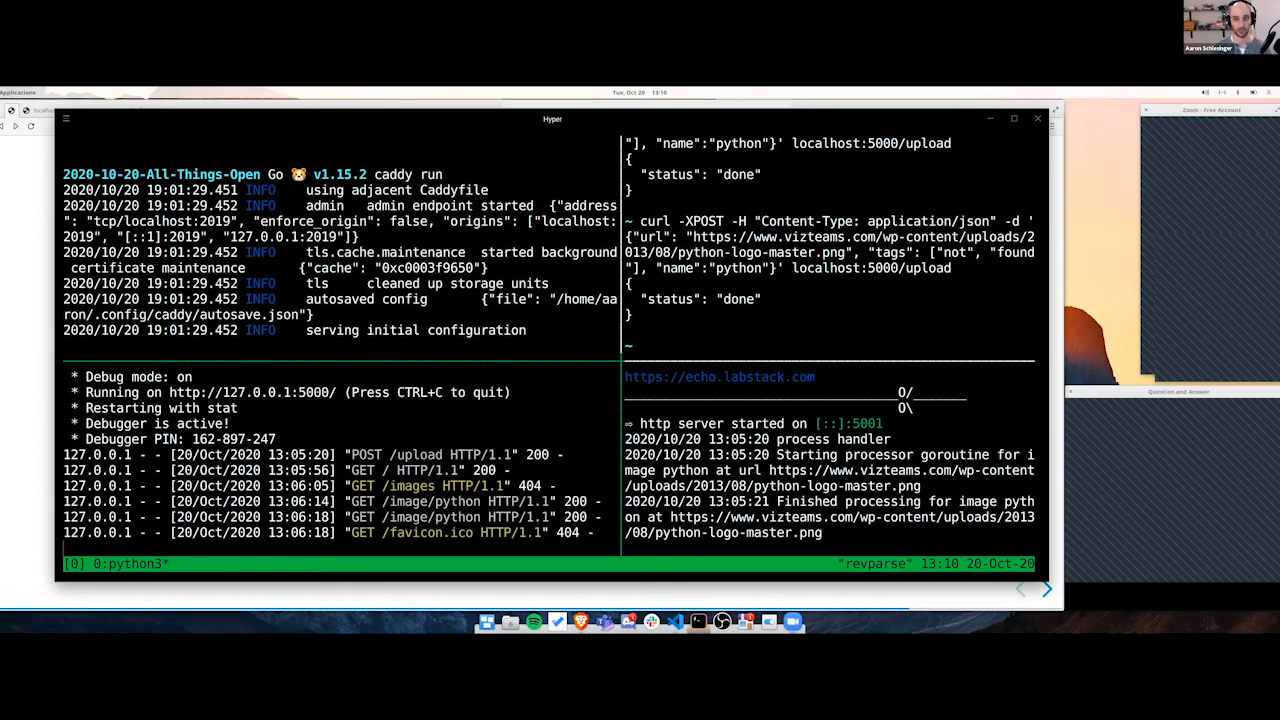
{"action": "mouse_move", "coordinate": [580, 624]}
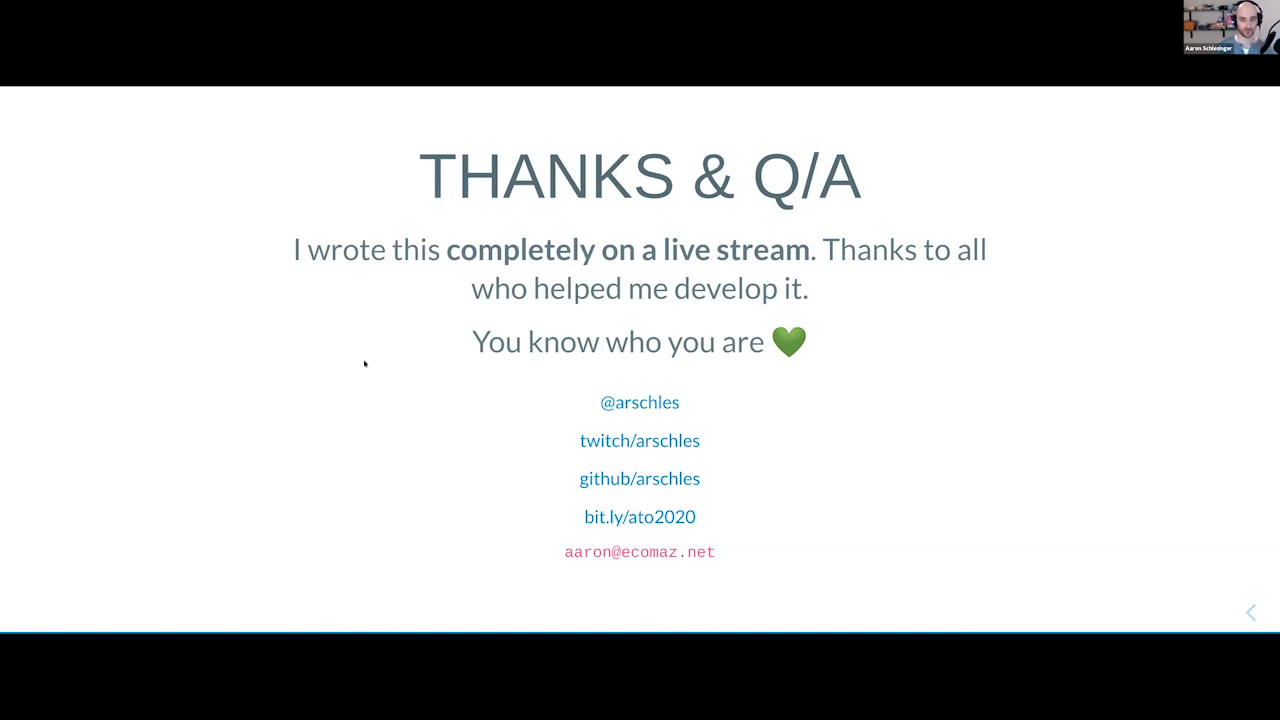
{"action": "mouse_move", "coordinate": [640, 440]}
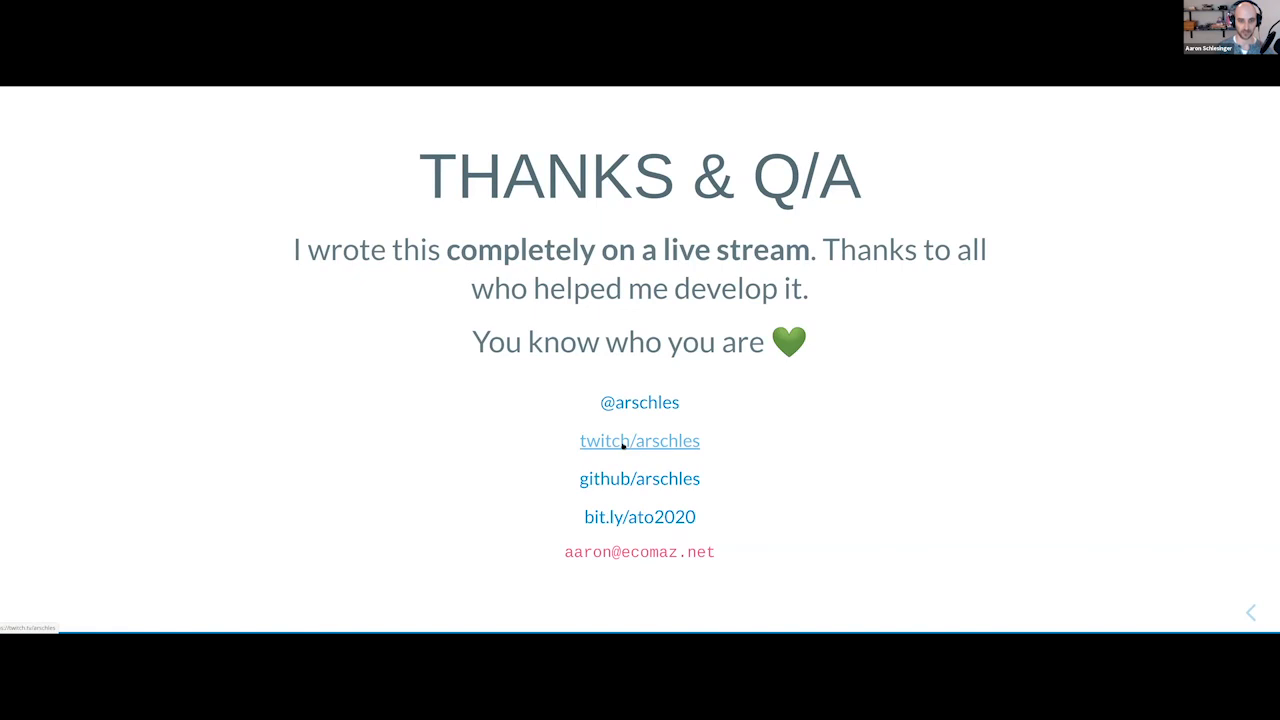
{"action": "mouse_move", "coordinate": [500, 472]}
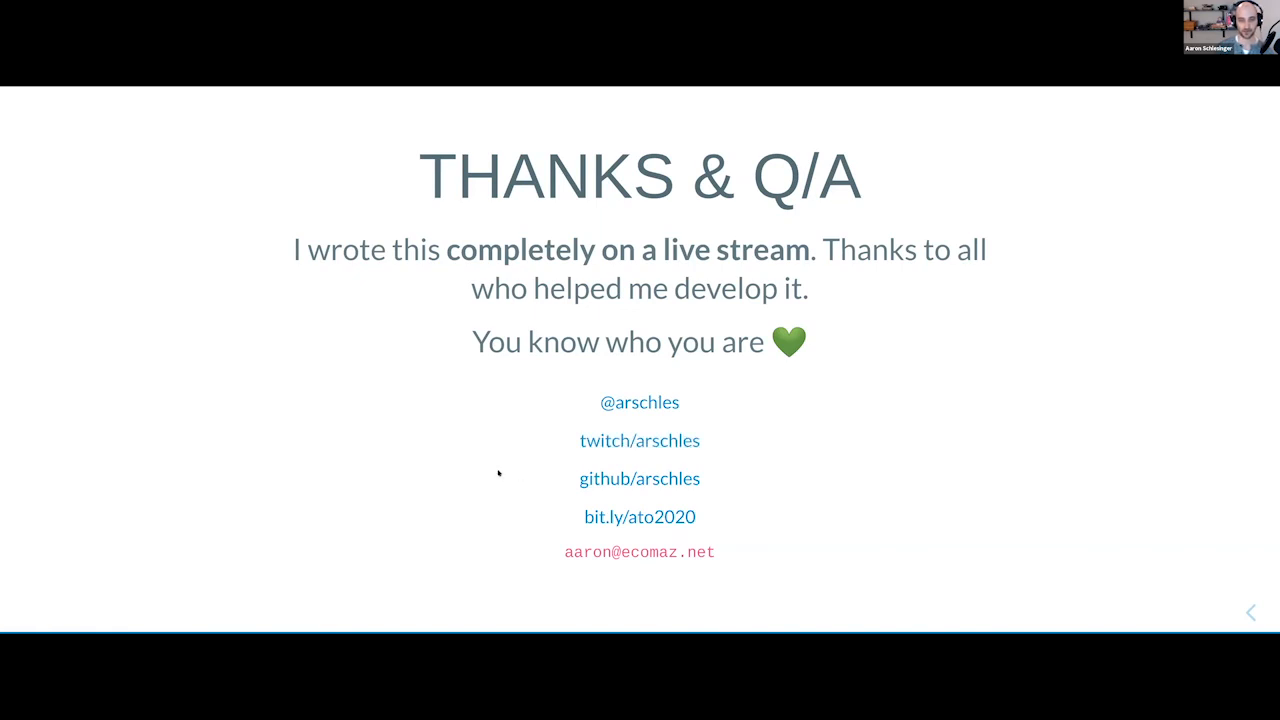
{"action": "mouse_move", "coordinate": [640, 440]}
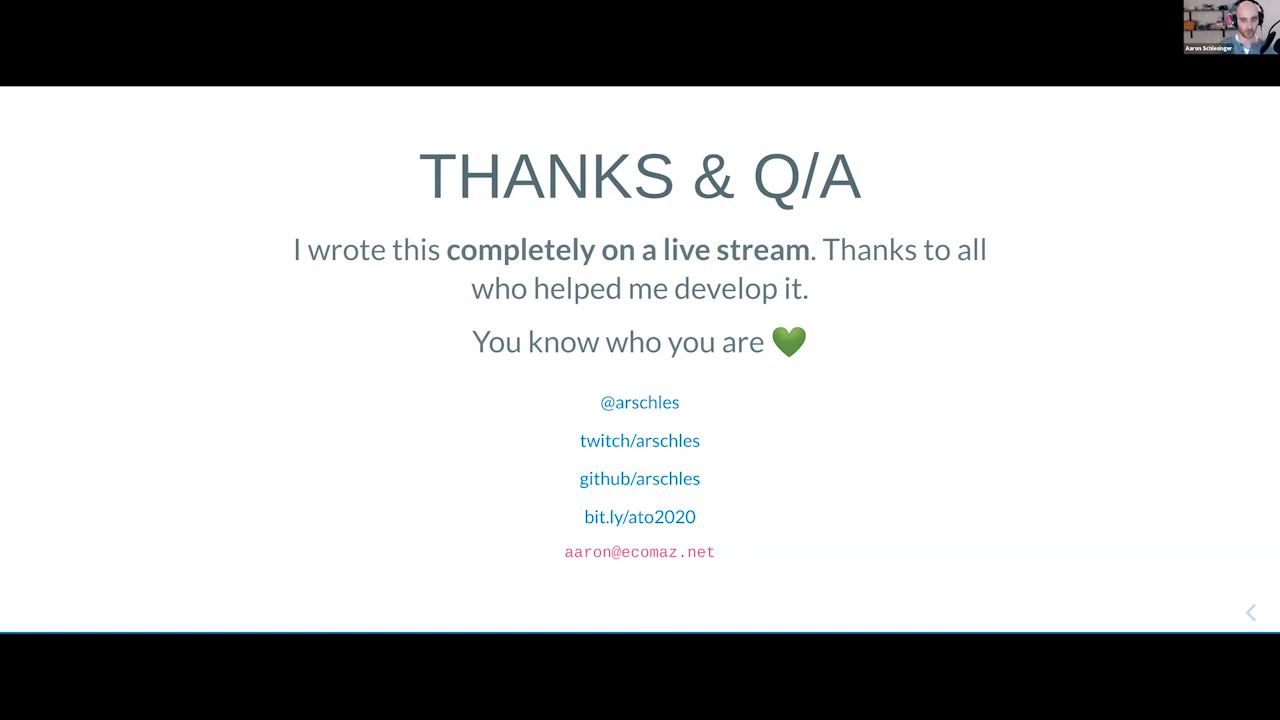
{"action": "mouse_move", "coordinate": [448, 318]}
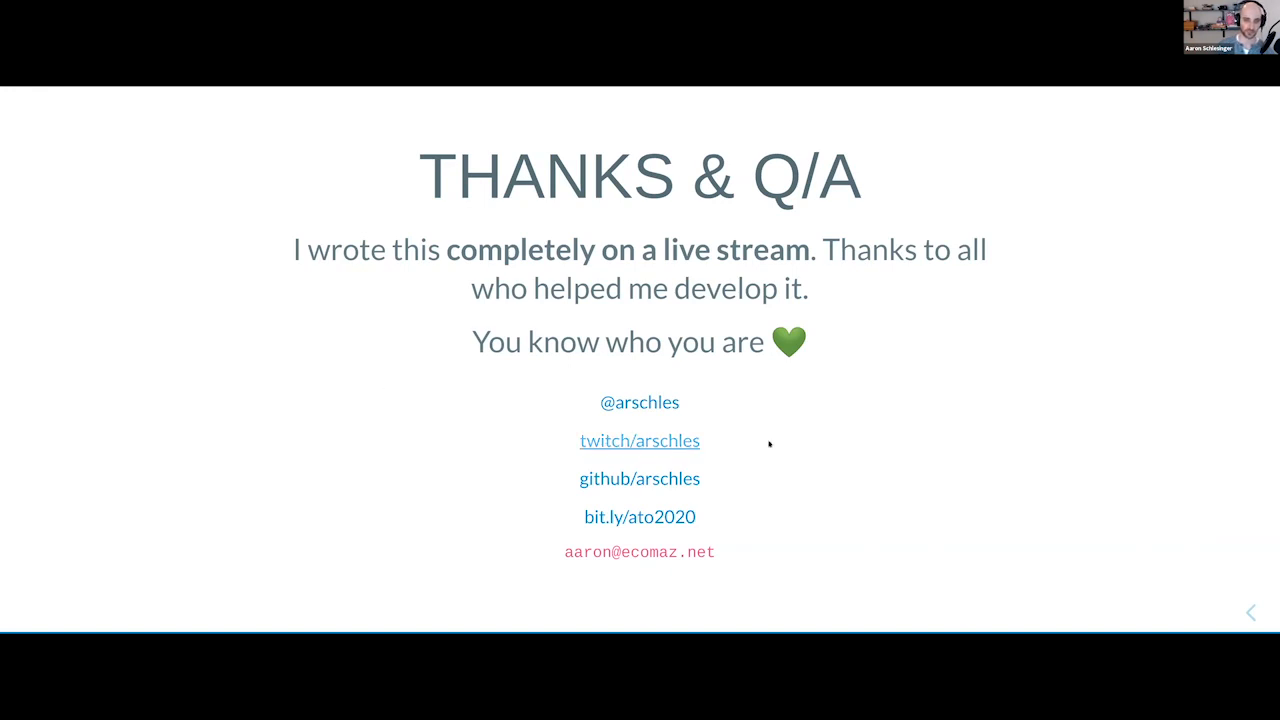
{"action": "mouse_move", "coordinate": [740, 442]}
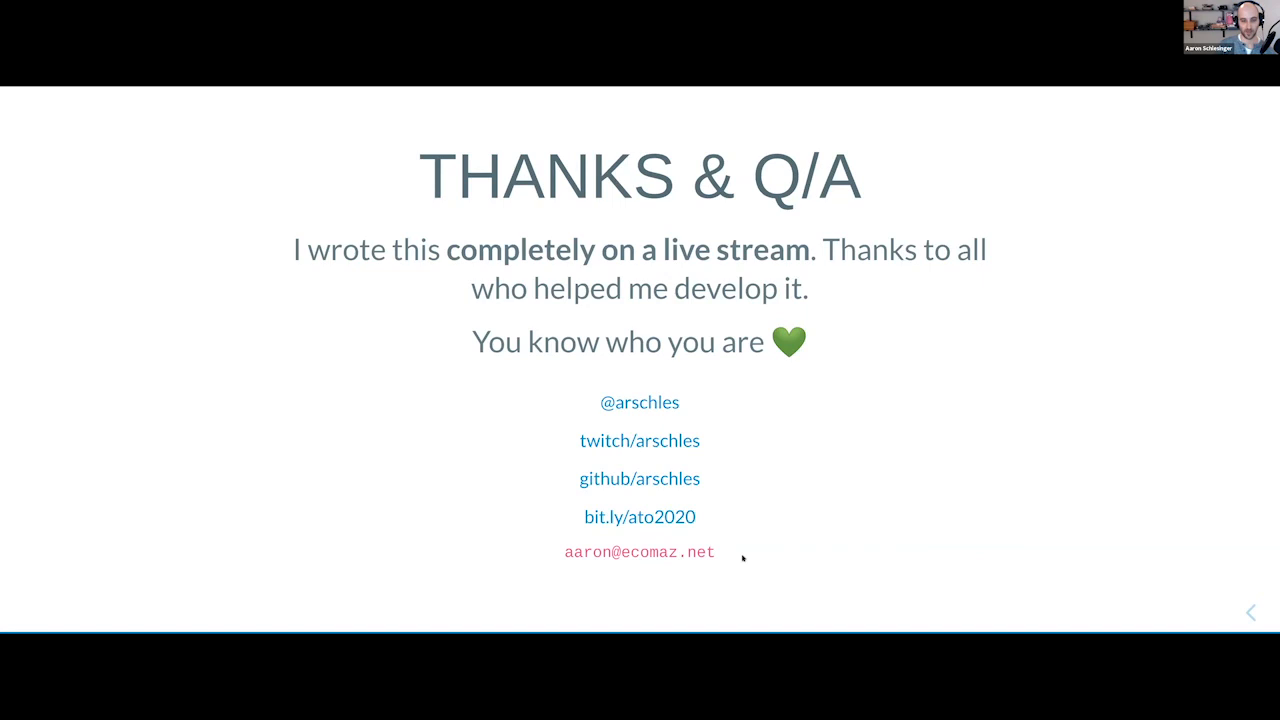
{"action": "mouse_move", "coordinate": [634, 560]}
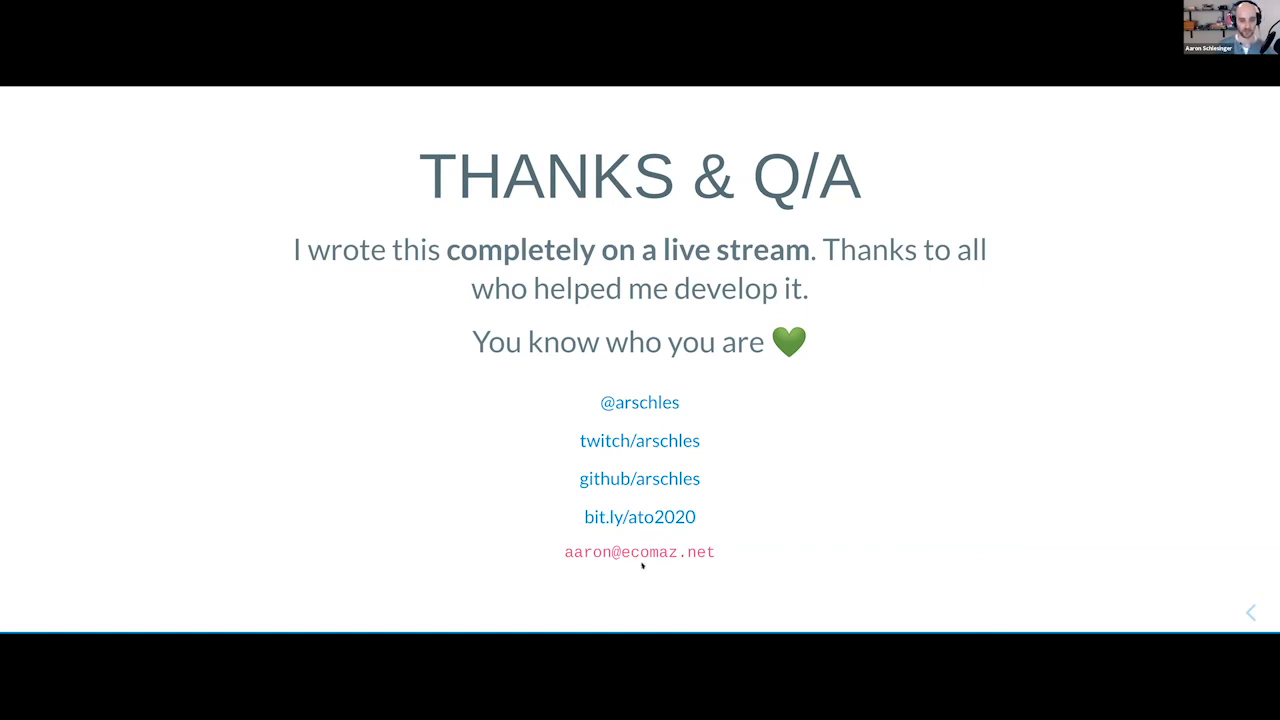
{"action": "mouse_move", "coordinate": [576, 572]}
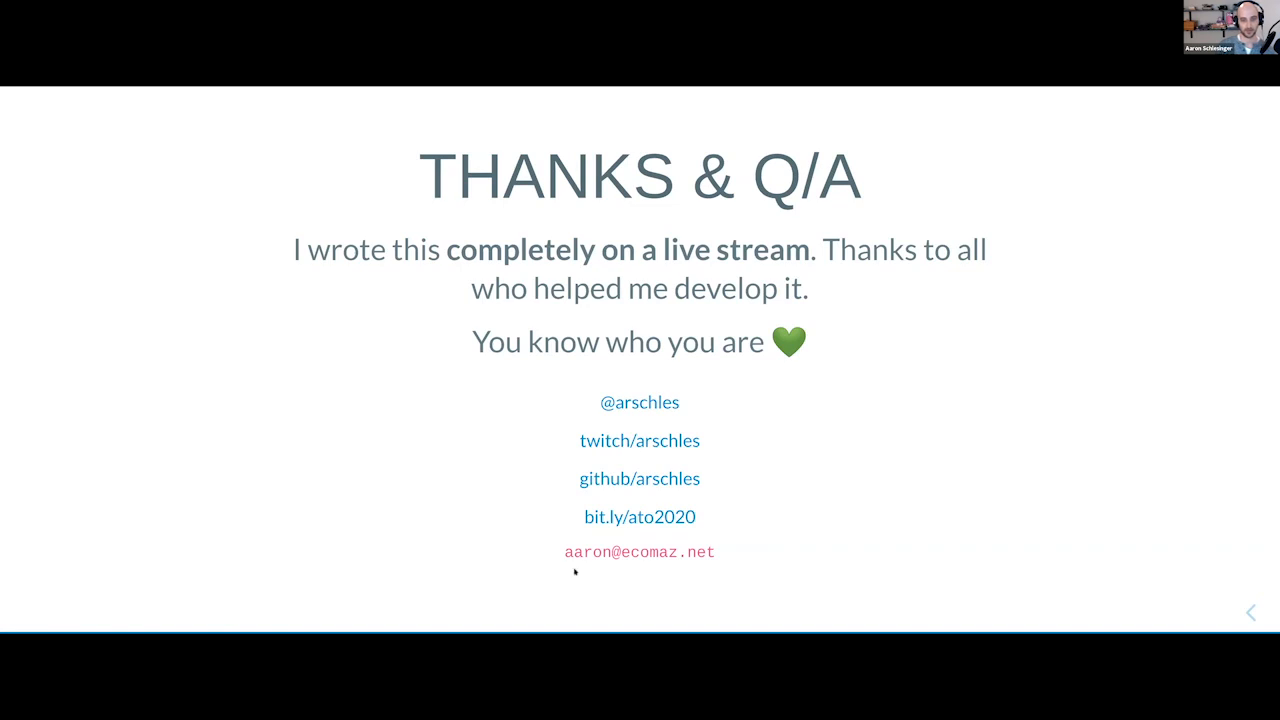
{"action": "mouse_move", "coordinate": [744, 560]}
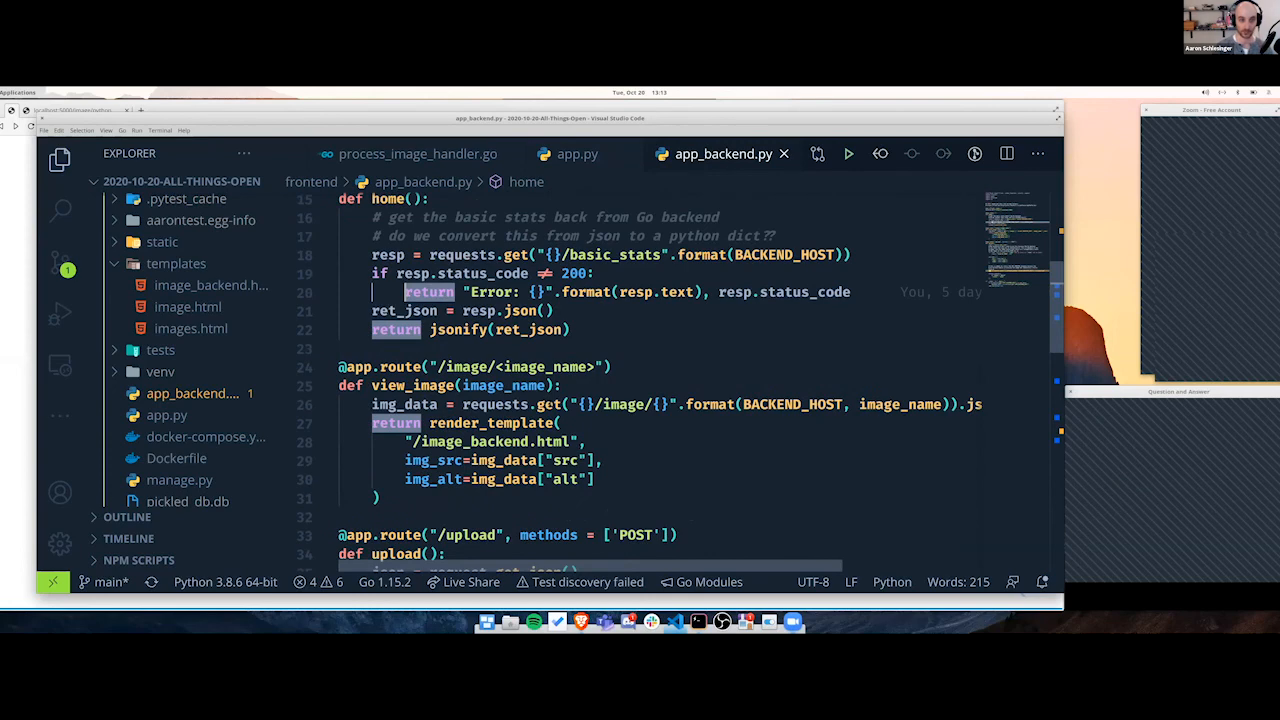
- Scroll app_backend.py through the upload route's JSON validation and payload post, back to the home route
{"action": "scroll", "scroll_direction": "down", "scroll_amount": 3}
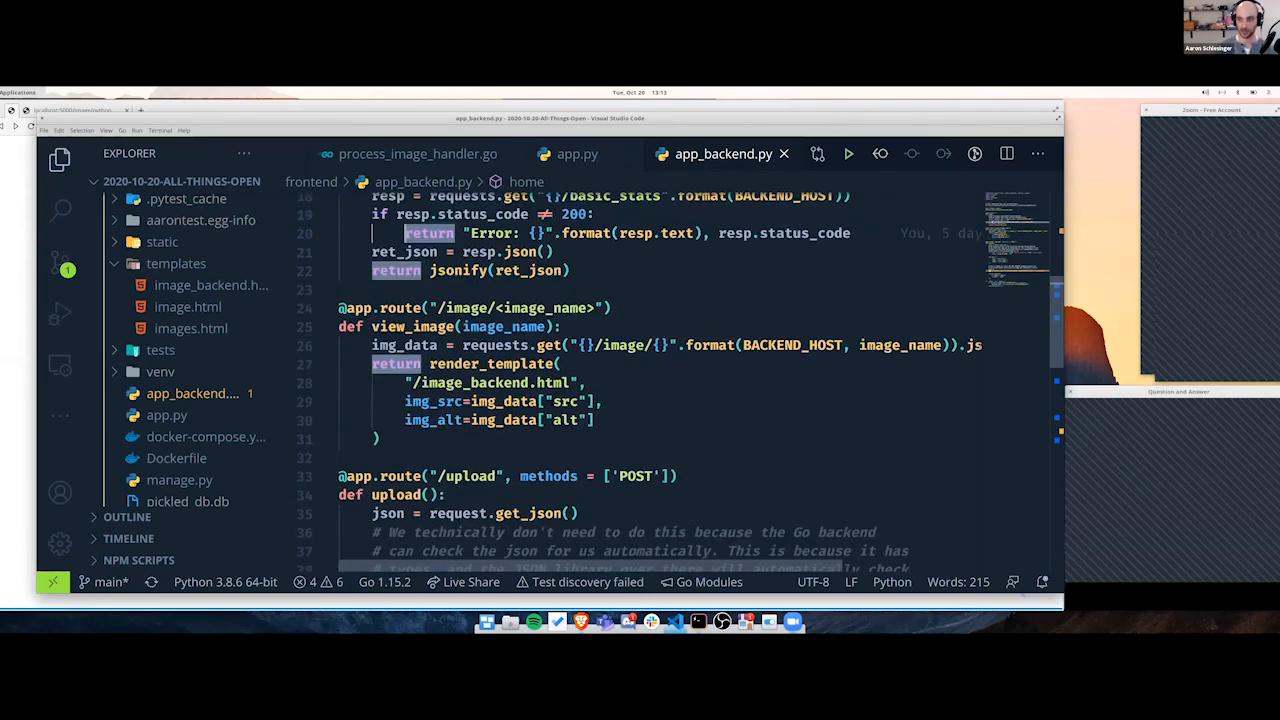
{"action": "scroll", "scroll_direction": "down", "scroll_amount": 3}
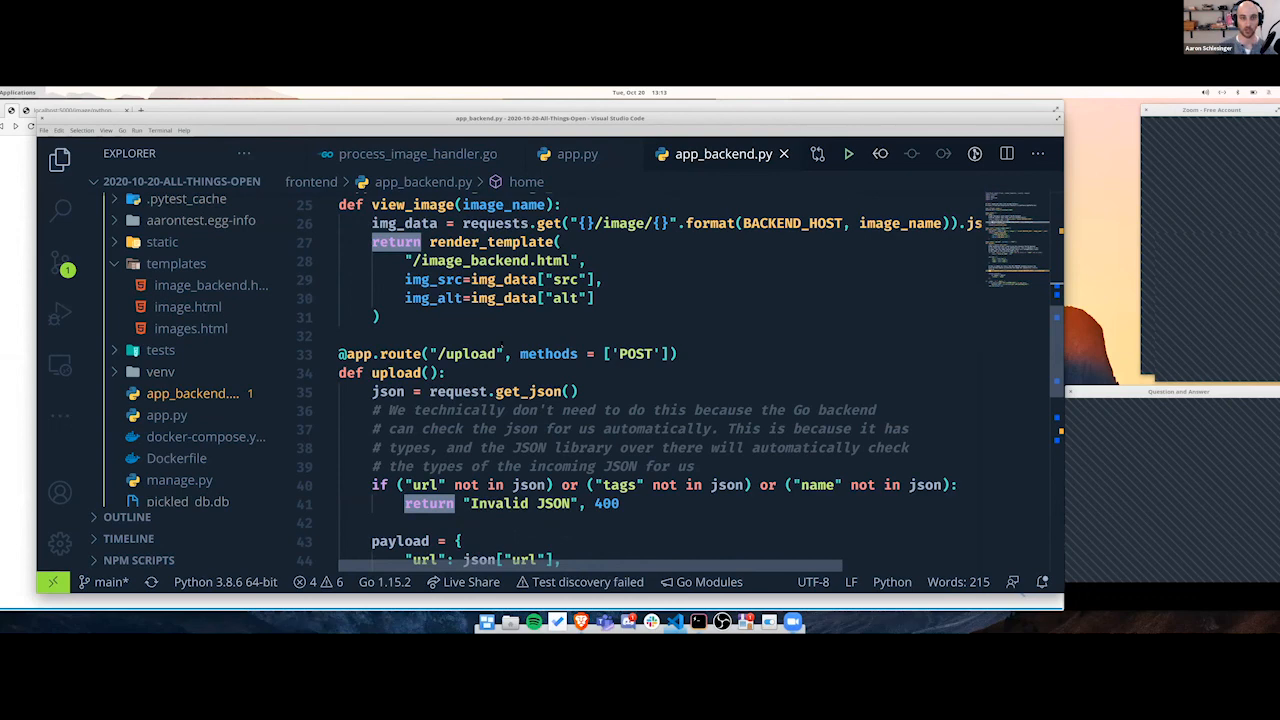
{"action": "scroll", "scroll_direction": "down", "scroll_amount": 3}
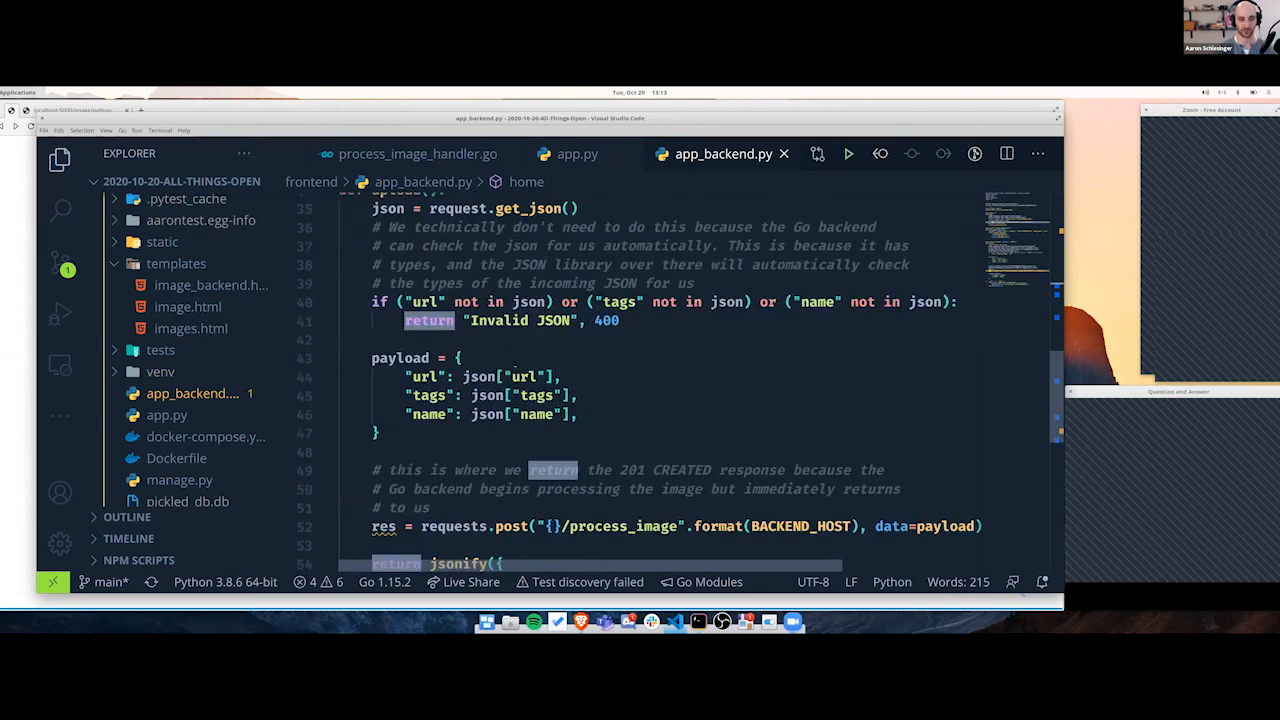
{"action": "scroll", "scroll_direction": "down", "scroll_amount": 3}
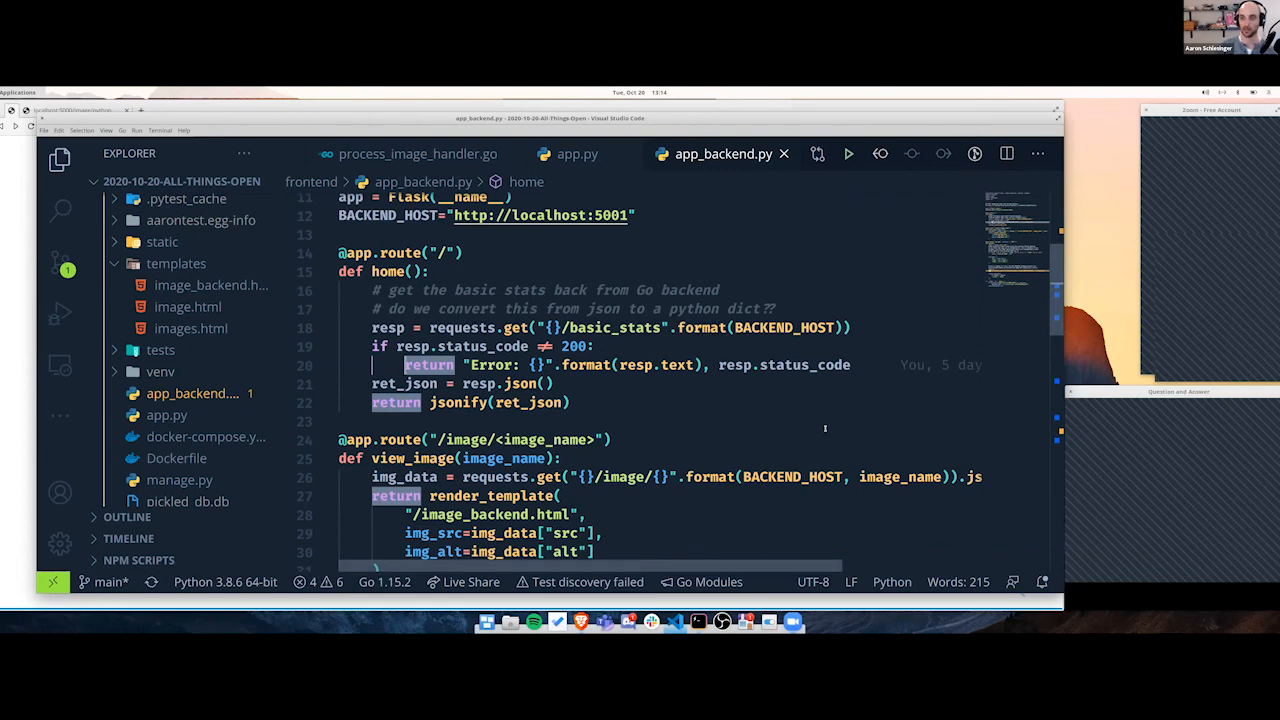
{"action": "mouse_move", "coordinate": [698, 528]}
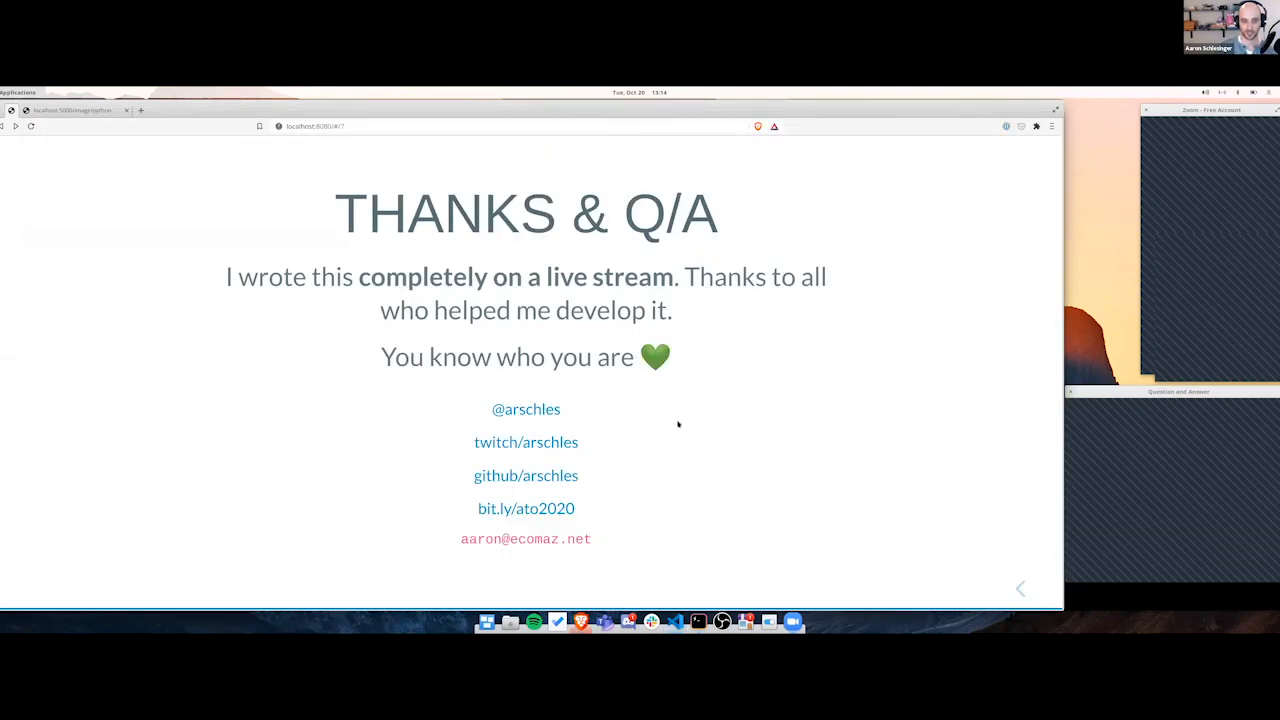
{"action": "mouse_move", "coordinate": [740, 356]}
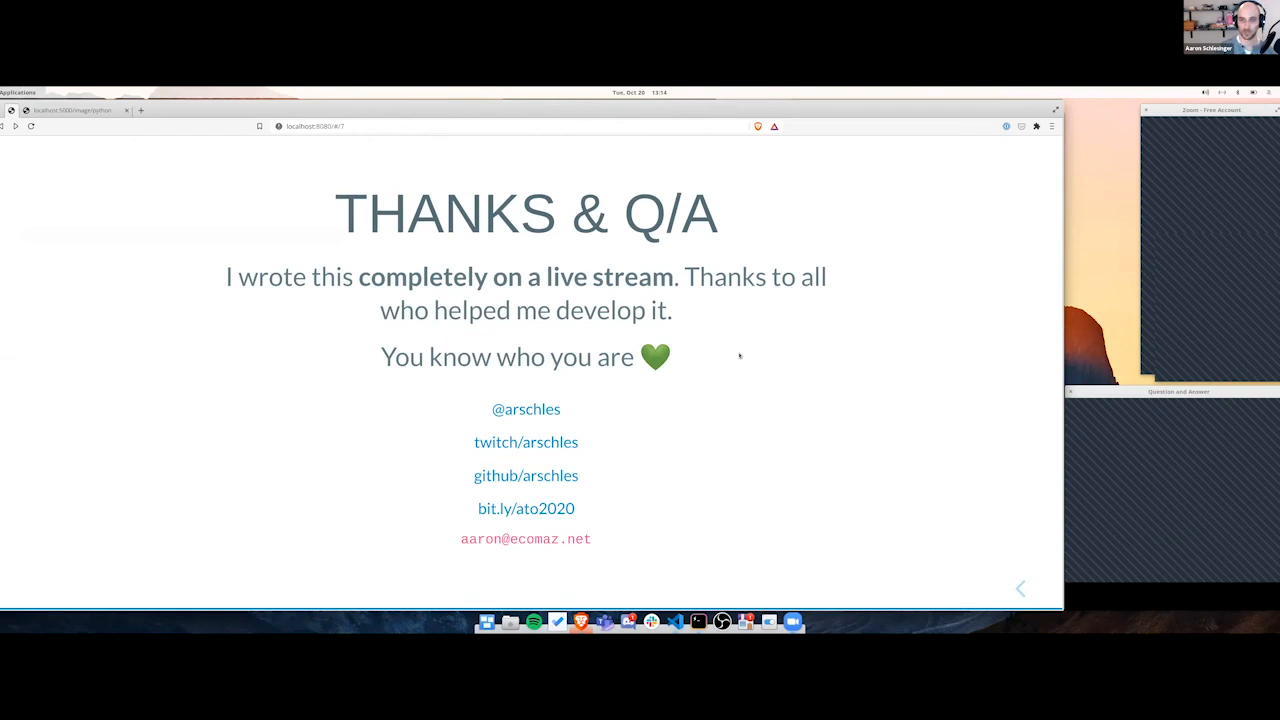